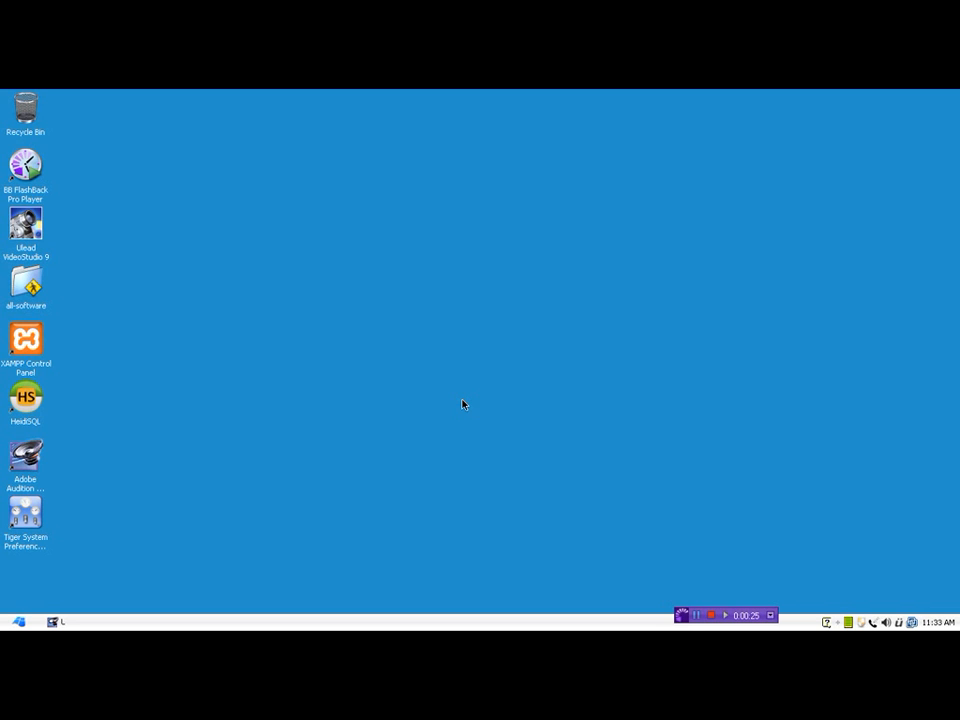
pyautogui.moveTo(393, 441)
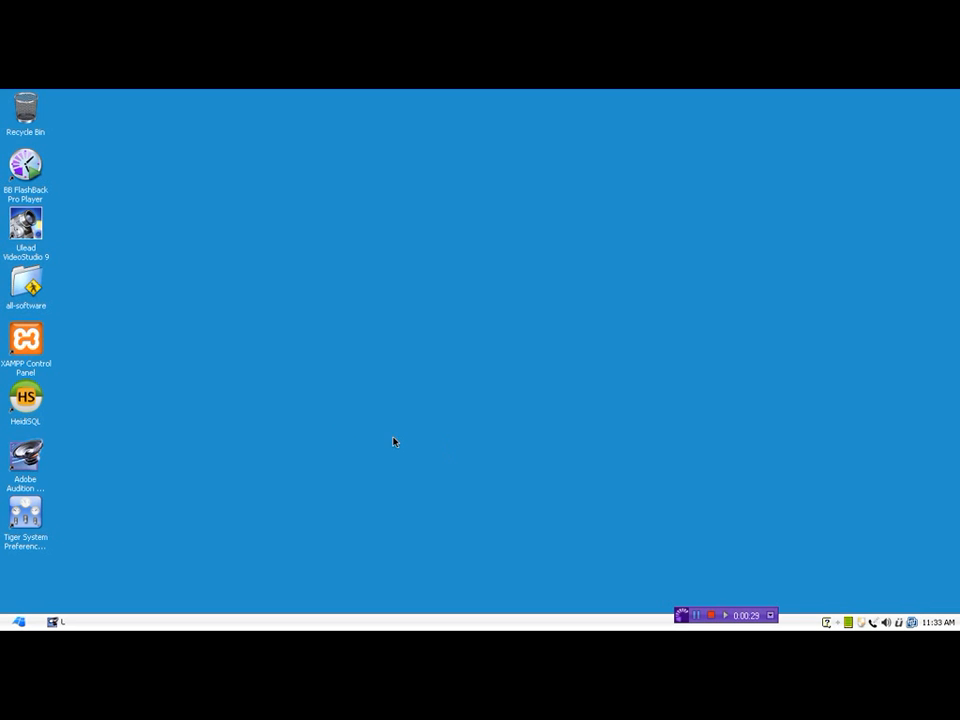
pyautogui.moveTo(169, 388)
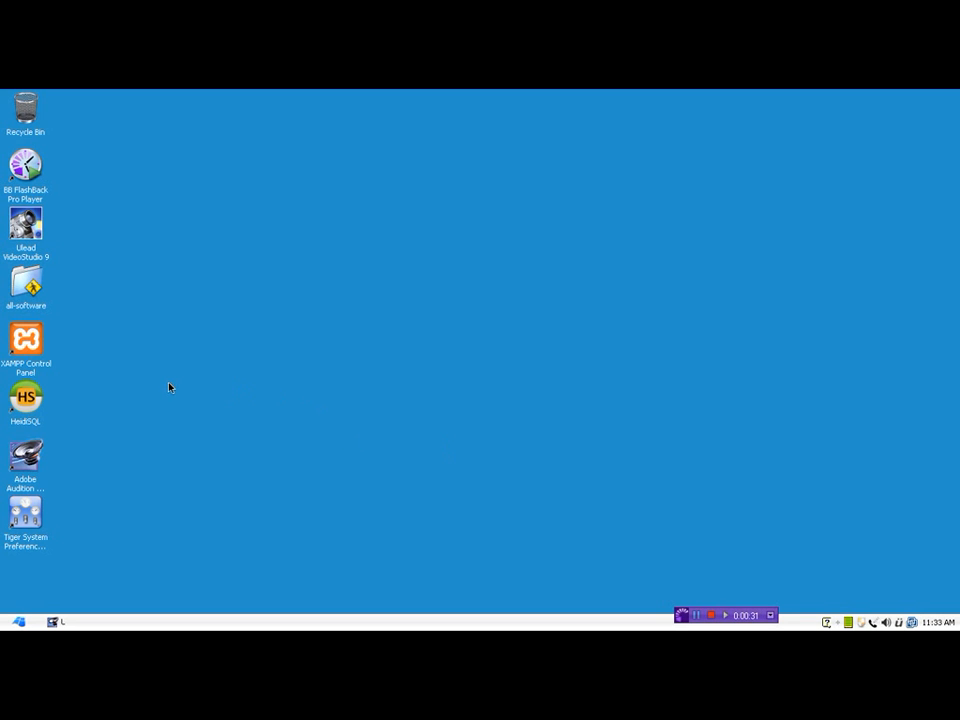
# Open COPS.mdb in Access, view the five customers records, then close the table.
pyautogui.doubleClick(26, 285)
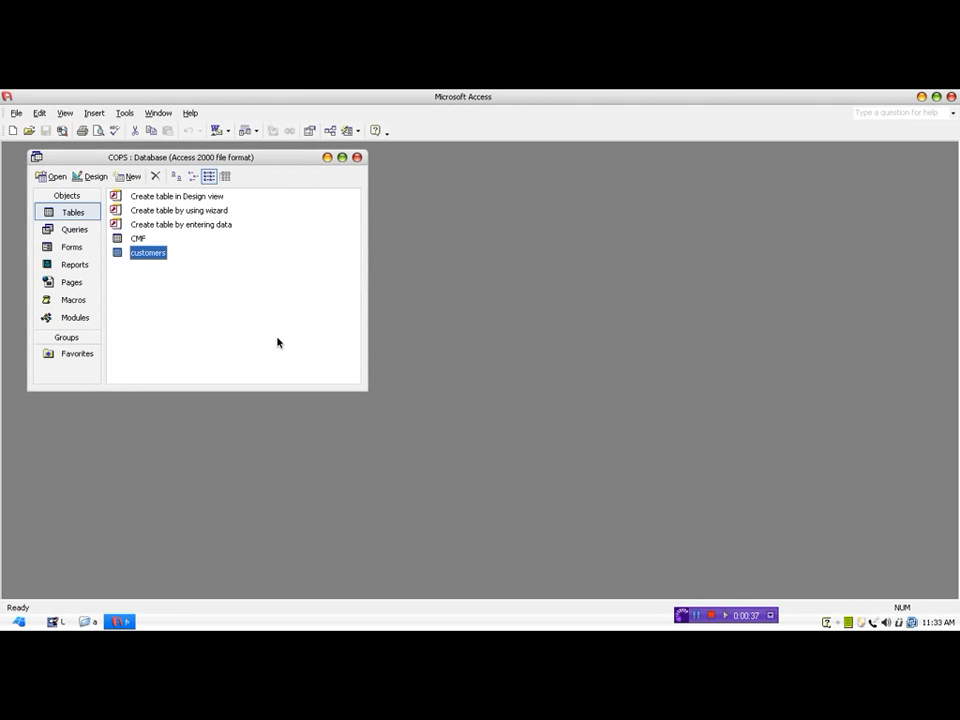
pyautogui.moveTo(181, 299)
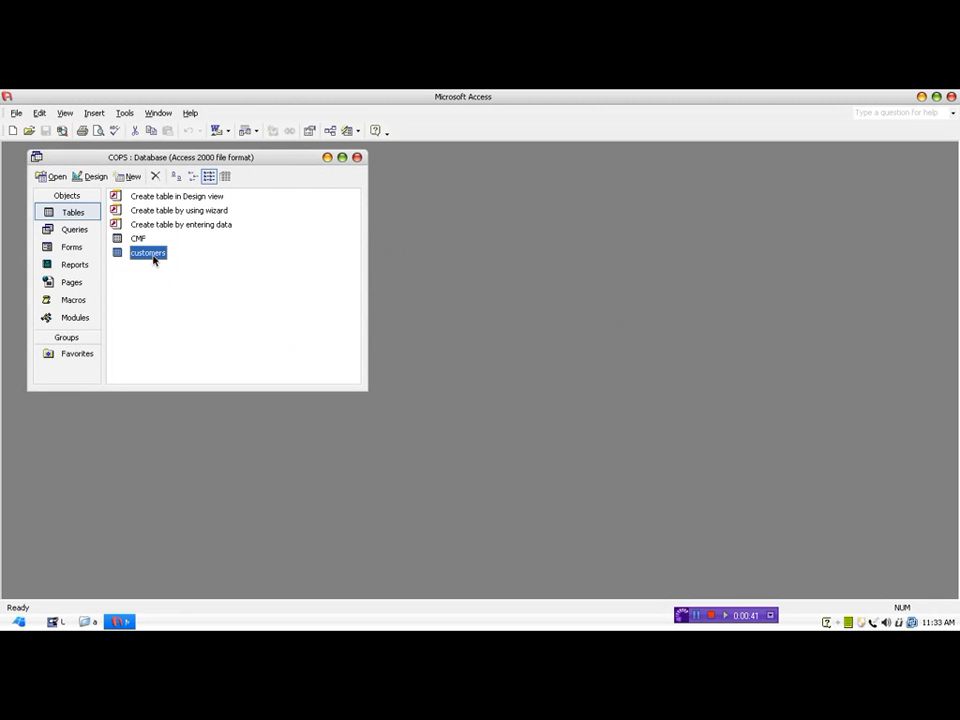
pyautogui.doubleClick(147, 252)
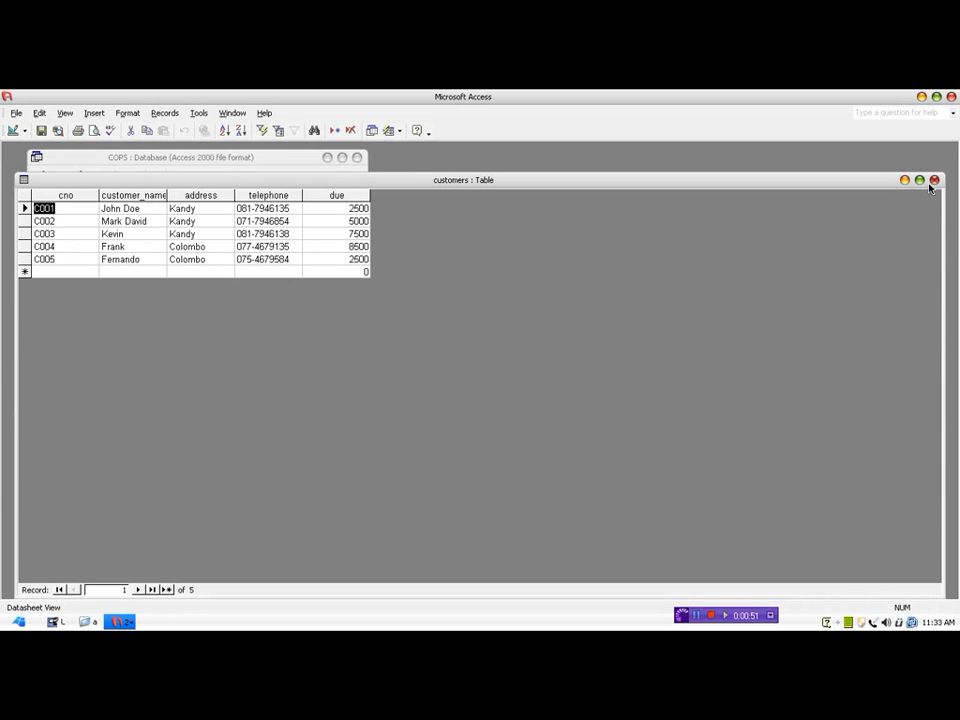
pyautogui.click(120, 621)
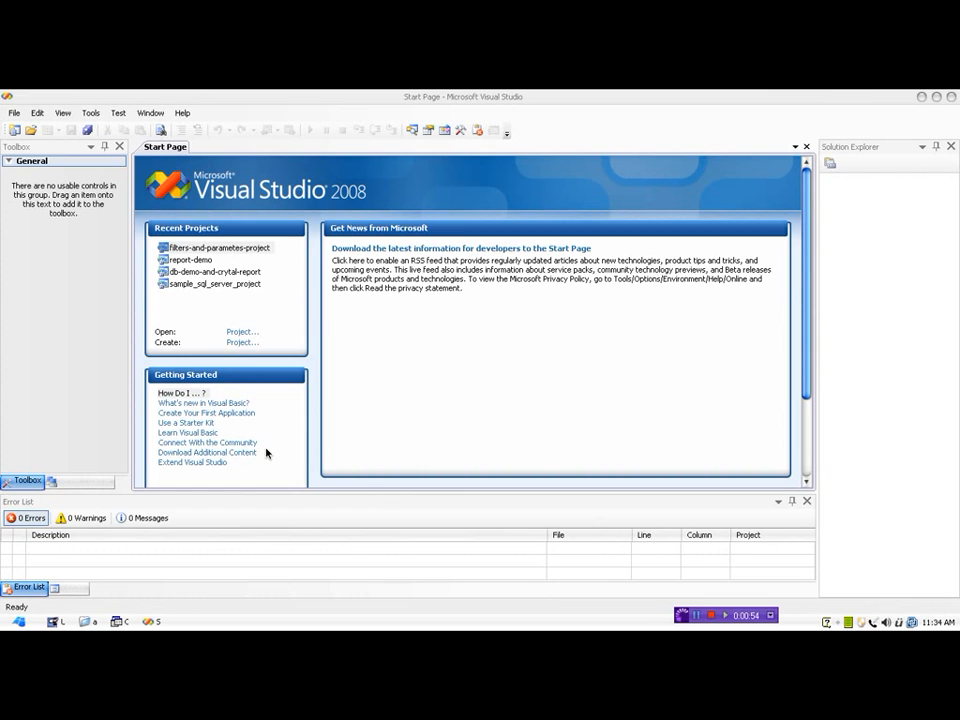
pyautogui.moveTo(249, 361)
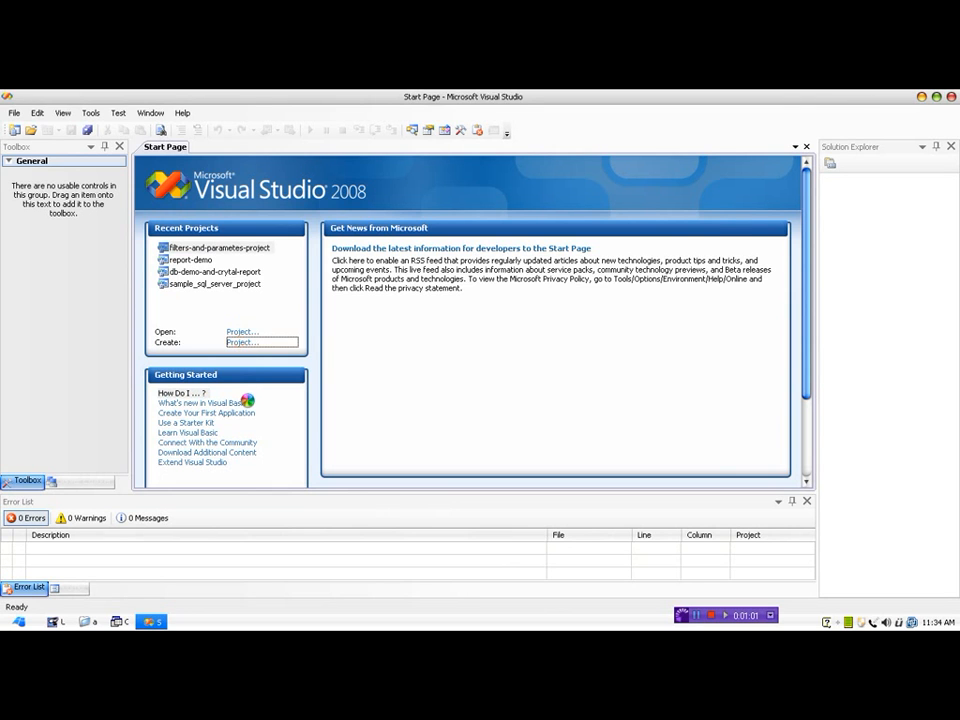
# Create a Visual Basic Windows Forms Application project named 'vb reports with parameters'.
pyautogui.click(242, 342)
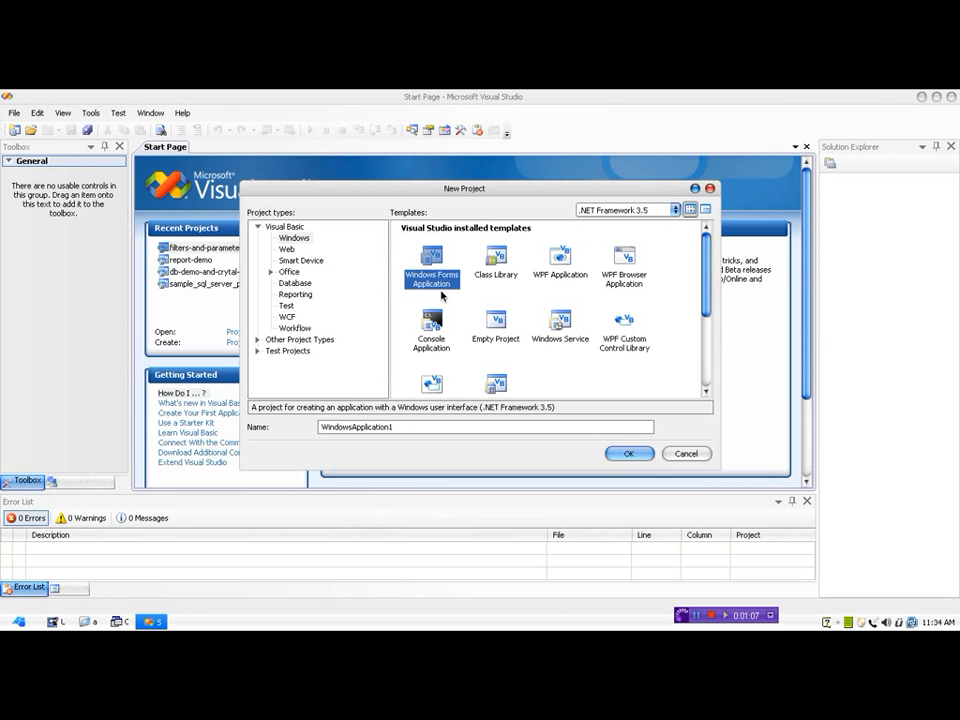
pyautogui.moveTo(408, 438)
pyautogui.write('vb')
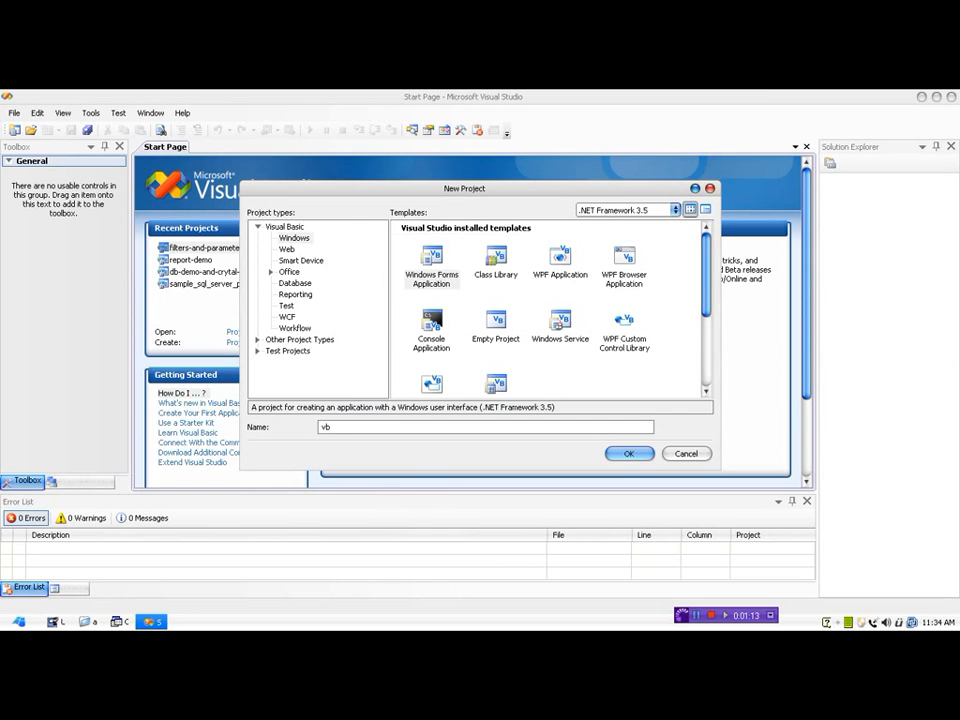
pyautogui.write('report')
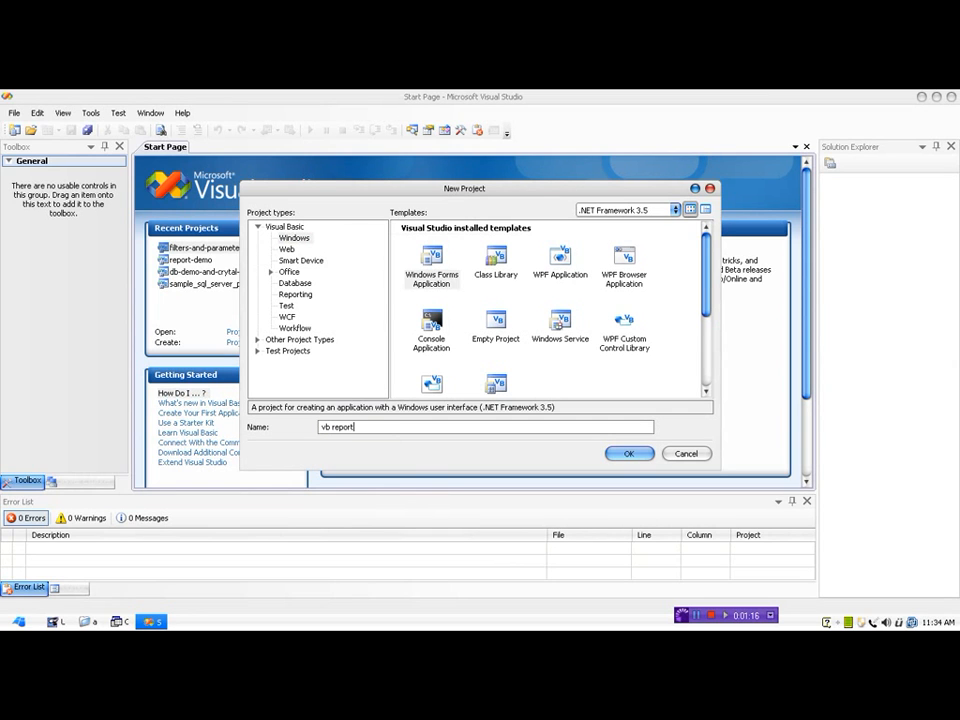
pyautogui.write('s with para')
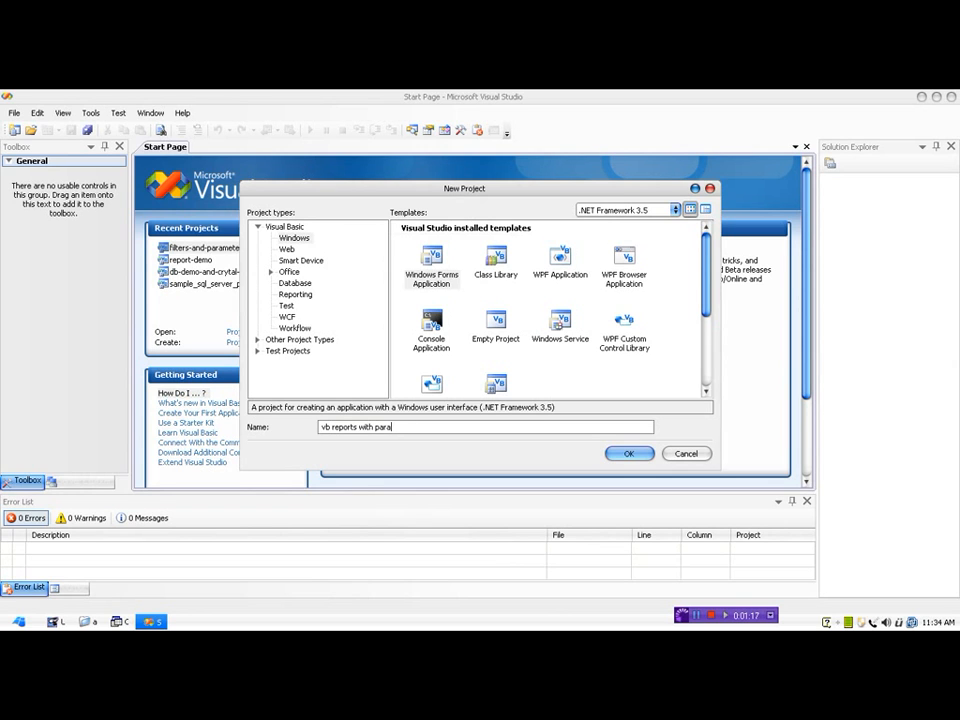
pyautogui.write('meters')
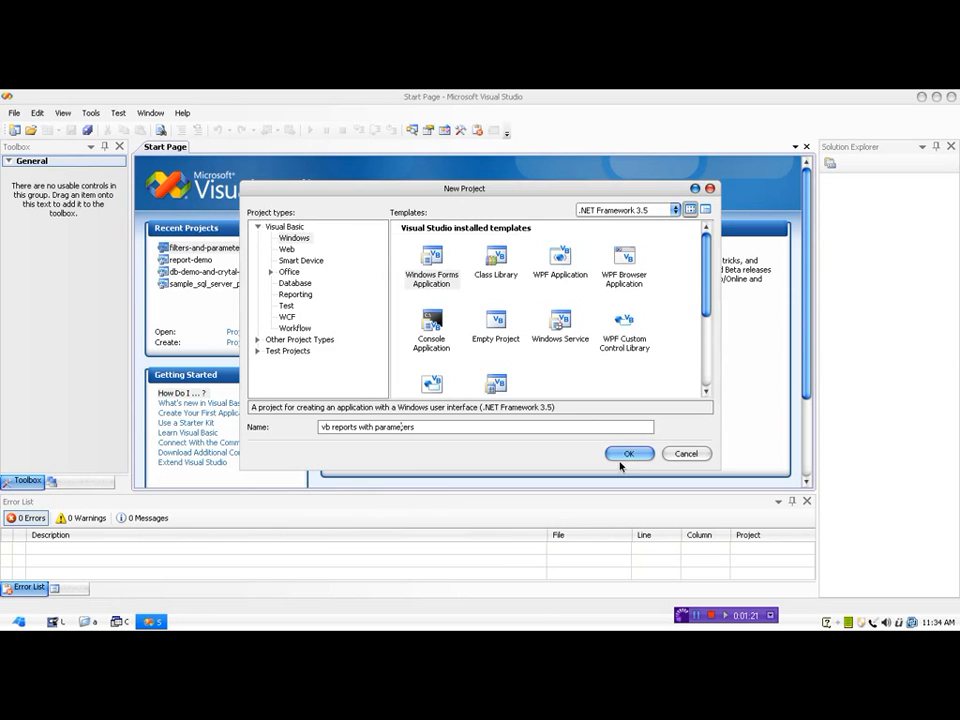
pyautogui.click(629, 453)
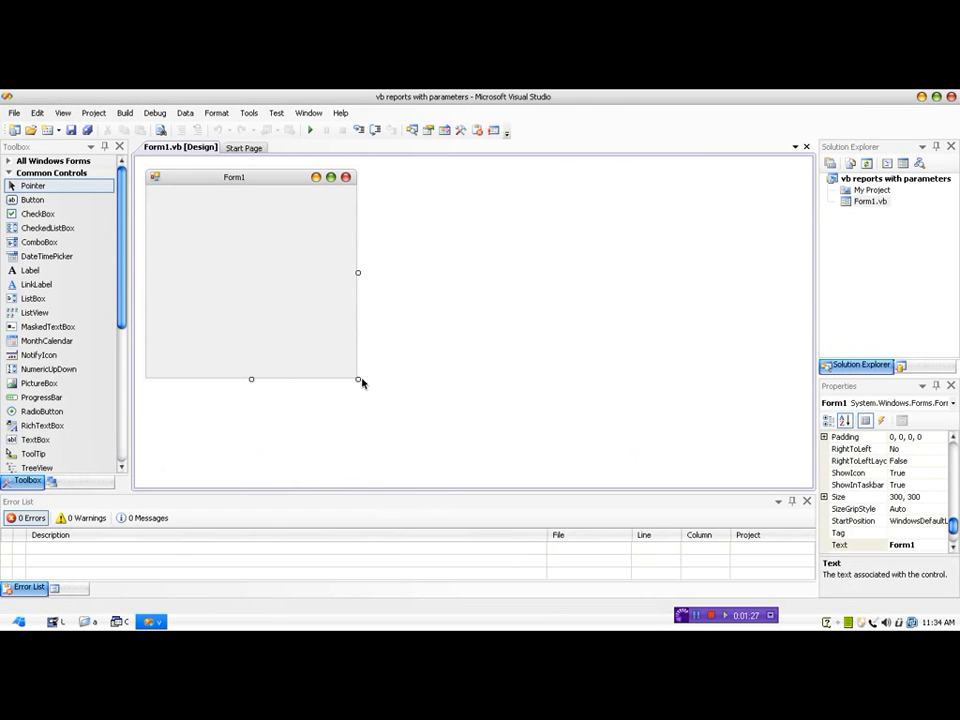
# Enlarge Form1 to about 743 by 413 and expand the Reporting toolbox group.
pyautogui.moveTo(357, 379); pyautogui.dragTo(670, 458)
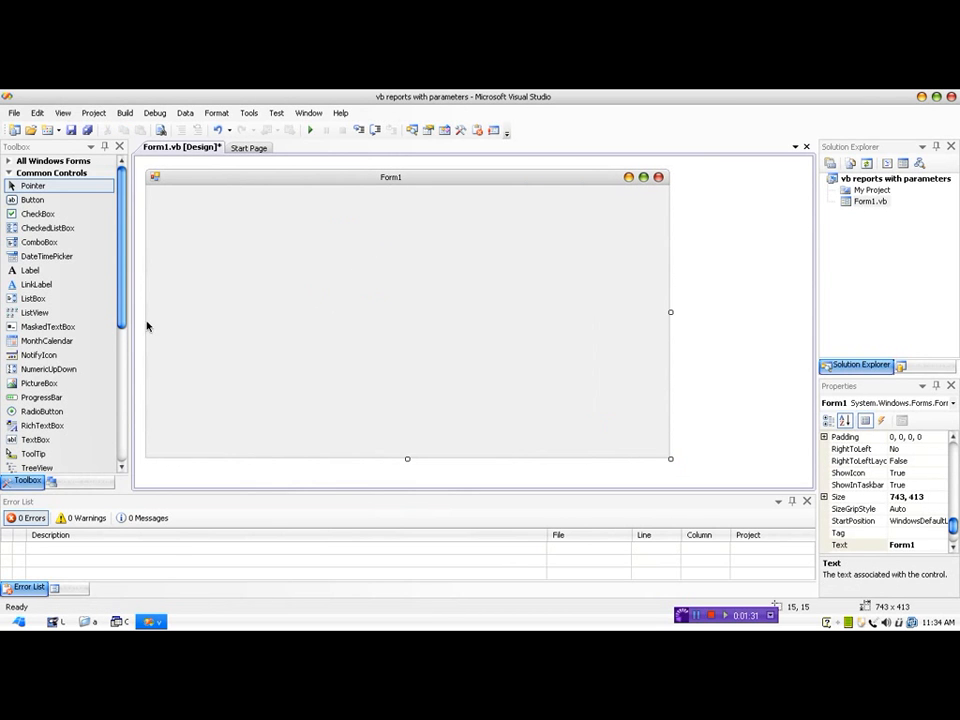
pyautogui.moveTo(132, 308)
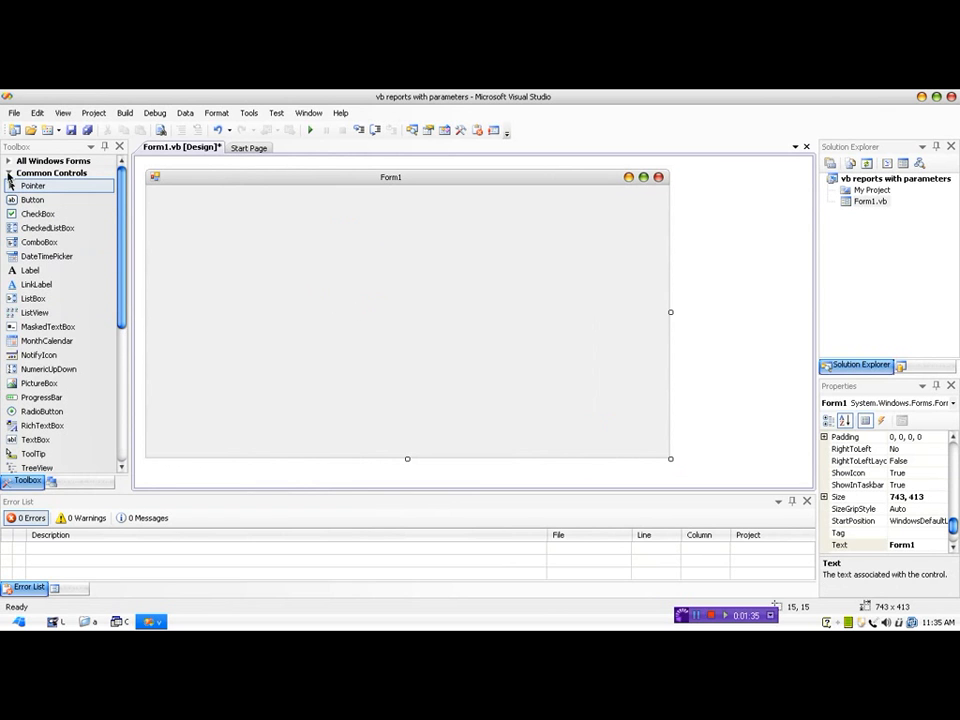
pyautogui.click(38, 184)
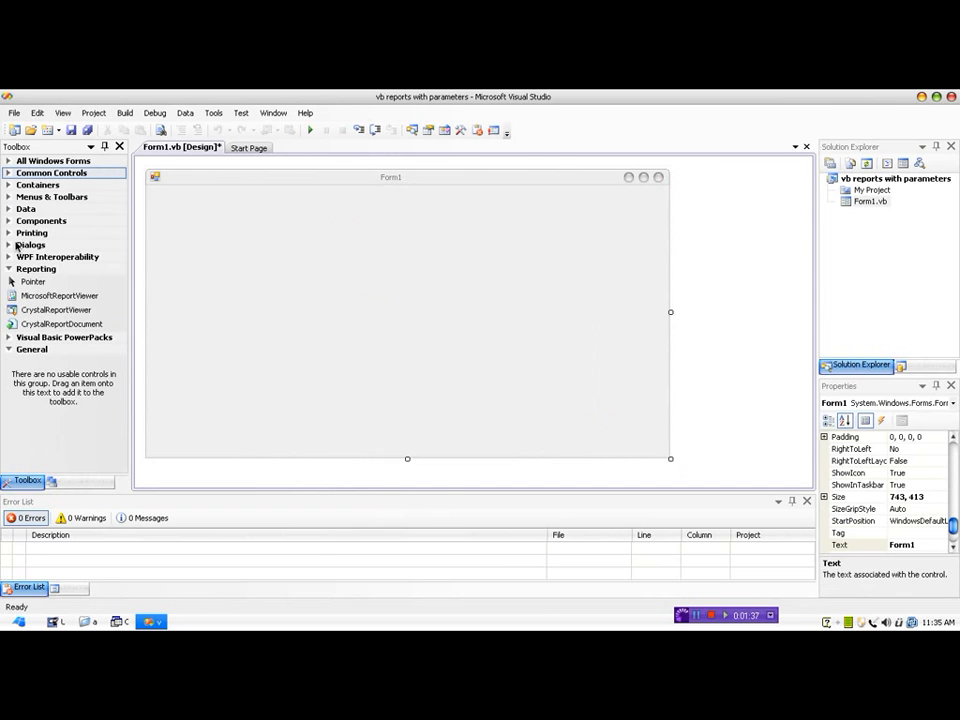
pyautogui.click(59, 295)
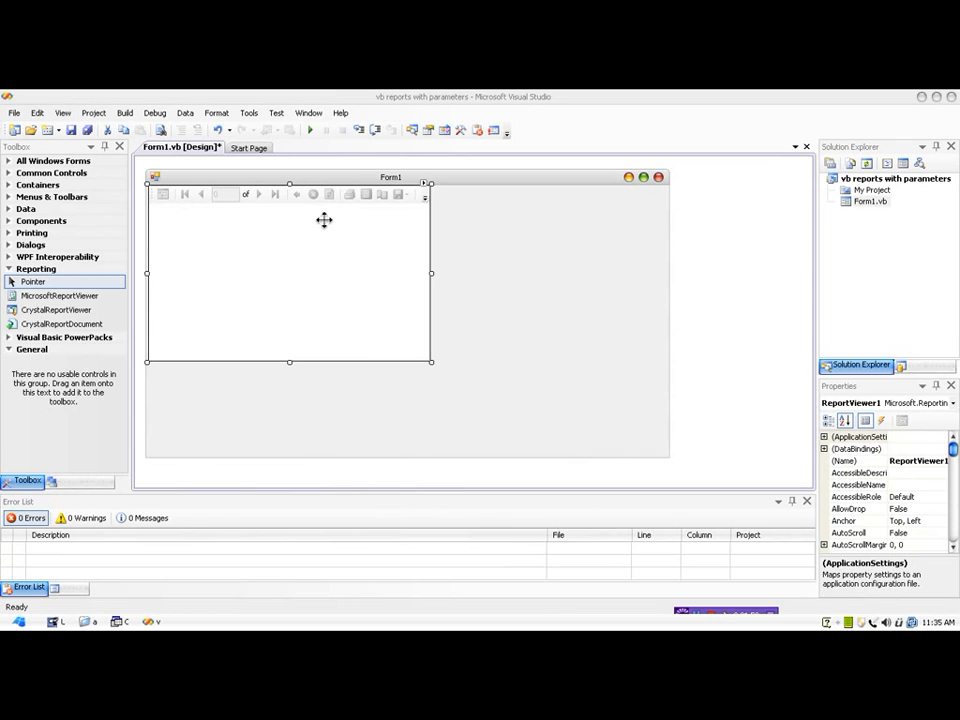
pyautogui.moveTo(730, 266)
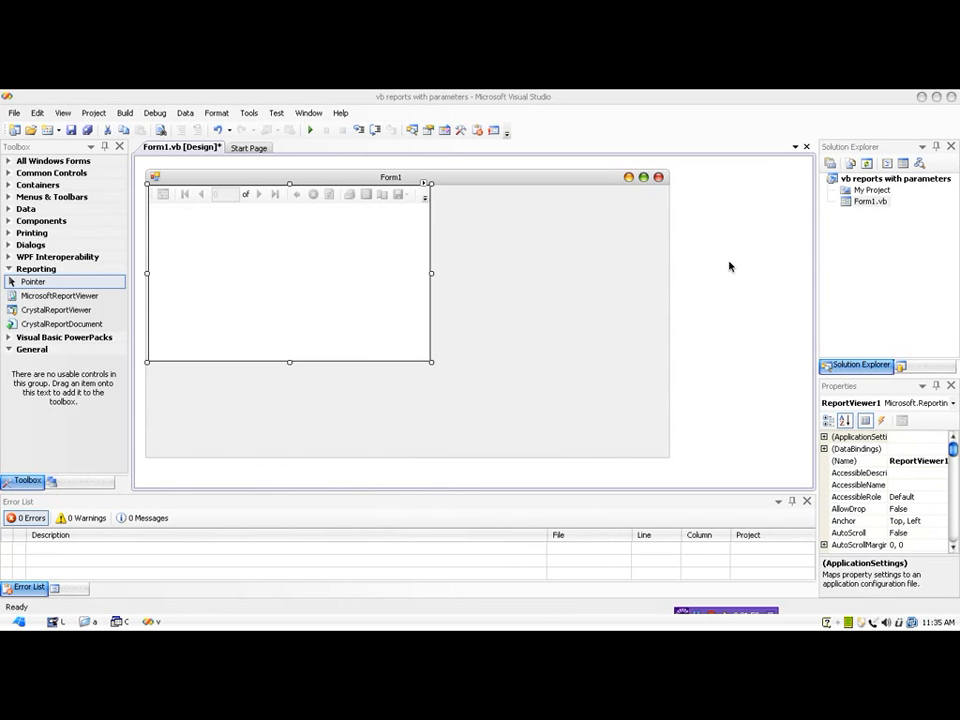
pyautogui.moveTo(350, 255)
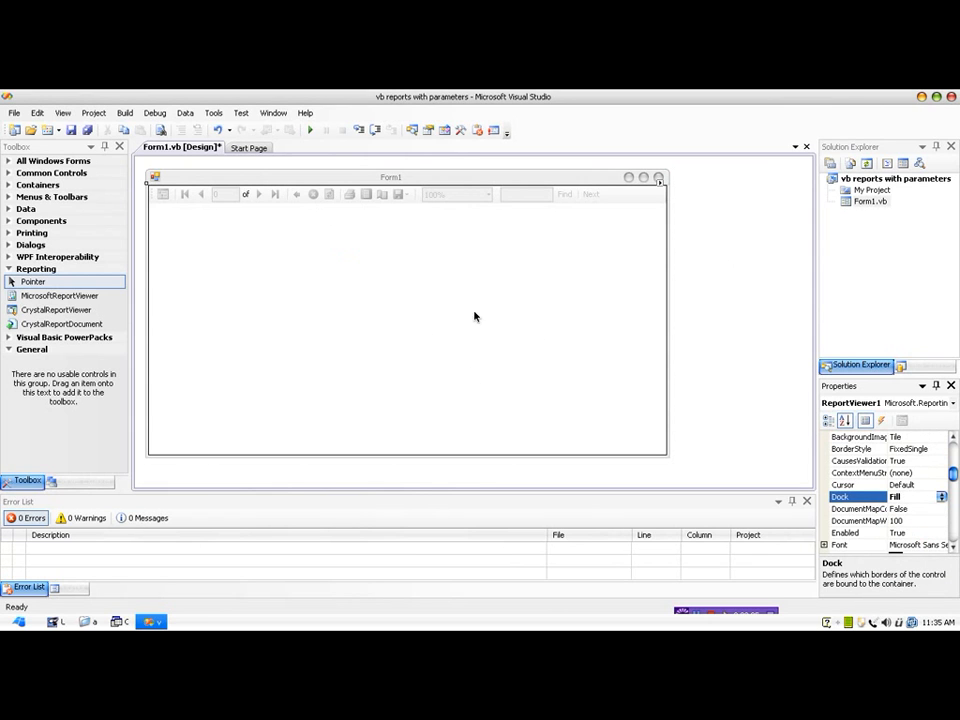
pyautogui.moveTo(383, 254)
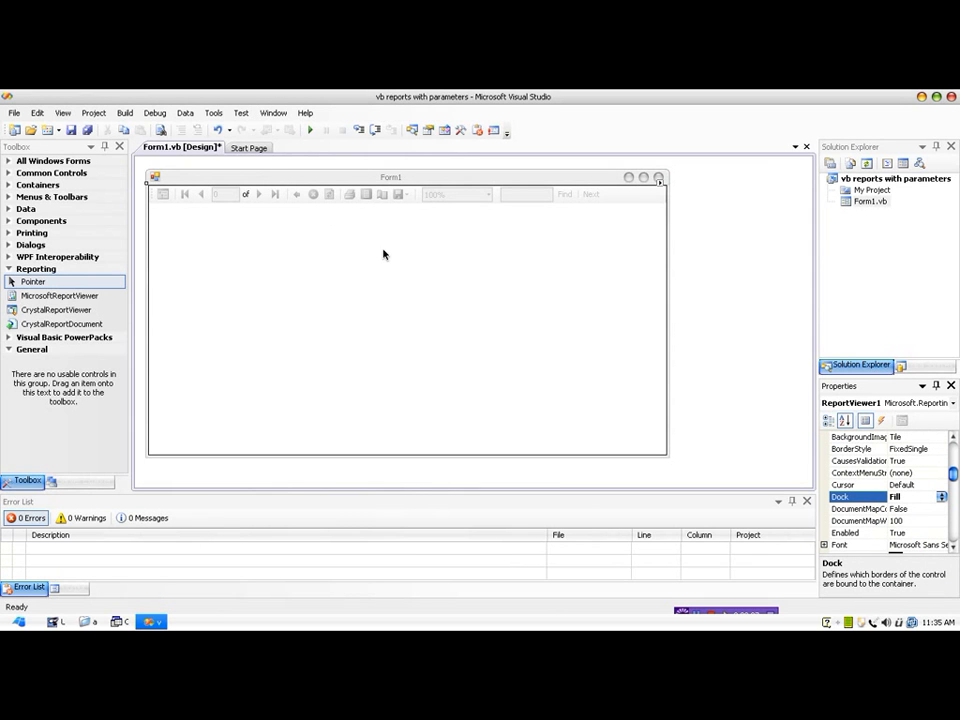
pyautogui.moveTo(535, 310)
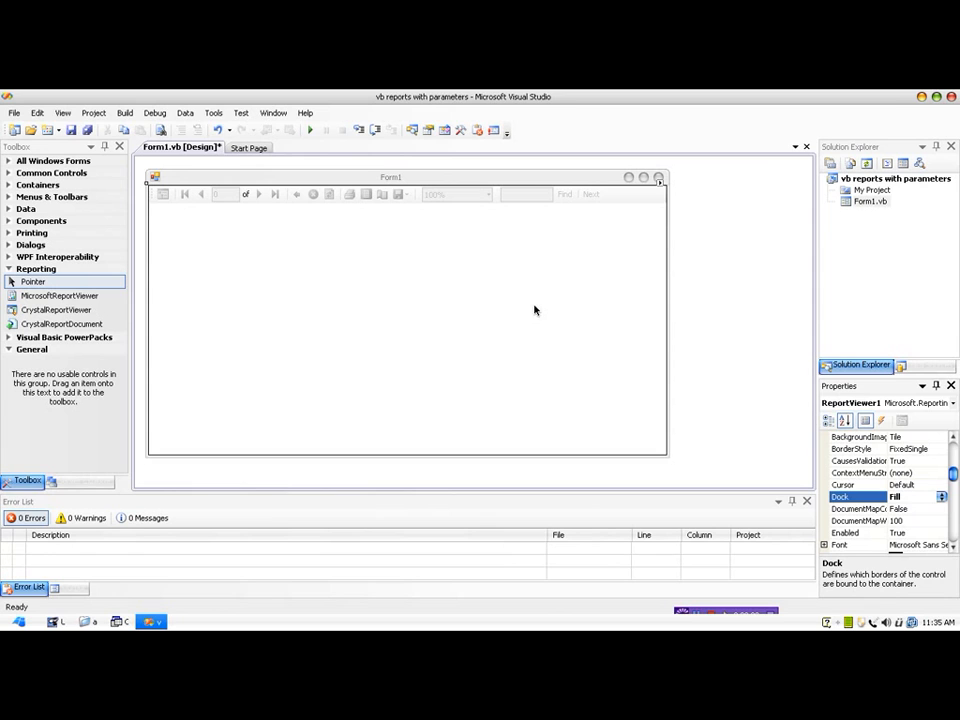
# Start a new report from the report viewer's tasks and choose Database as source type.
pyautogui.click(659, 178)
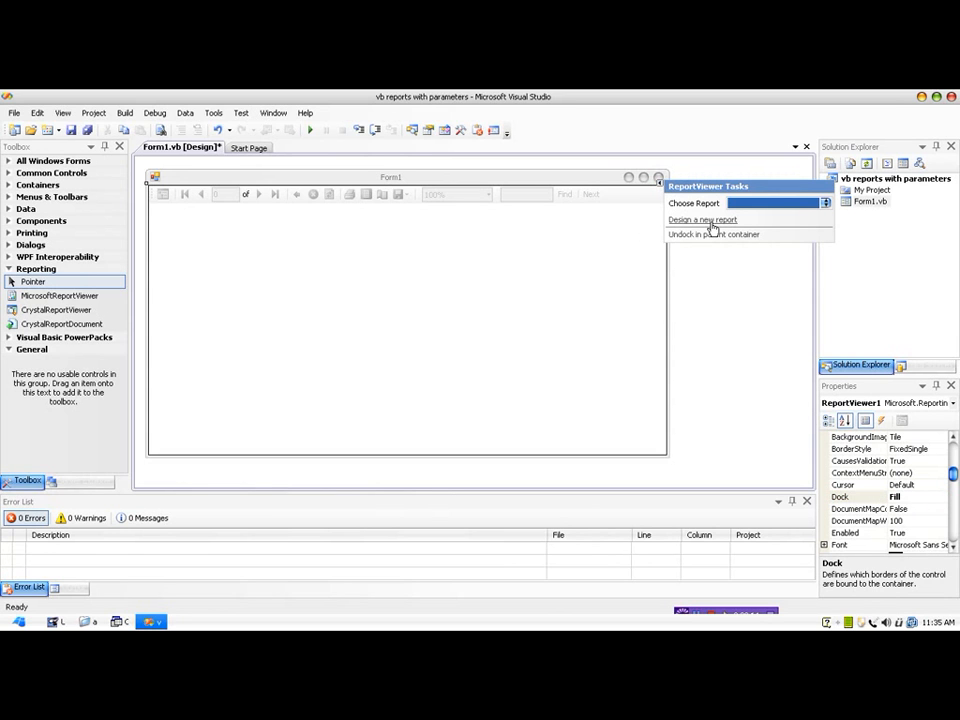
pyautogui.click(702, 219)
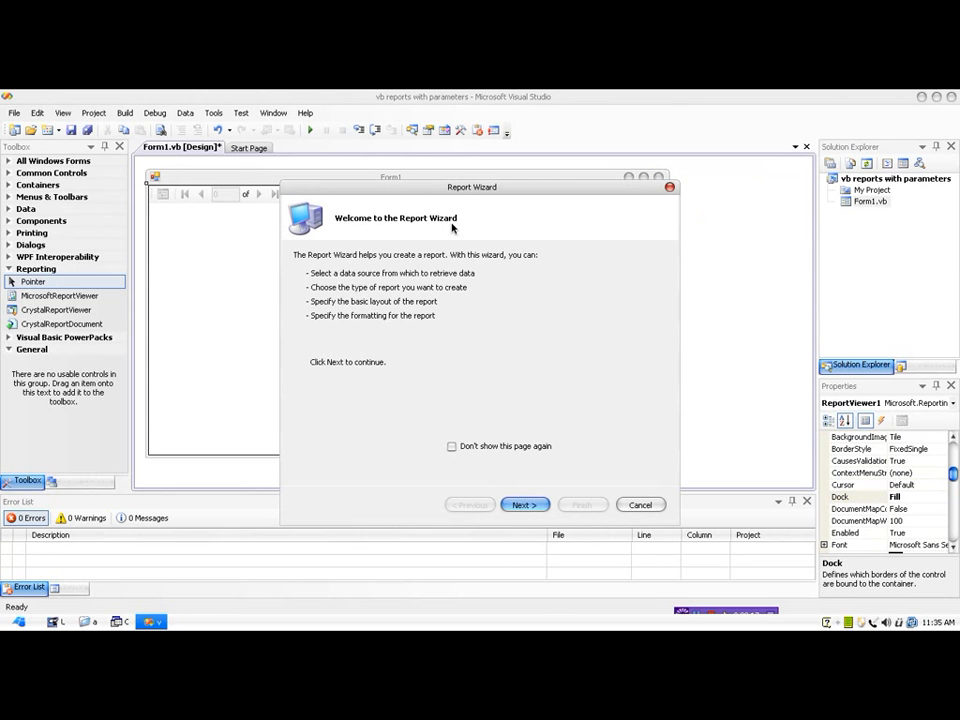
pyautogui.moveTo(403, 326)
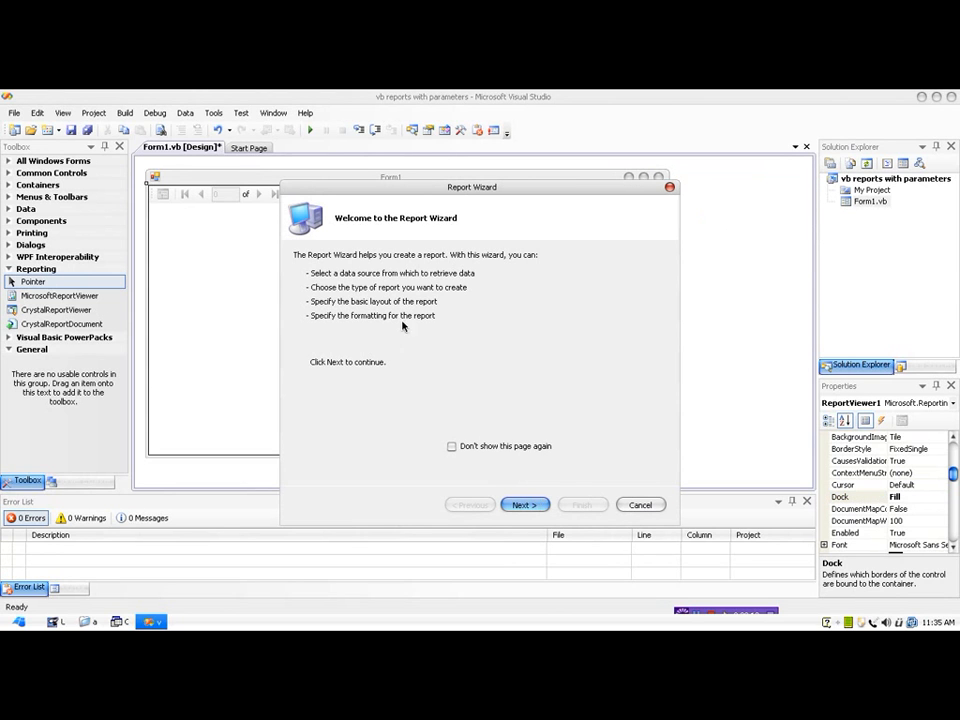
pyautogui.moveTo(532, 410)
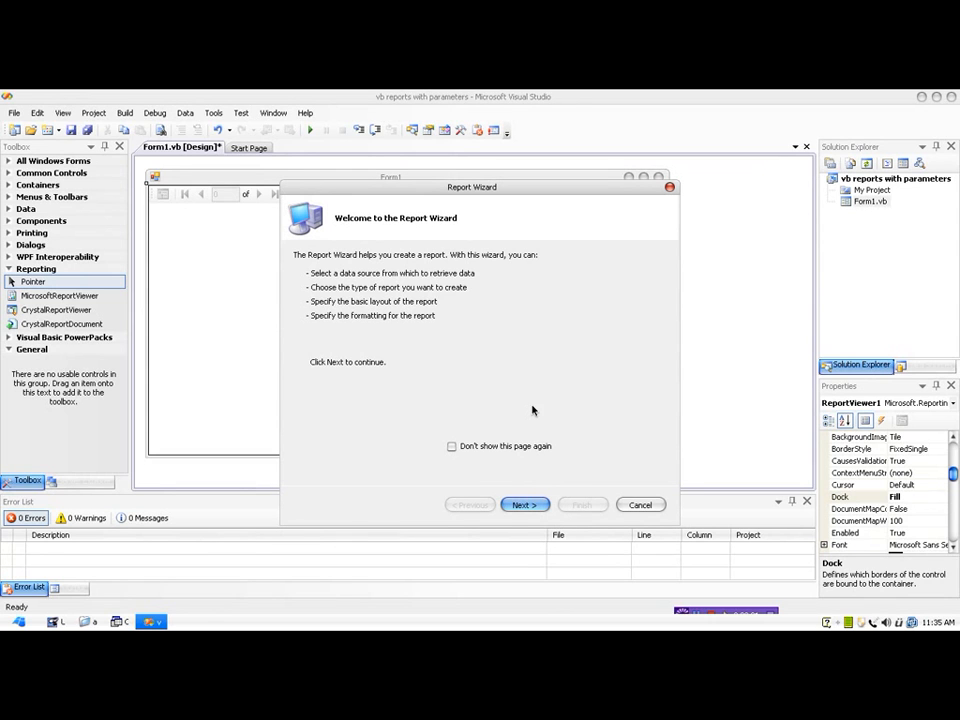
pyautogui.click(525, 504)
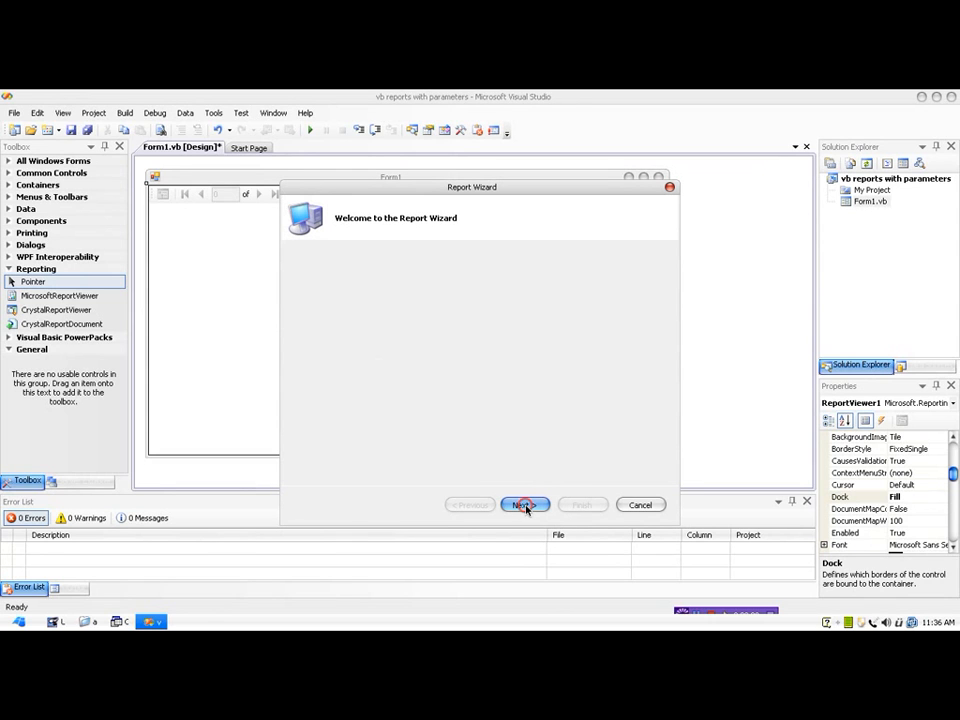
pyautogui.click(524, 504)
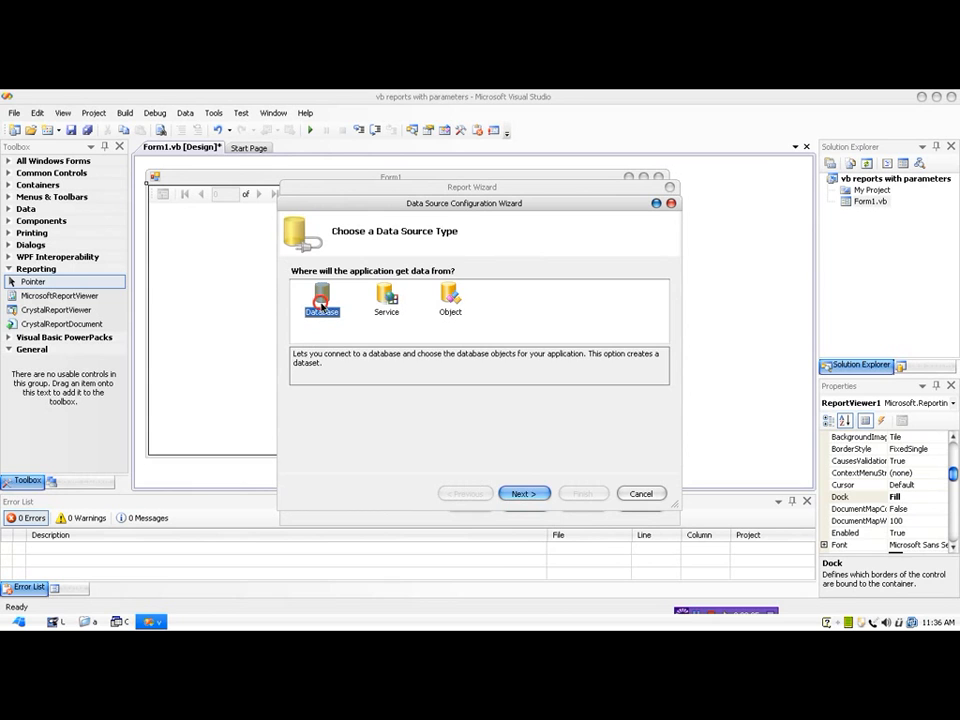
pyautogui.click(524, 493)
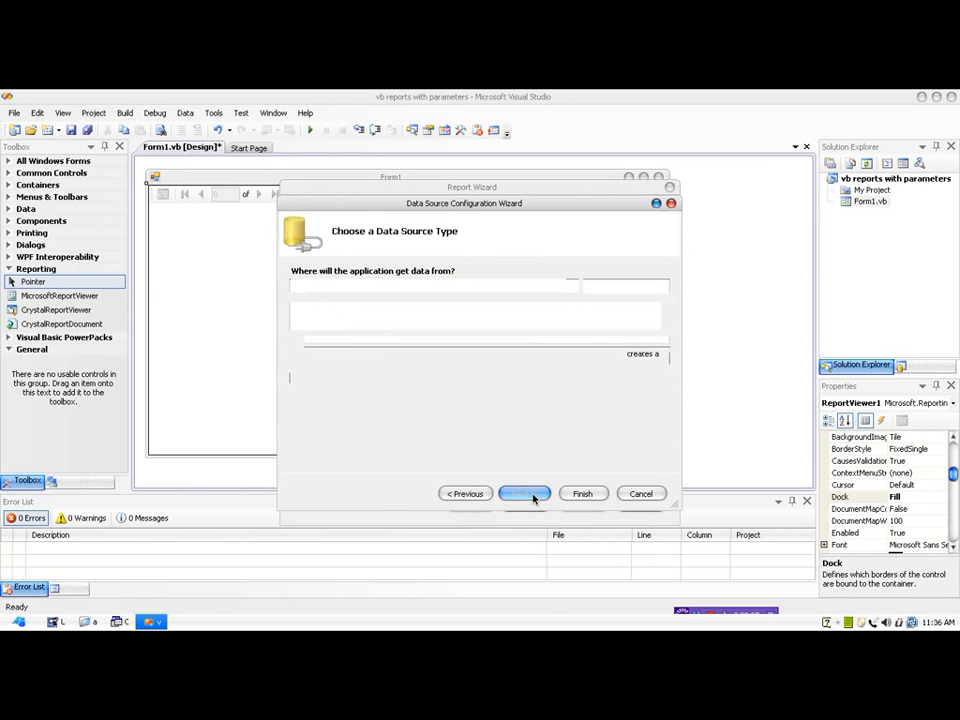
pyautogui.click(524, 493)
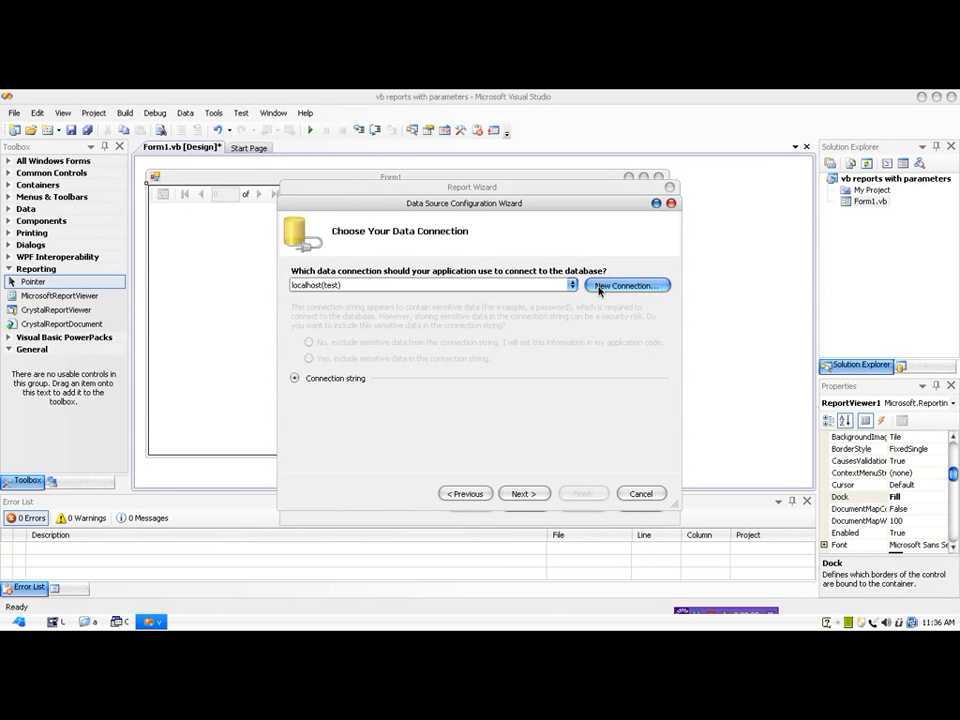
# Create and test a new connection to the COPS.mdb Access file, then accept it.
pyautogui.click(627, 286)
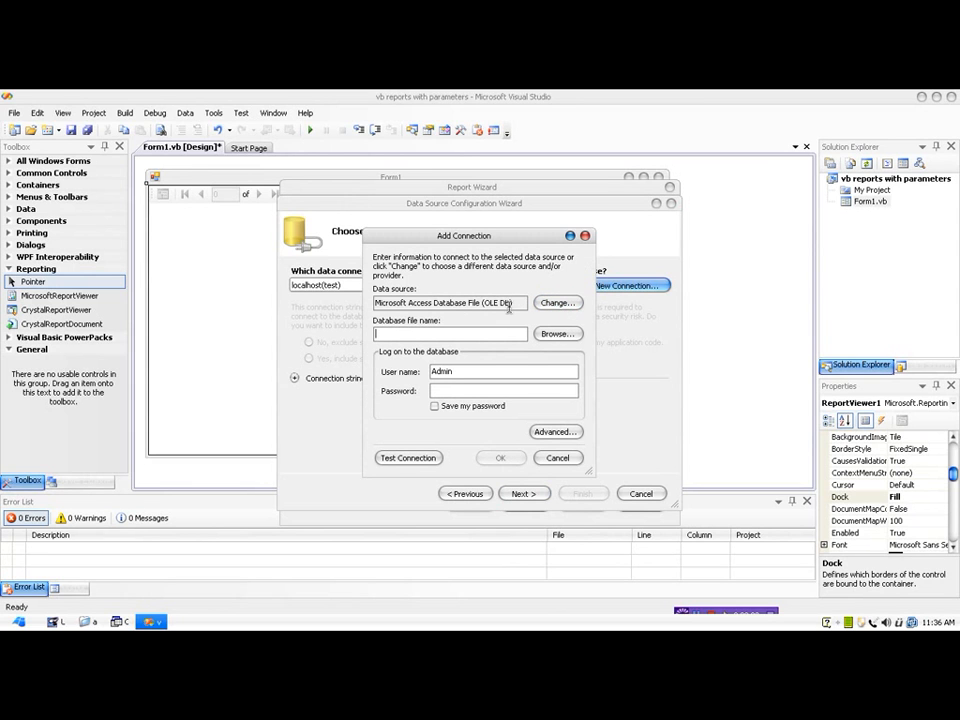
pyautogui.click(557, 333)
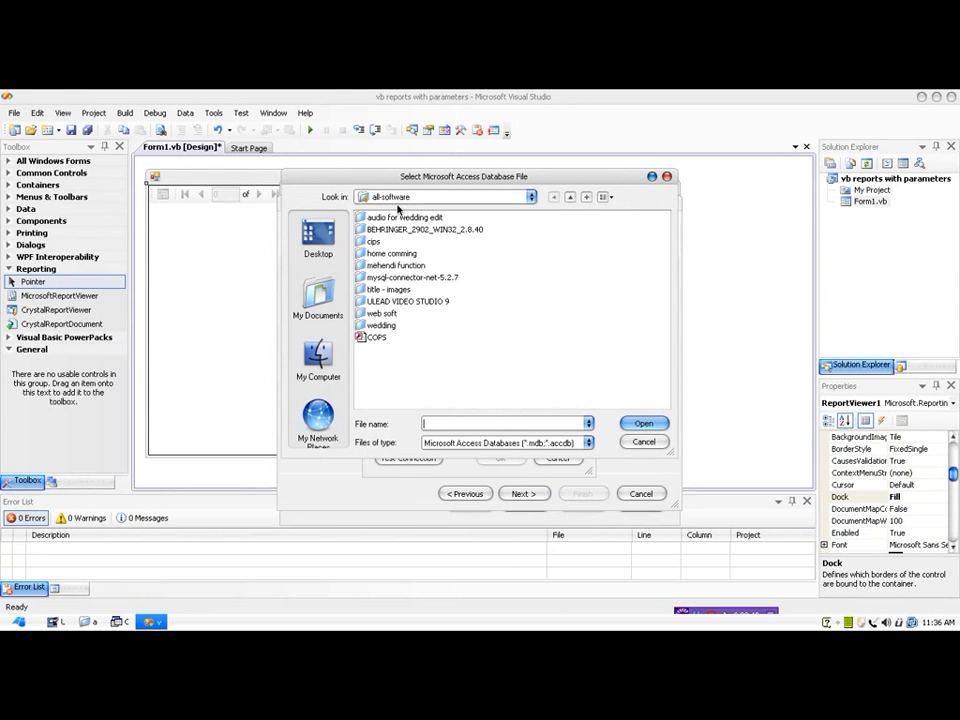
pyautogui.moveTo(380, 355)
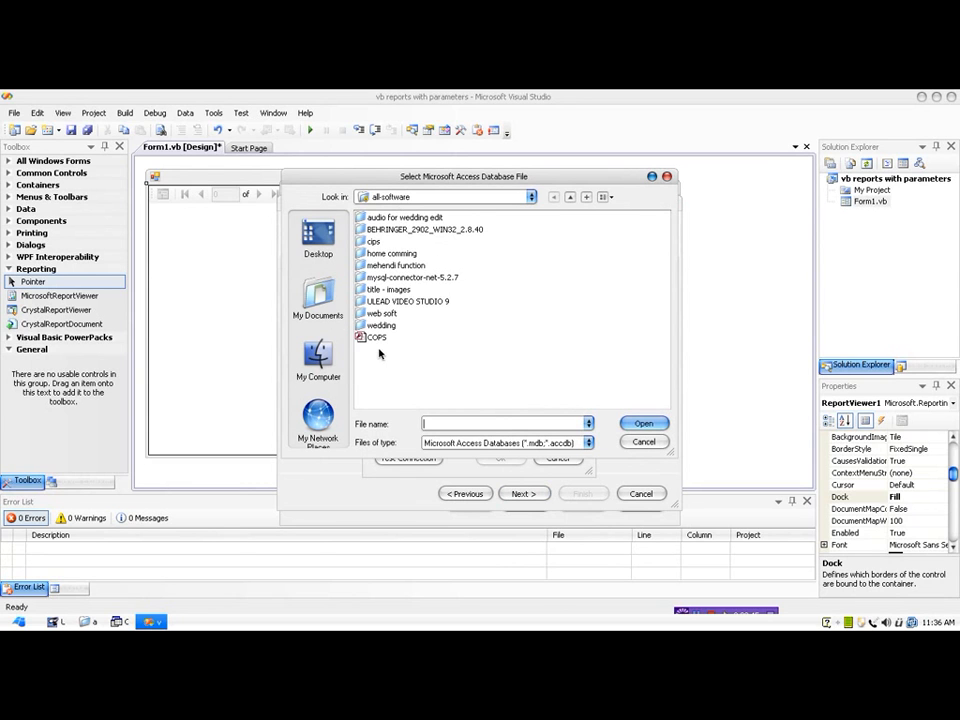
pyautogui.moveTo(378, 343)
pyautogui.write('COPS')
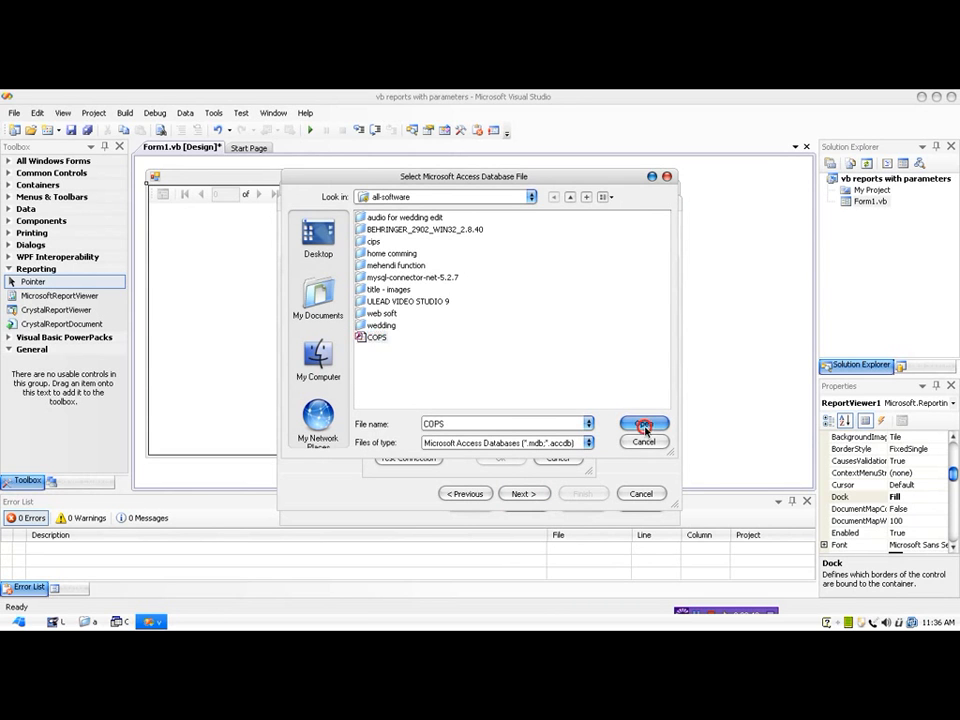
pyautogui.click(643, 423)
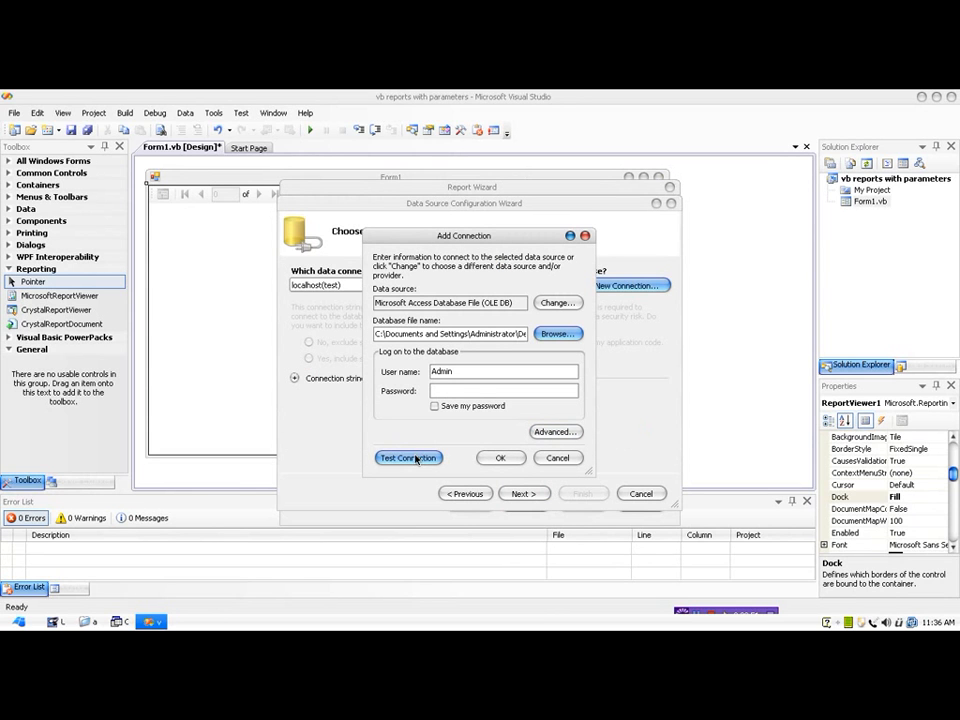
pyautogui.click(407, 457)
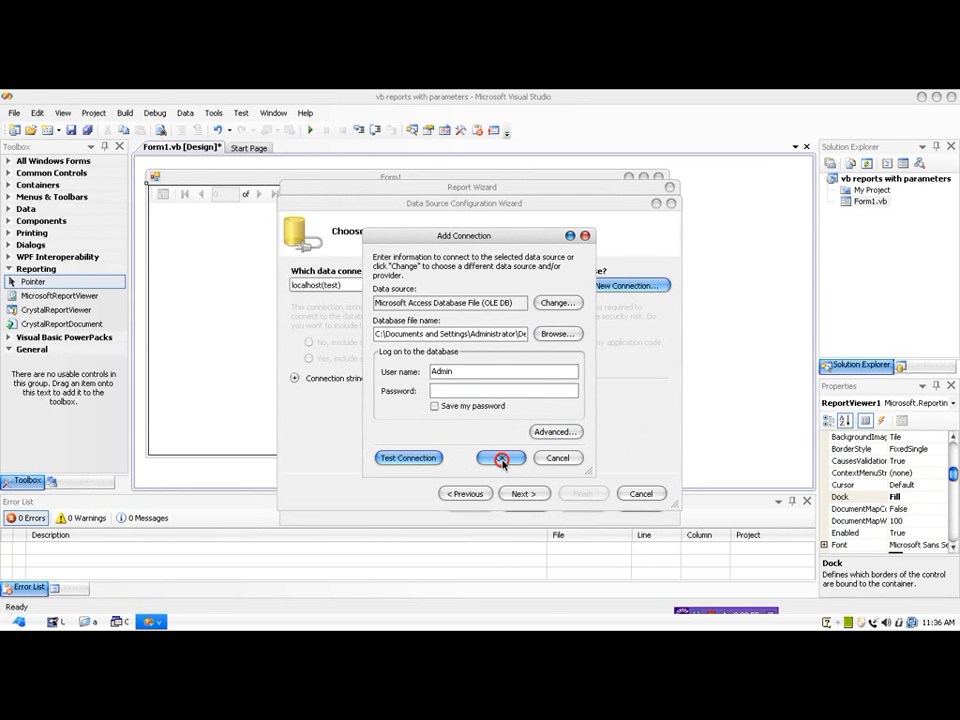
pyautogui.click(501, 458)
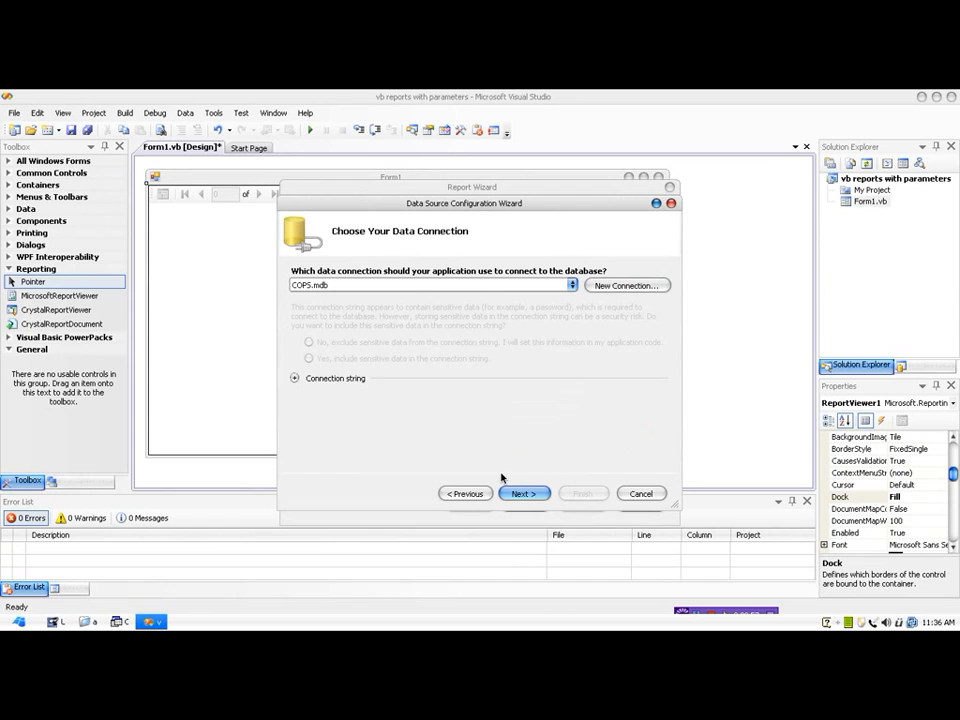
pyautogui.moveTo(335, 281)
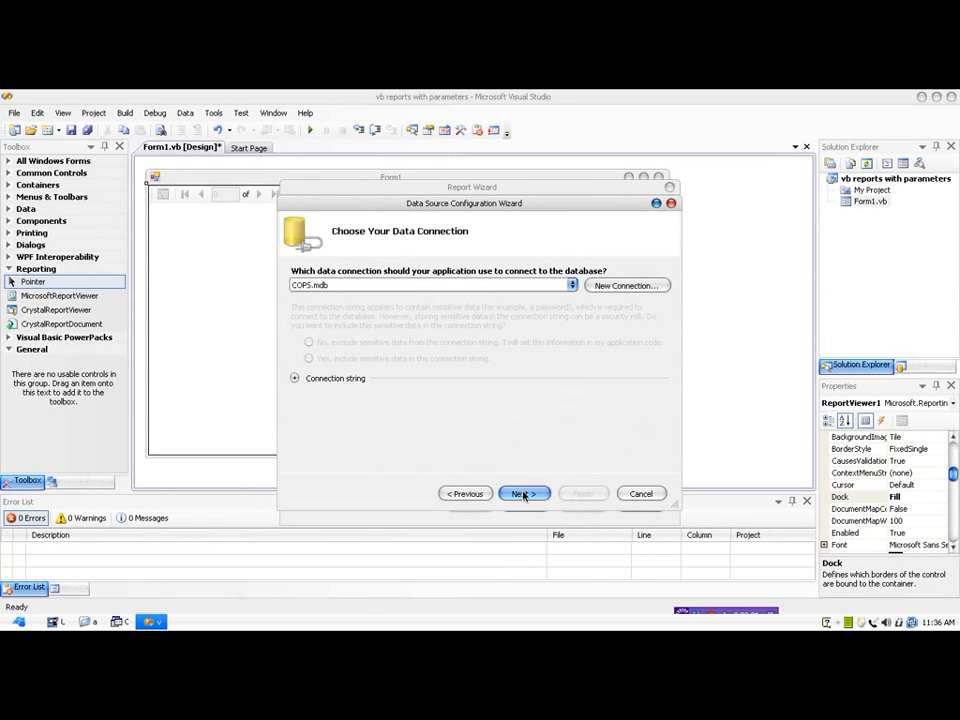
# Continue with the COPS.mdb connection, copying the data file into the project.
pyautogui.click(524, 493)
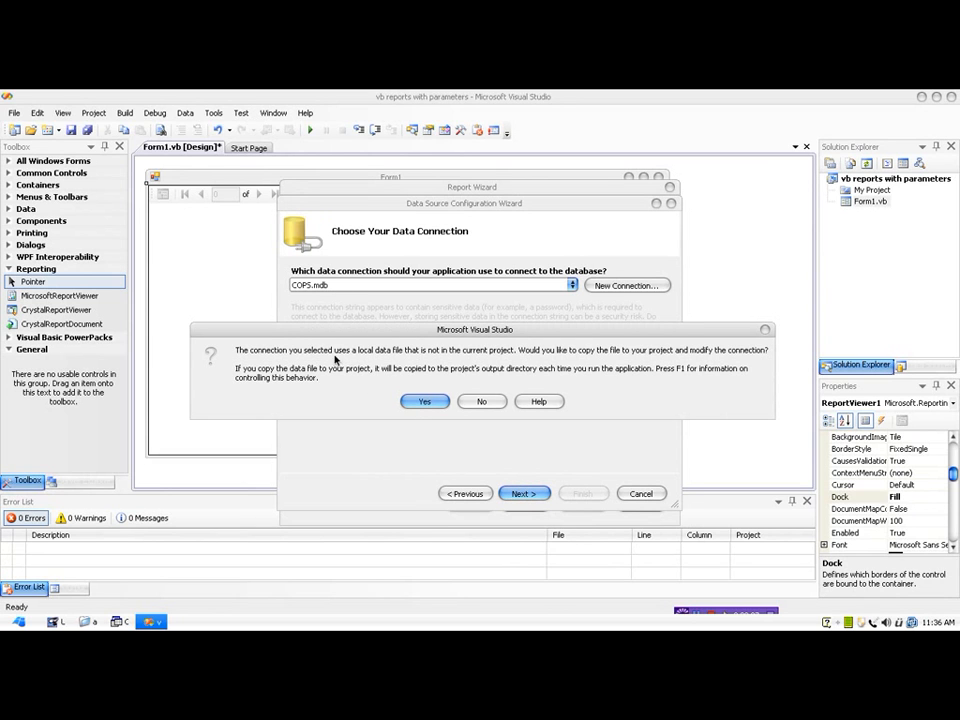
pyautogui.moveTo(462, 365)
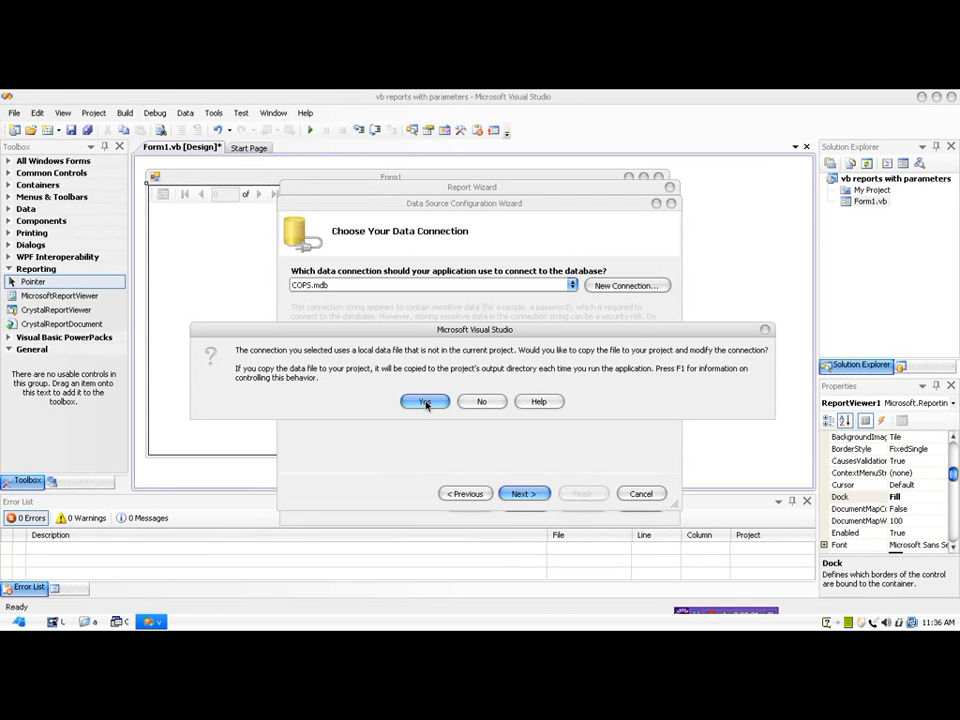
pyautogui.click(424, 401)
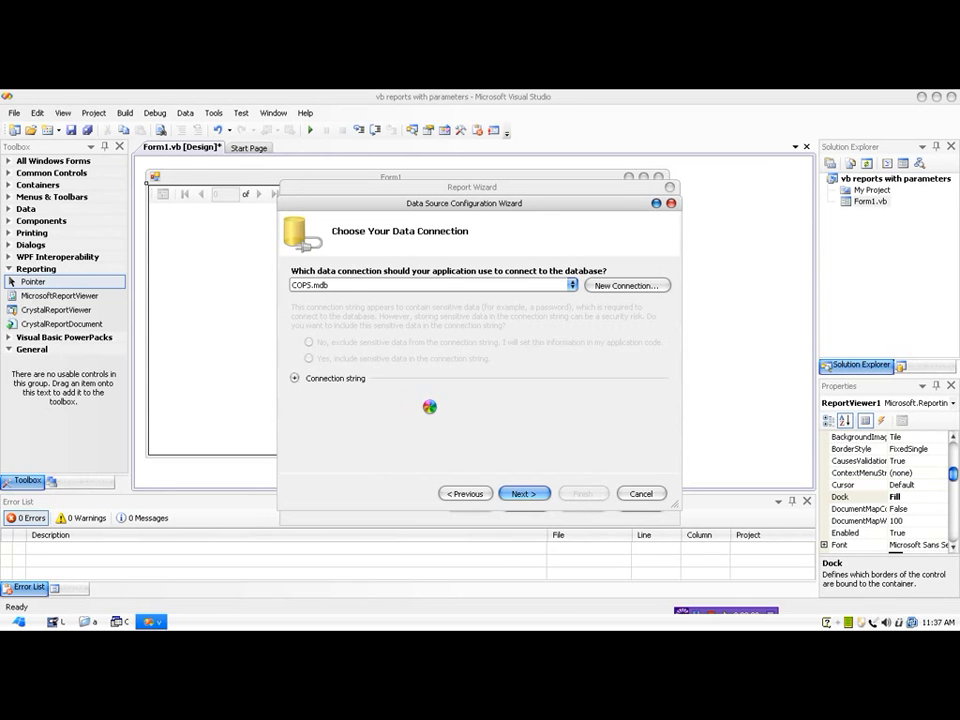
pyautogui.click(524, 493)
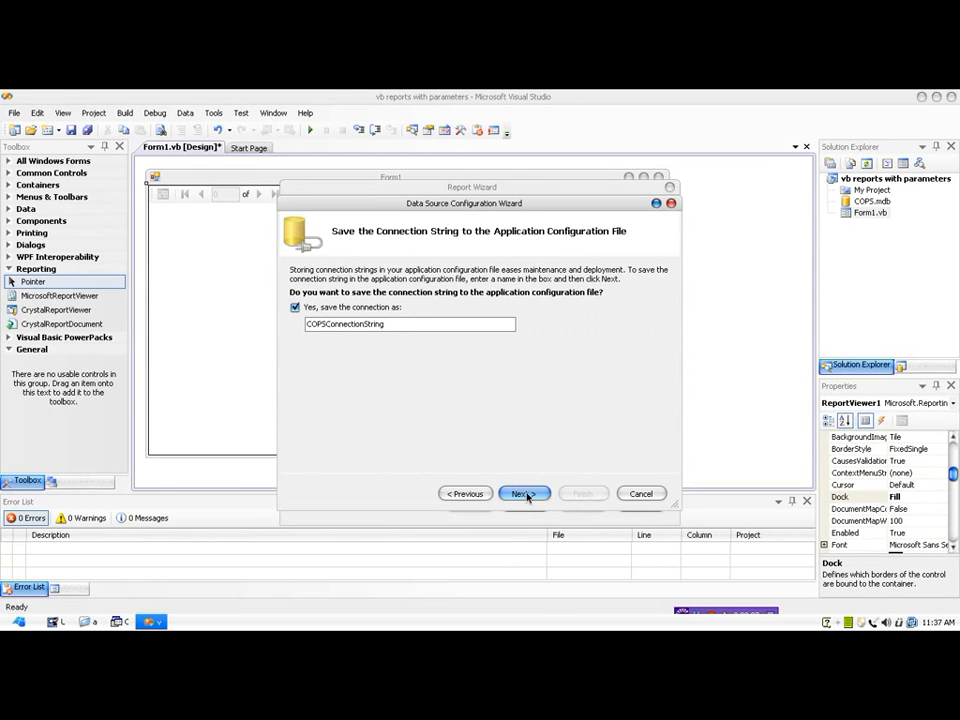
# Save COPSConnectionString and tick the customers table under Tables.
pyautogui.click(522, 493)
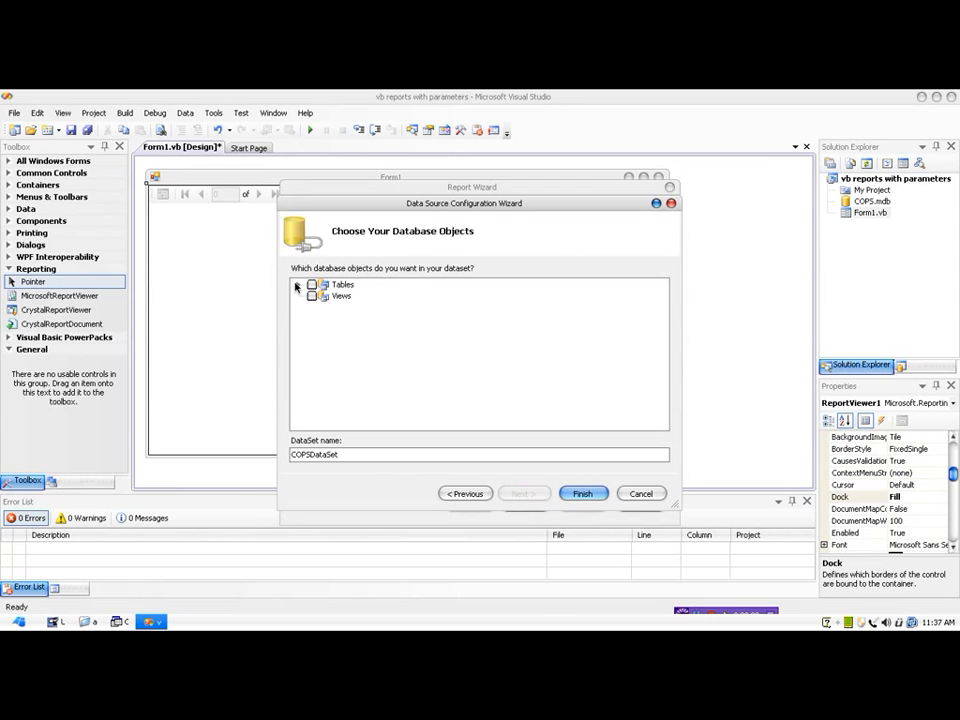
pyautogui.click(312, 284)
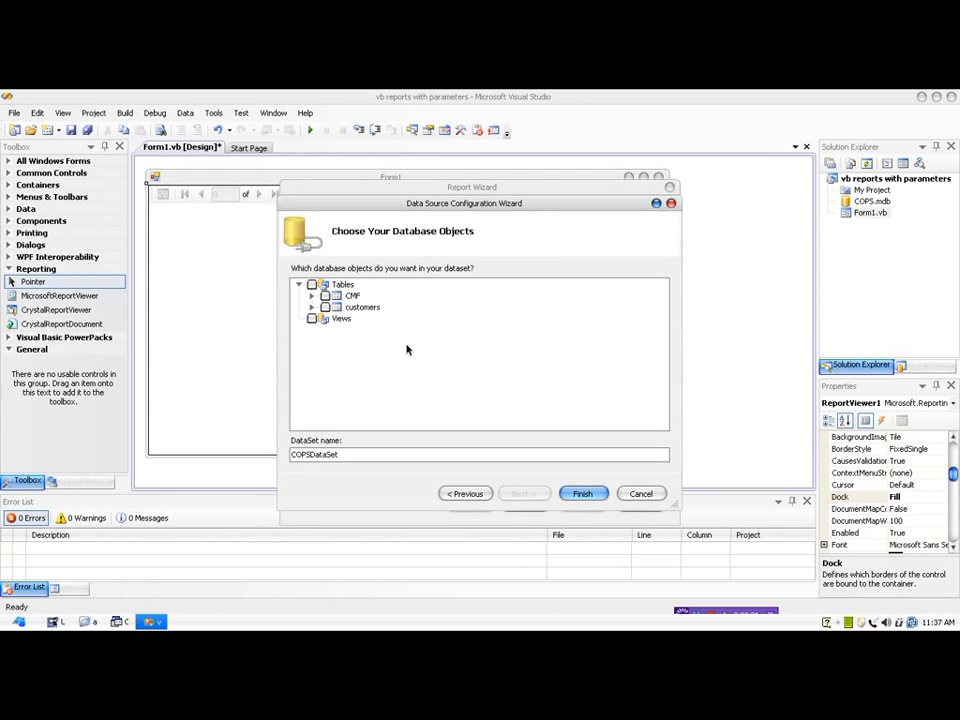
pyautogui.click(325, 284)
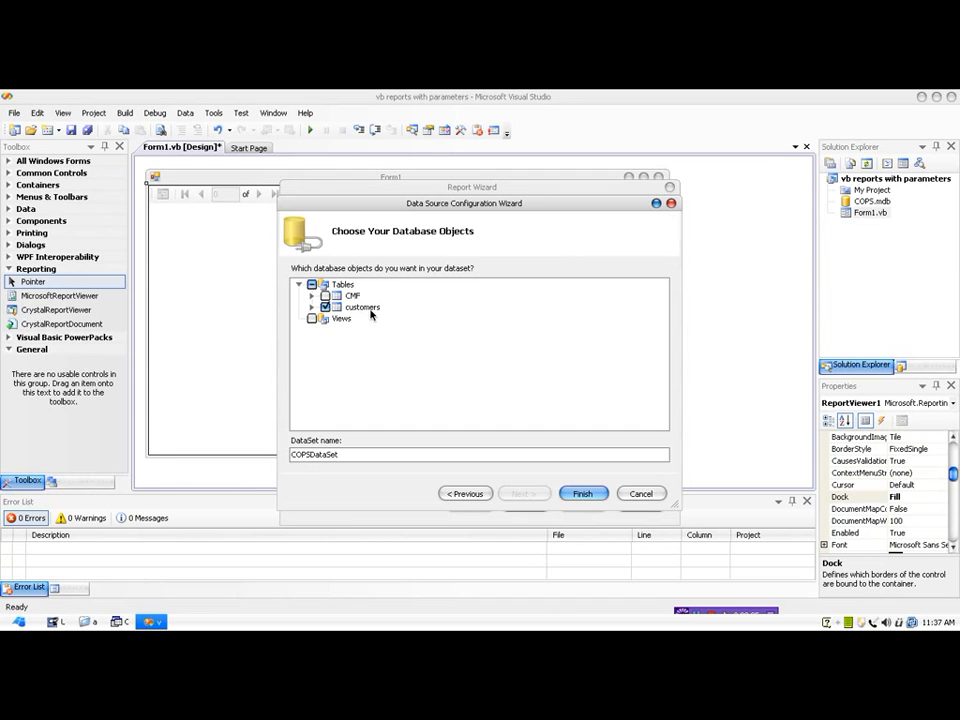
pyautogui.moveTo(640, 578)
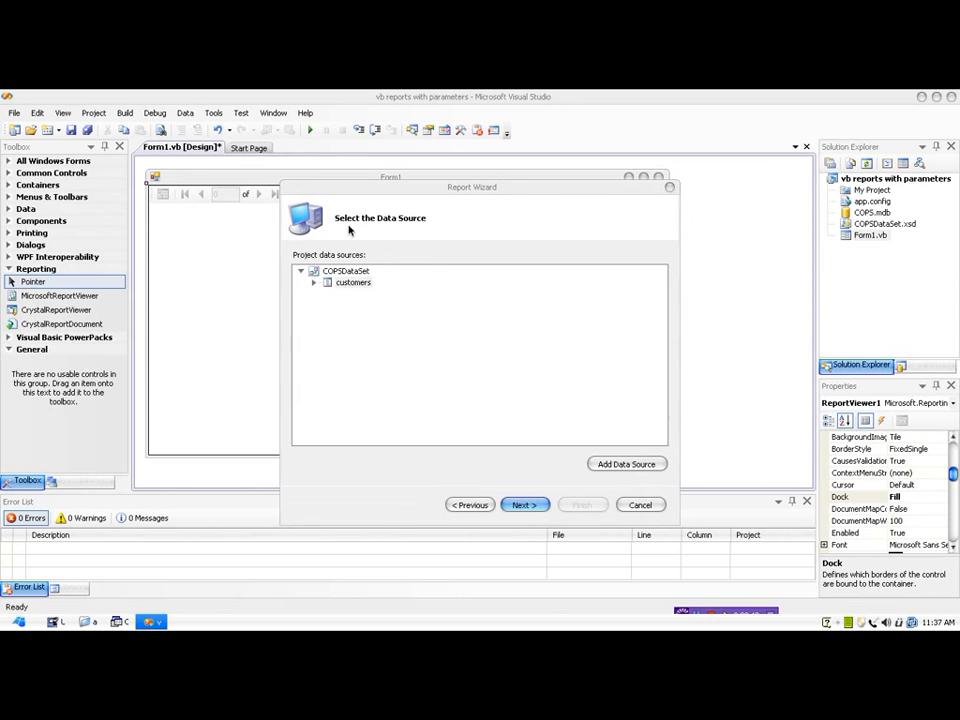
pyautogui.moveTo(357, 300)
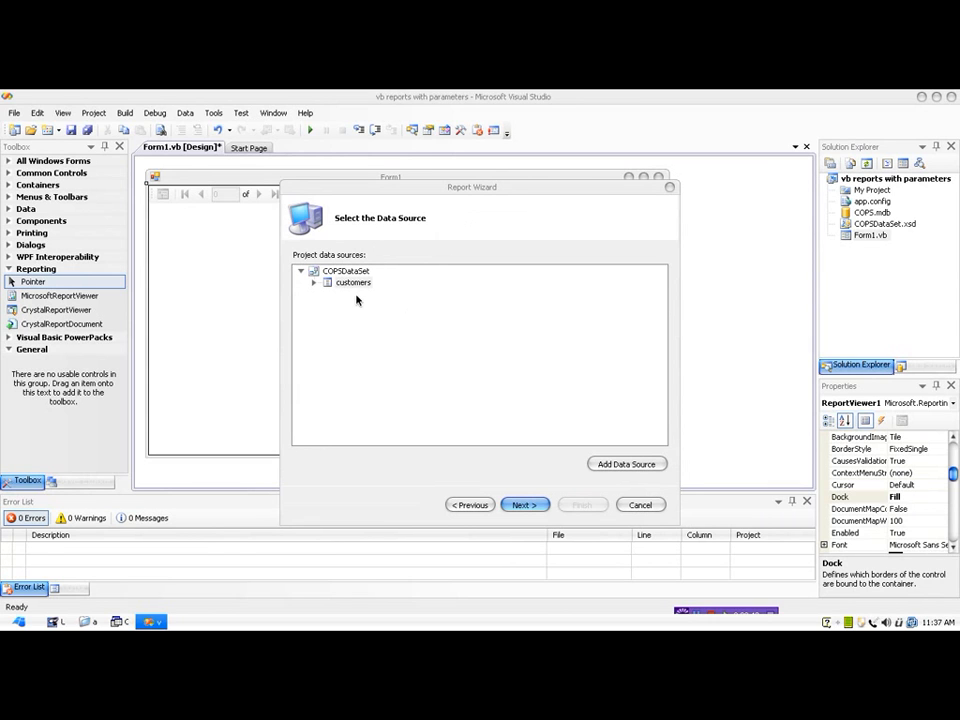
# Select customers under COPSDataSet as the report's data source and continue.
pyautogui.click(353, 282)
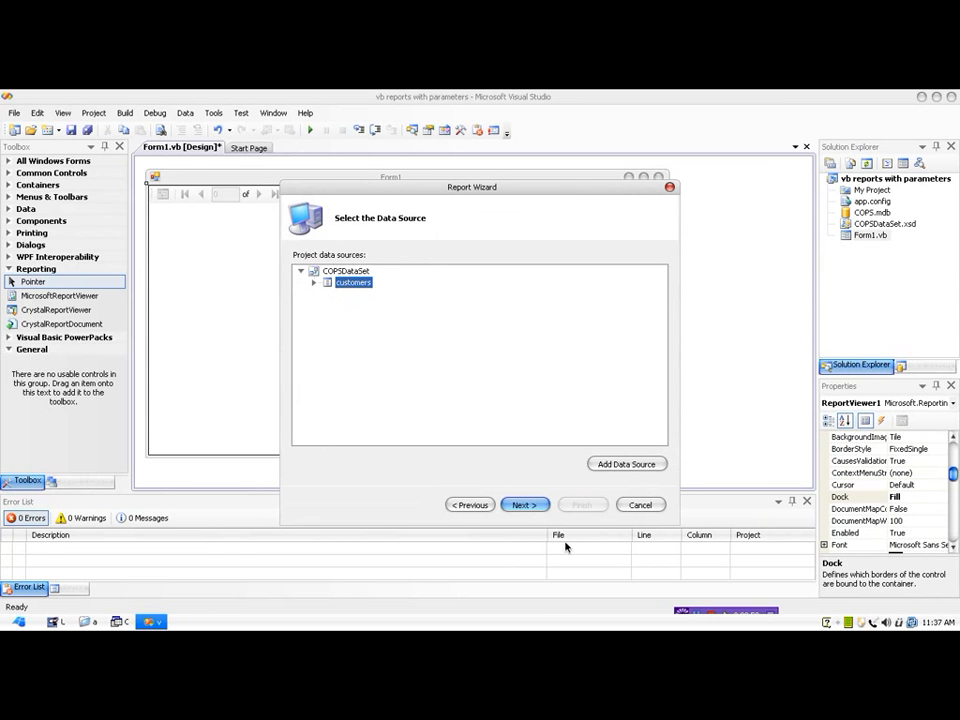
pyautogui.click(524, 504)
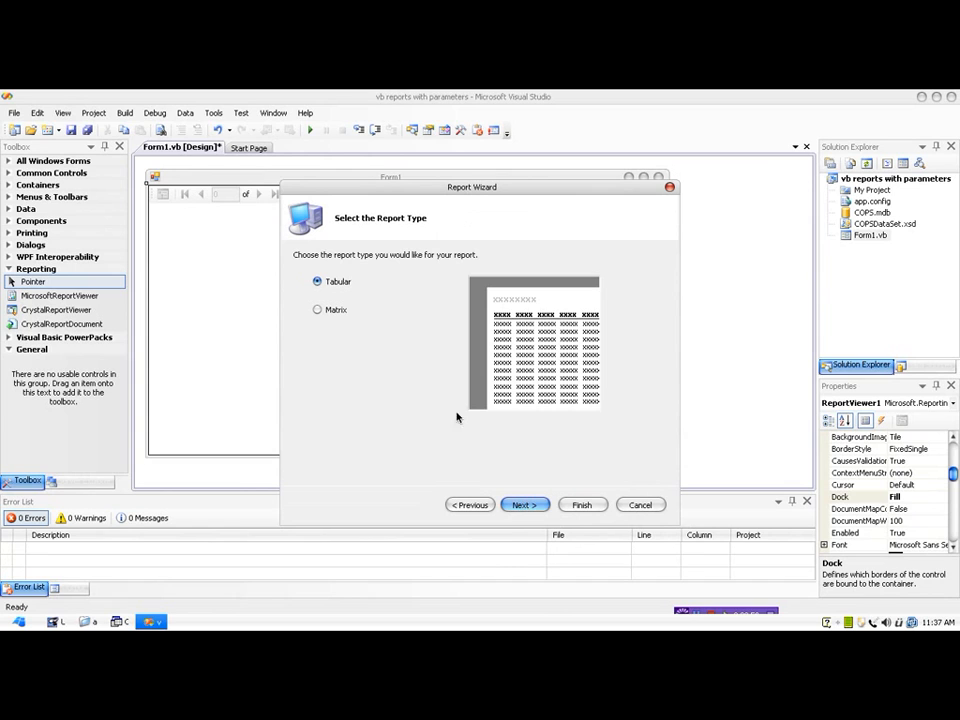
pyautogui.moveTo(512, 440)
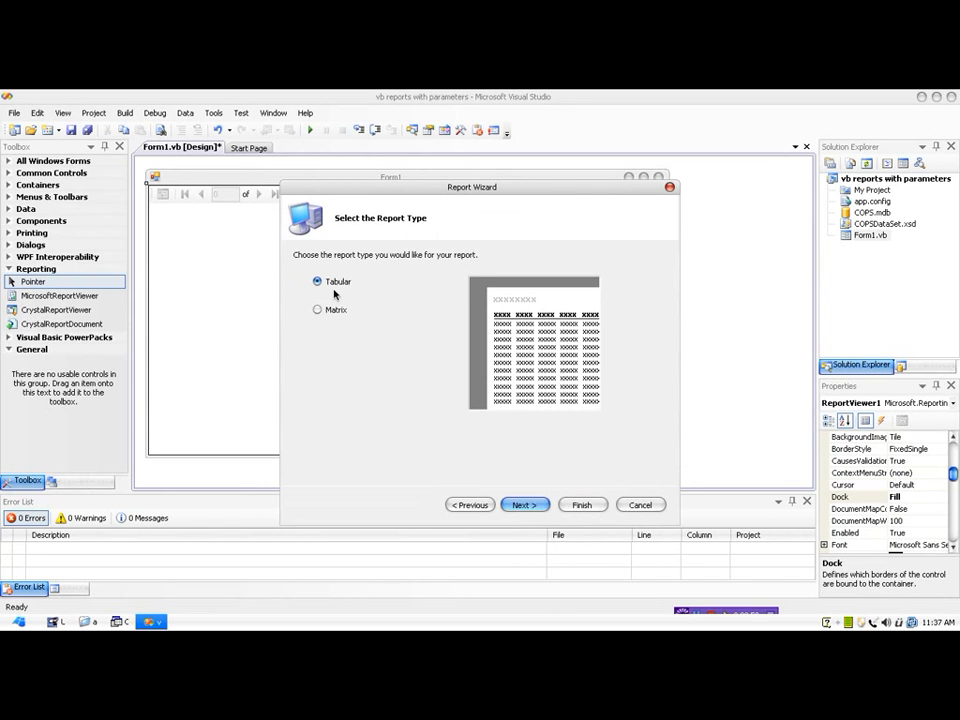
pyautogui.moveTo(521, 441)
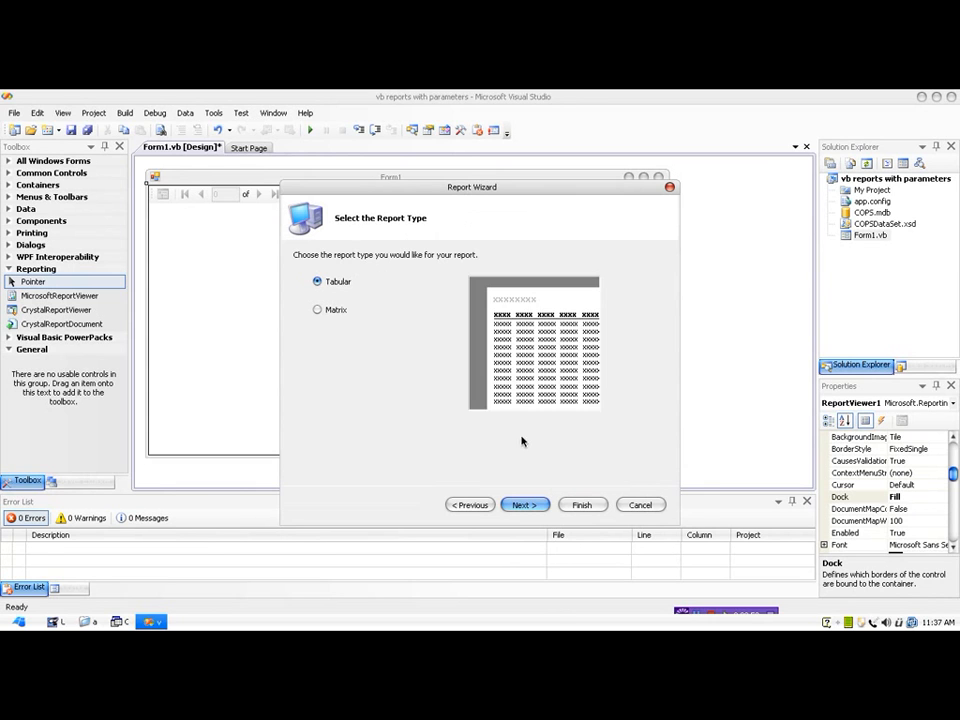
# Add cno, customer_name, address, telephone and due to the Details rows and continue.
pyautogui.click(525, 504)
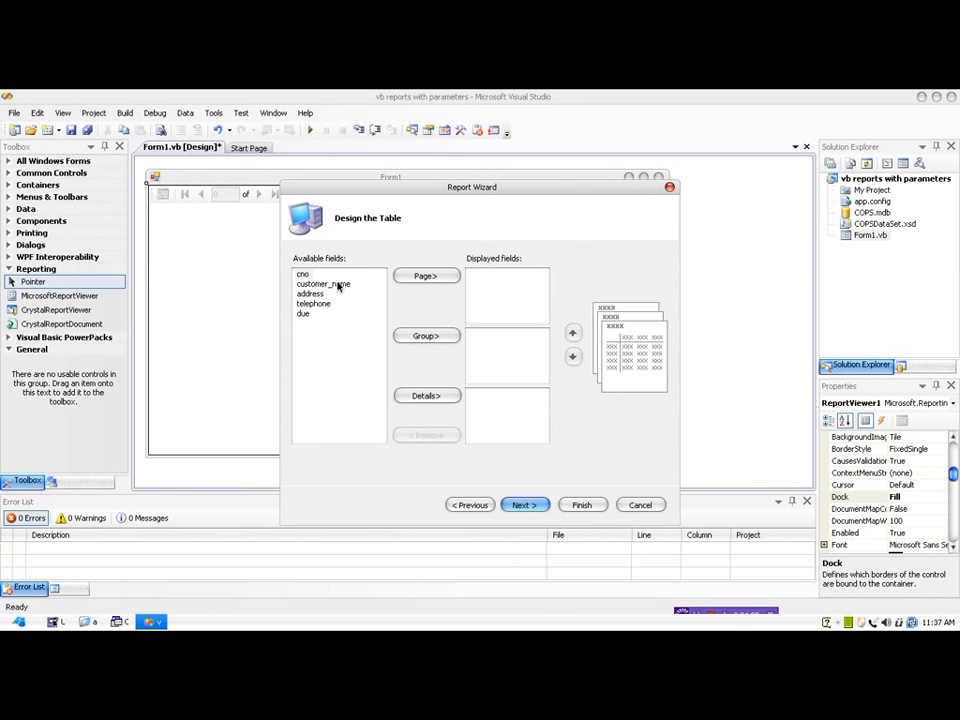
pyautogui.moveTo(497, 437)
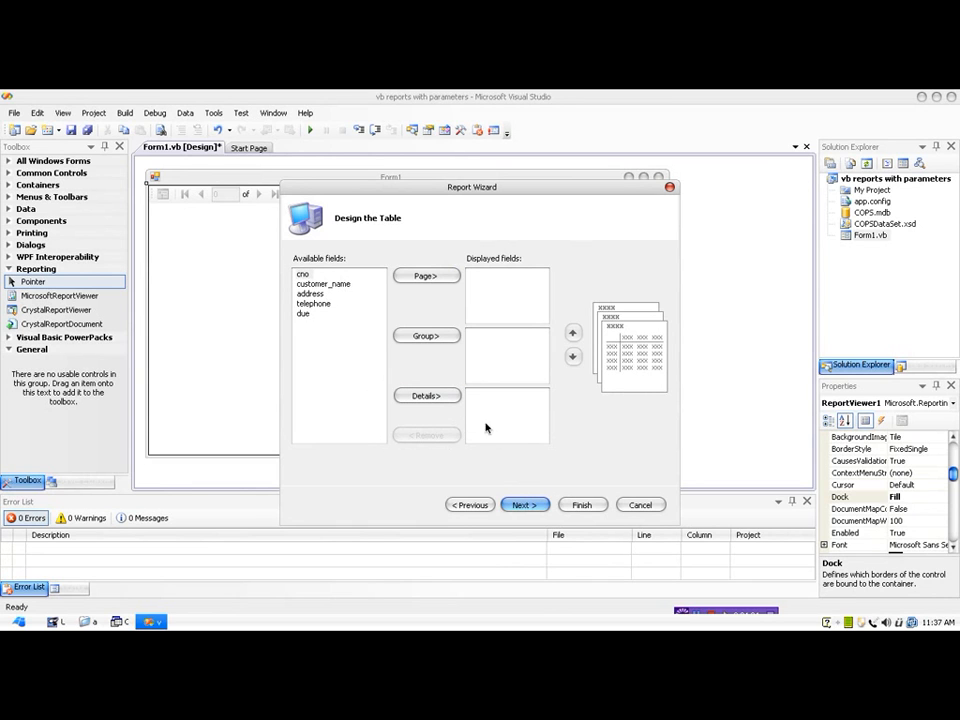
pyautogui.moveTo(444, 348)
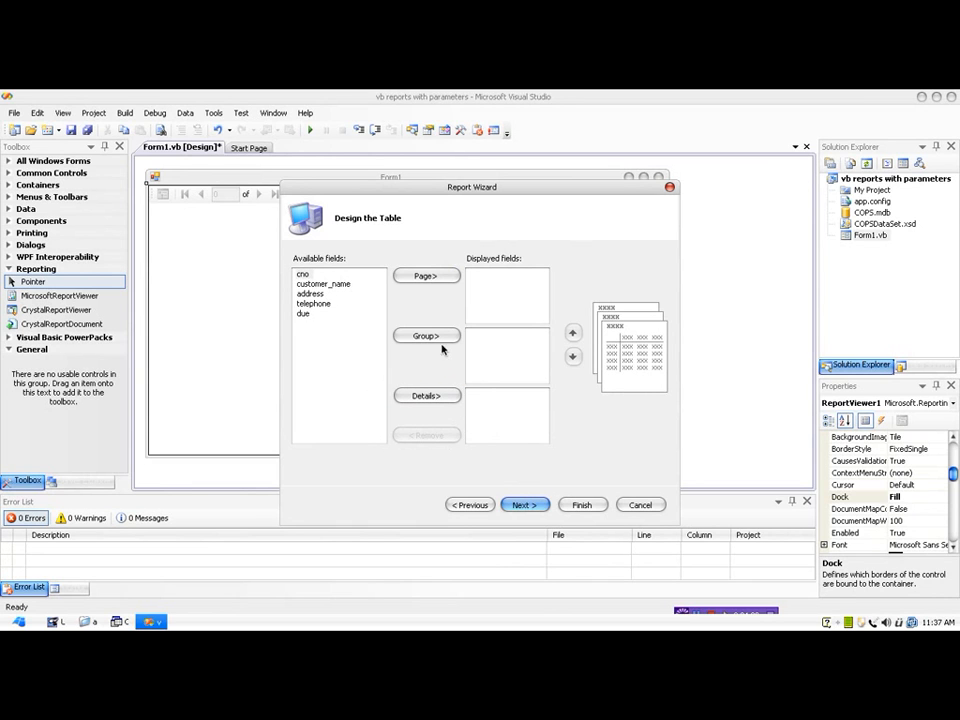
pyautogui.moveTo(382, 336)
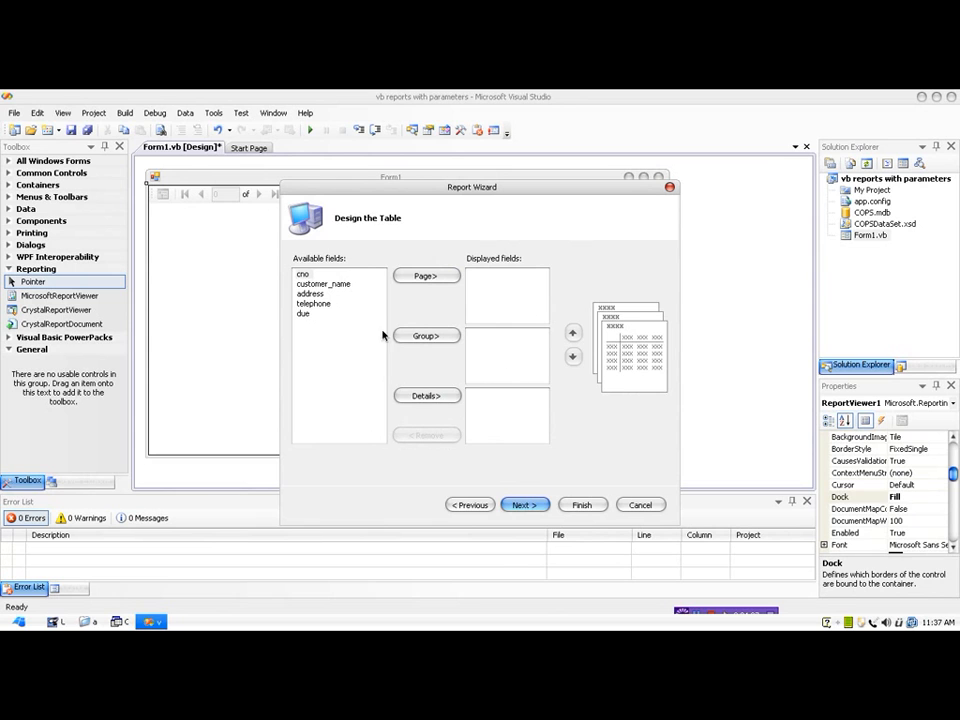
pyautogui.moveTo(480, 411)
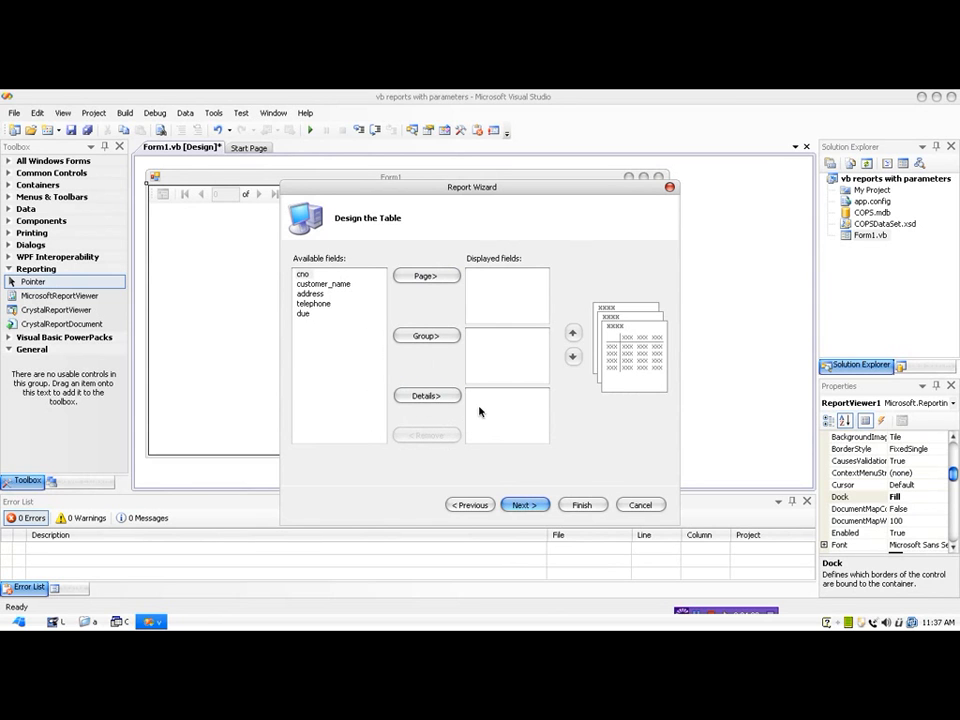
pyautogui.click(426, 395)
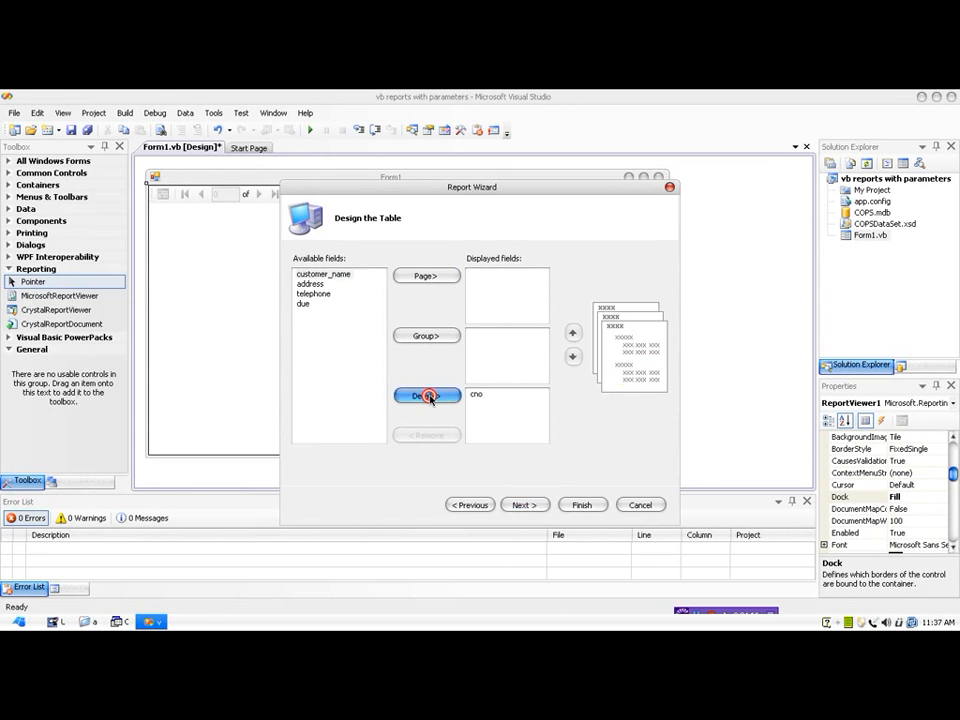
pyautogui.click(425, 395)
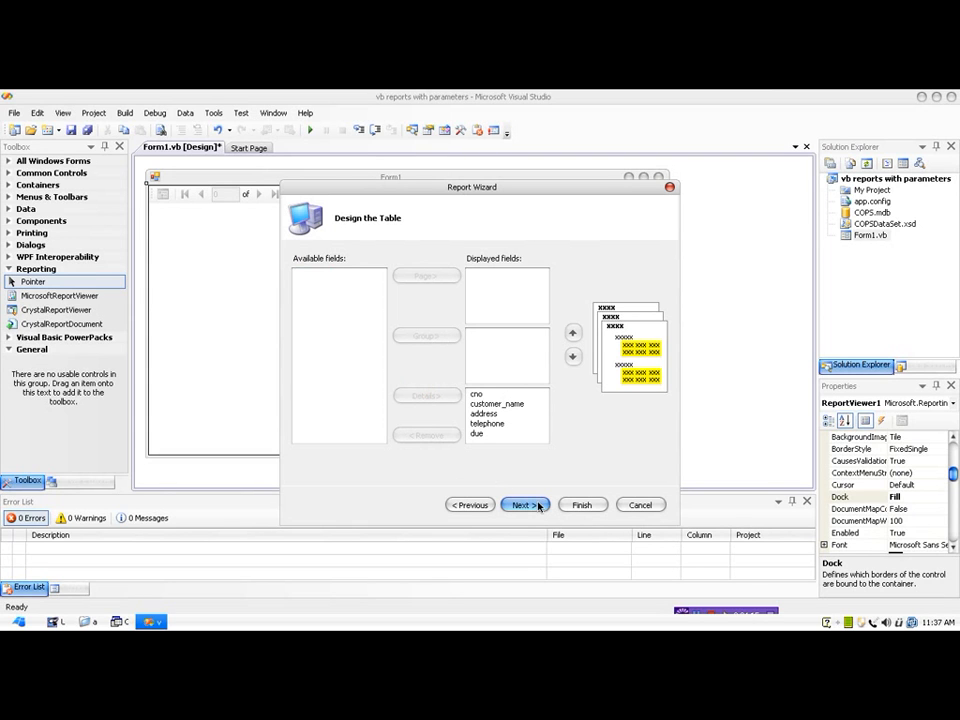
pyautogui.click(524, 504)
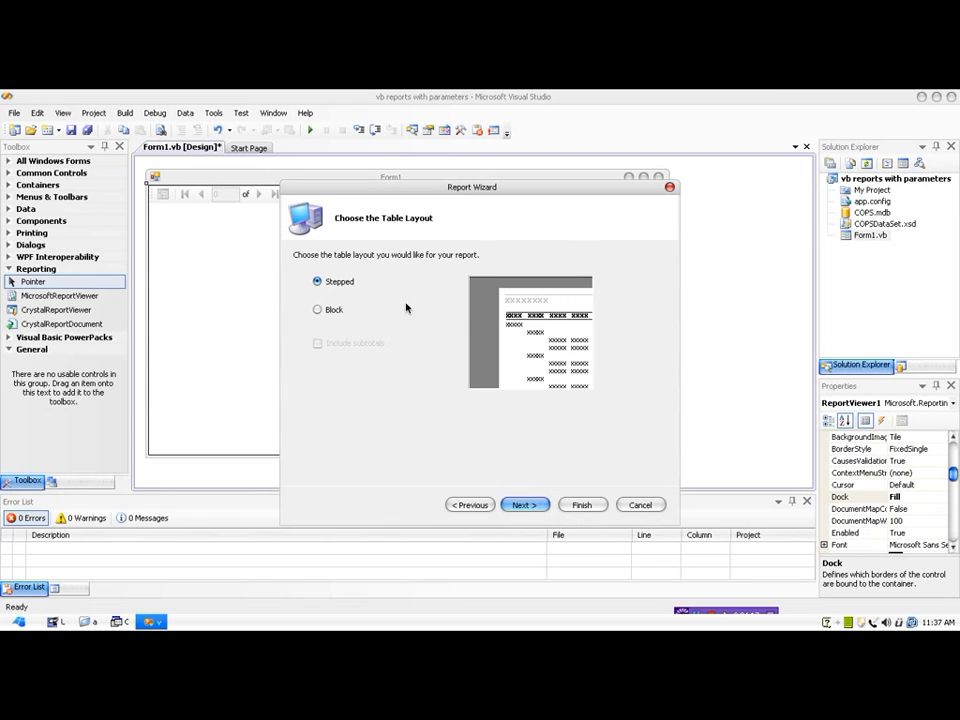
# Keep the Stepped table layout after trying Block, and continue.
pyautogui.click(318, 309)
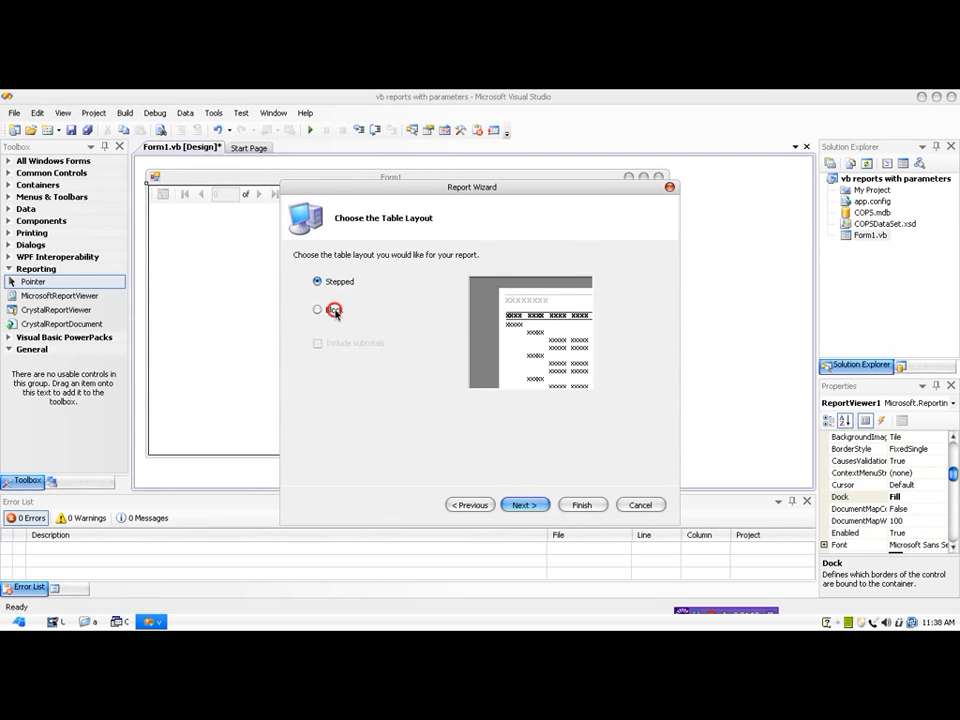
pyautogui.click(318, 281)
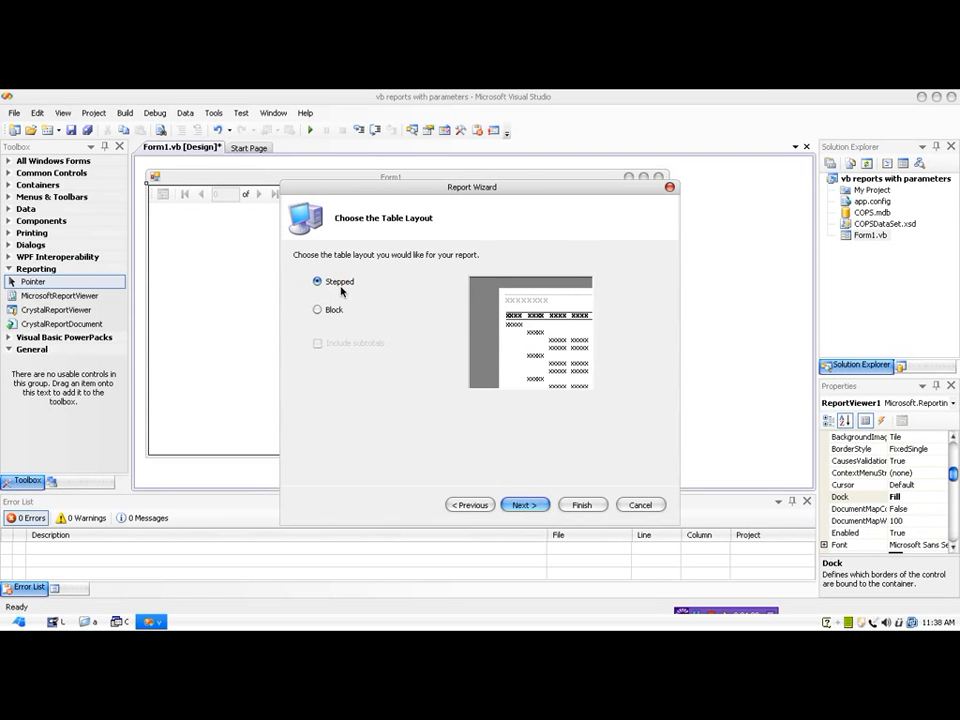
pyautogui.click(525, 504)
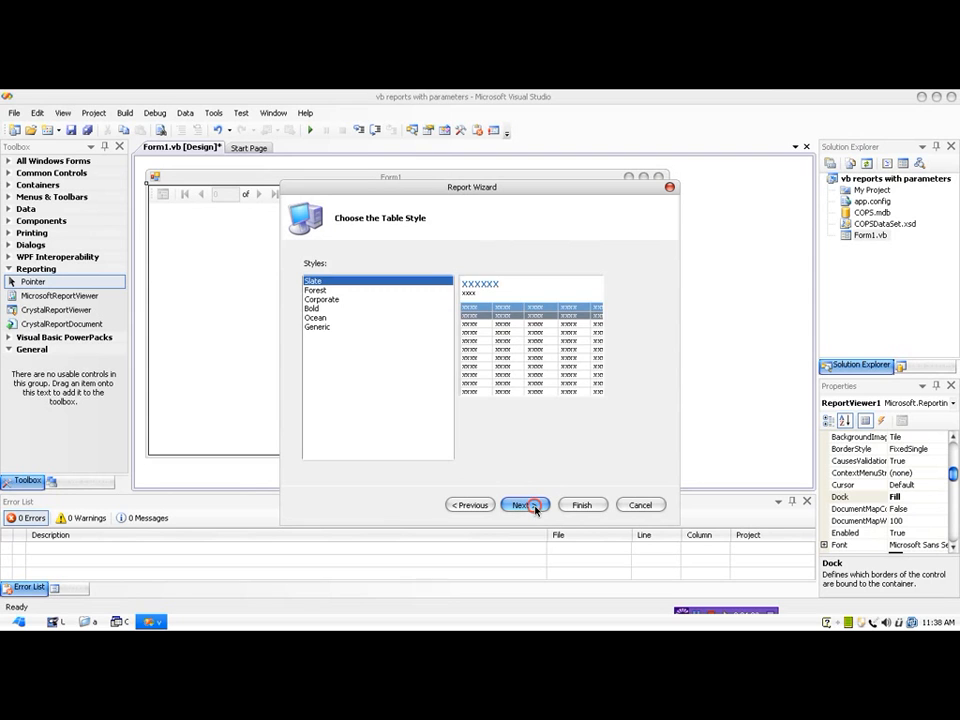
# Choose the Forest table style and reach the wizard's final summary.
pyautogui.click(524, 505)
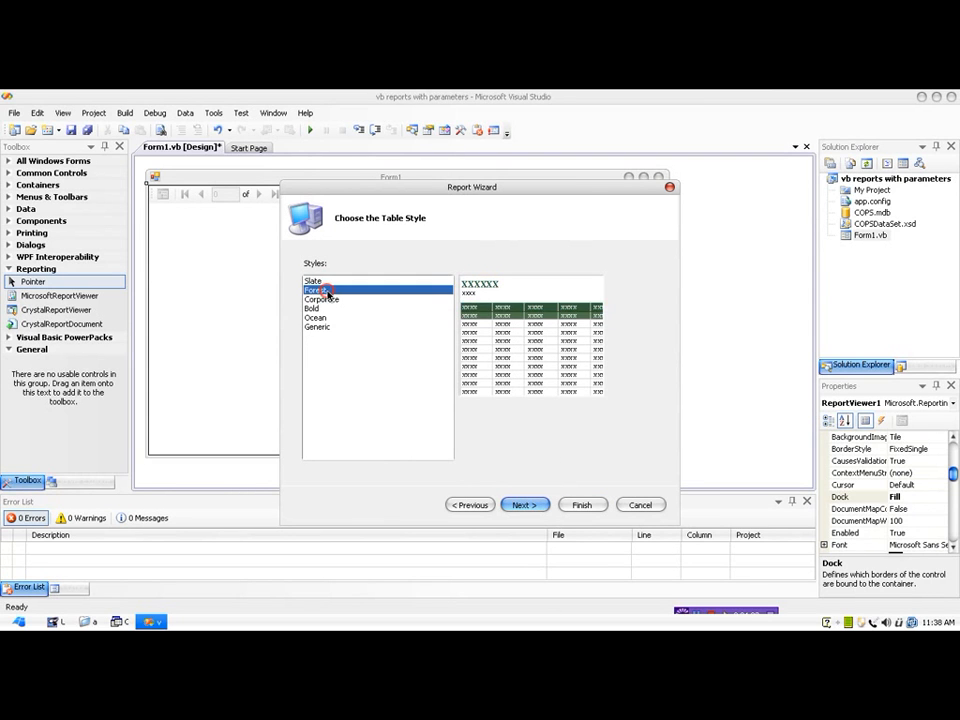
pyautogui.click(322, 299)
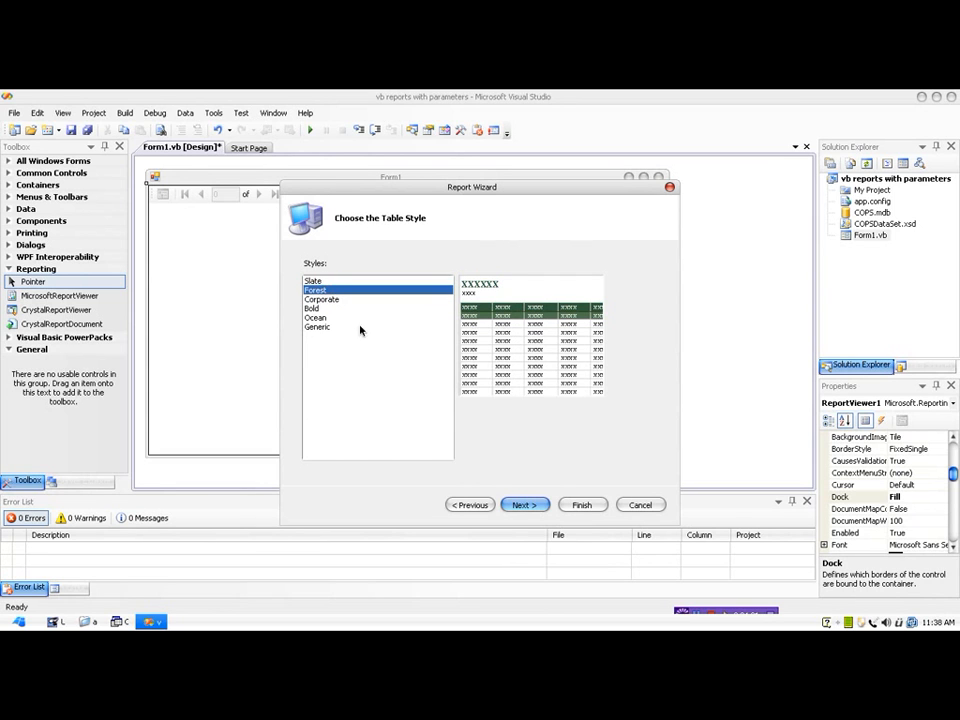
pyautogui.click(524, 504)
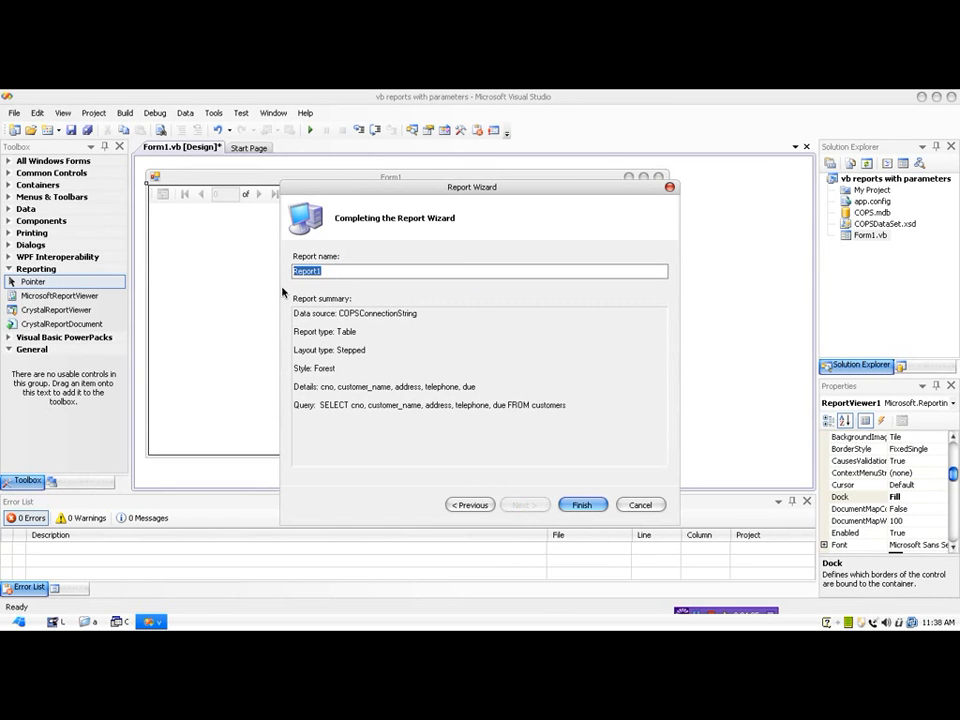
# Name the new report CustomerReport1 and finish the Report Wizard.
pyautogui.write('Customer')
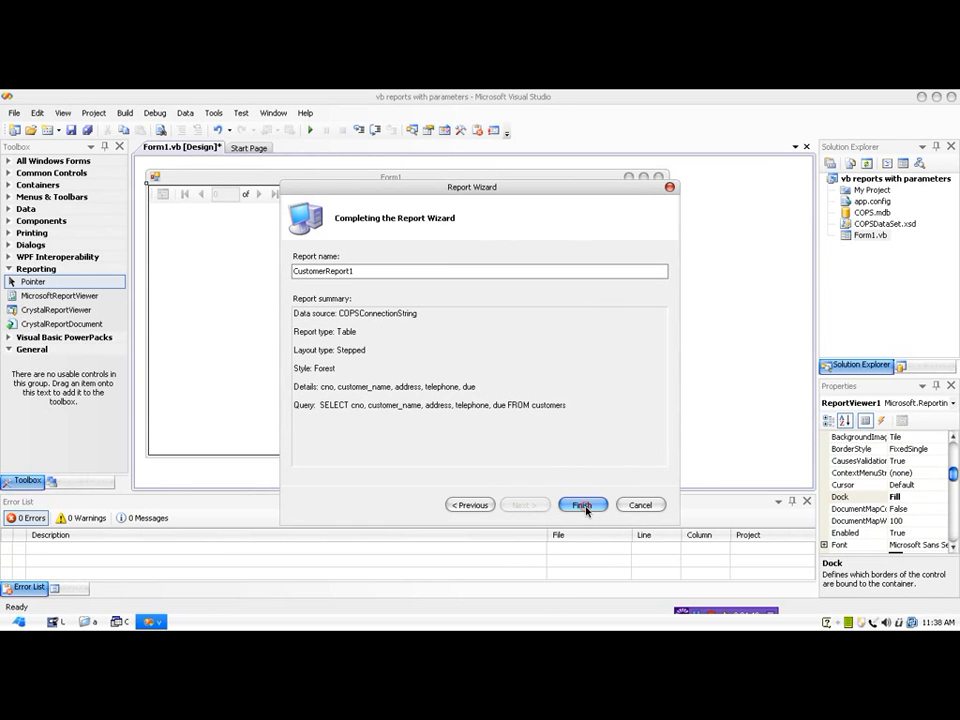
pyautogui.click(582, 505)
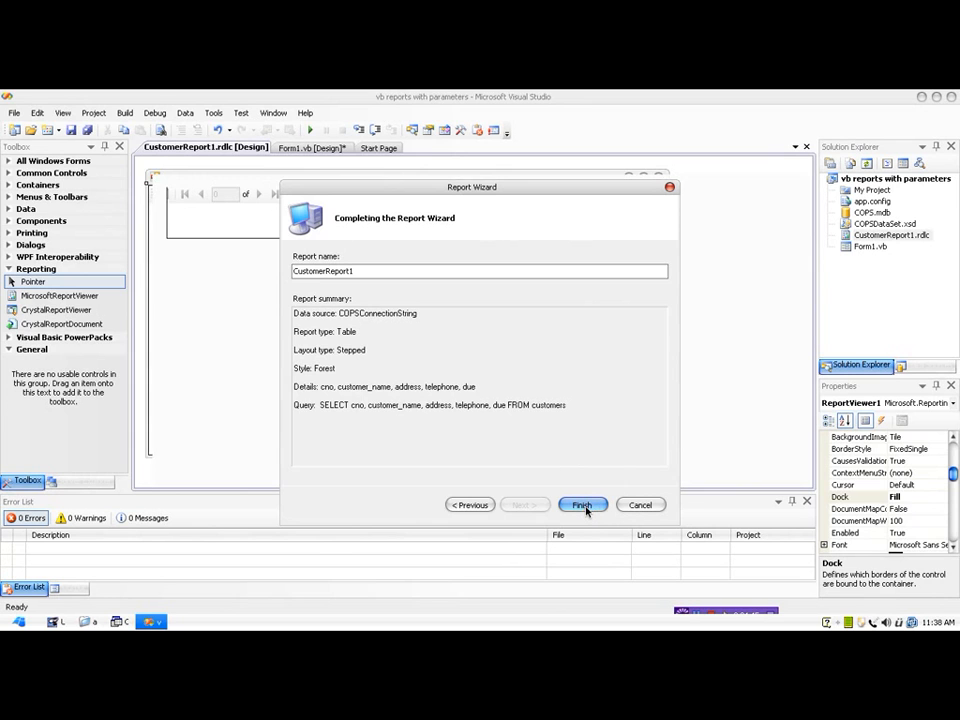
pyautogui.click(582, 504)
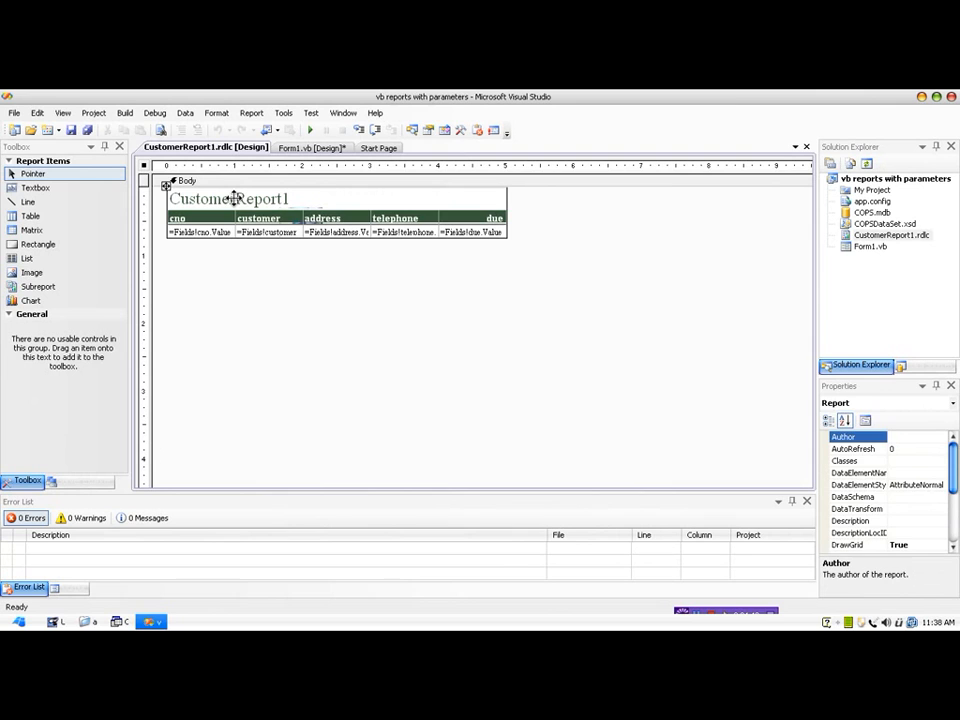
# Edit the report's title textbox from CustomerReport1 to 'Customer Details ::'.
pyautogui.click(230, 198)
pyautogui.write(' Detrai')
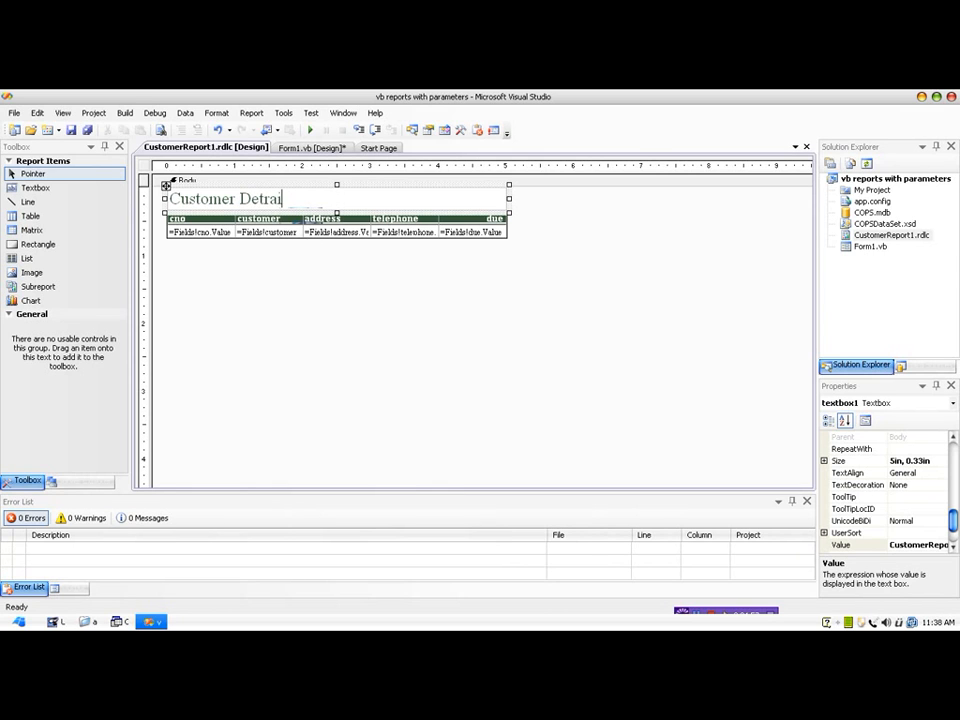
pyautogui.write('ls')
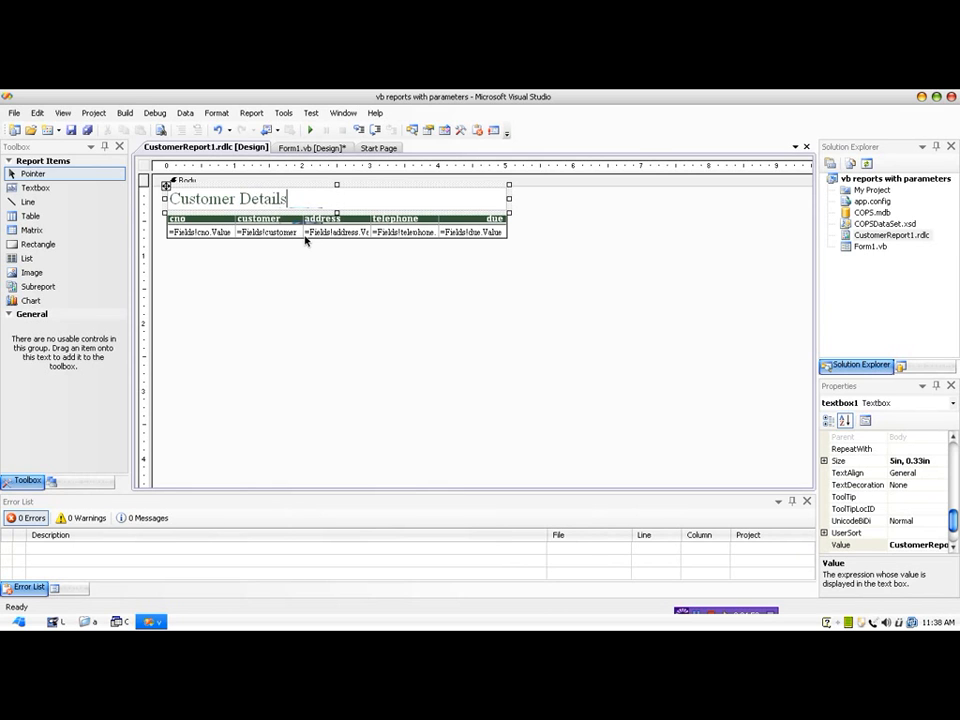
pyautogui.write('2')
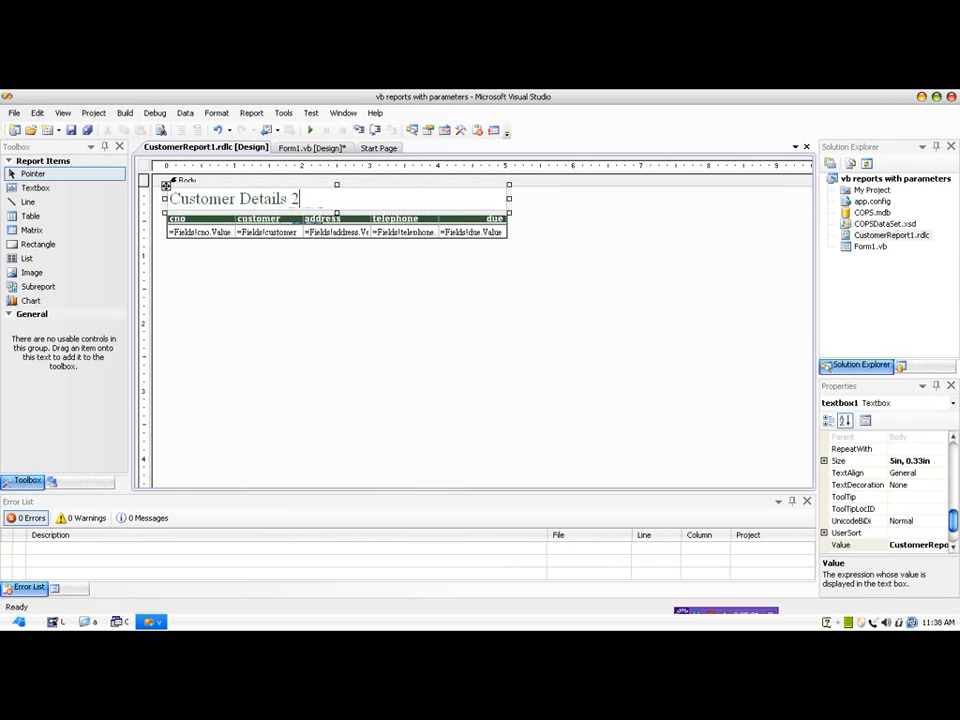
pyautogui.press('Backspace')
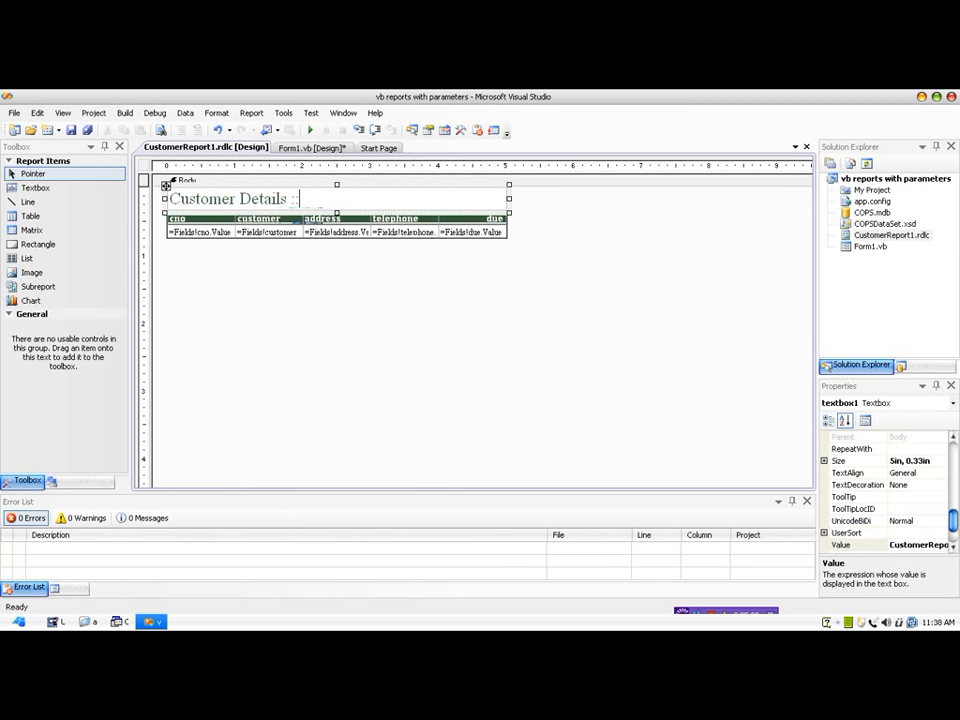
pyautogui.click(550, 227)
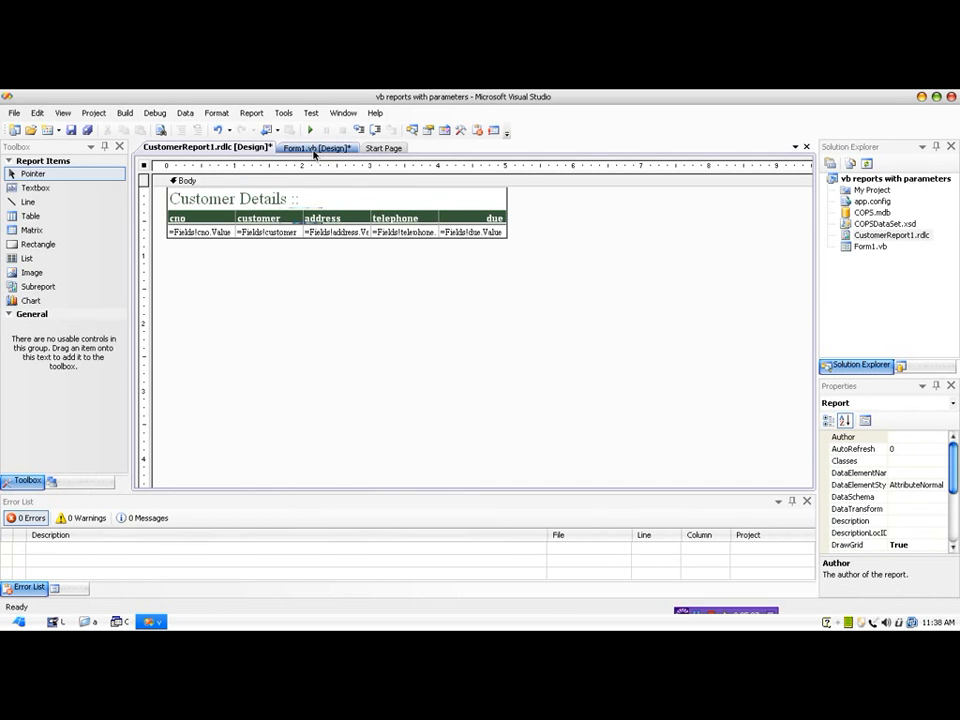
# Set Form1's ReportViewer to CustomerReport1.rdlc, binding customers to customersBindingSource.
pyautogui.click(315, 147)
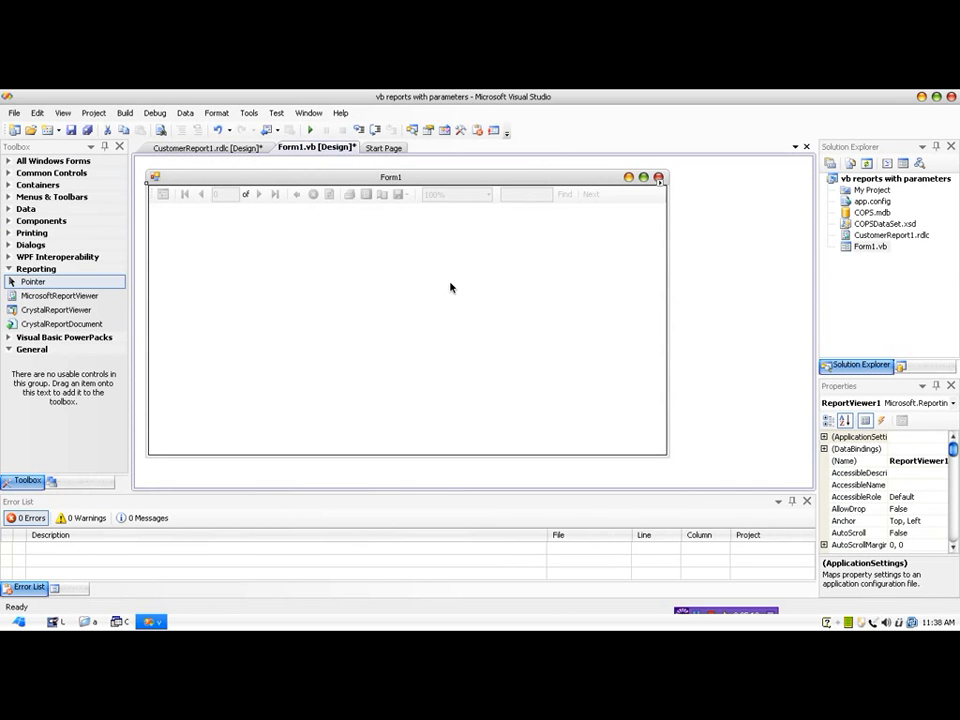
pyautogui.moveTo(302, 238)
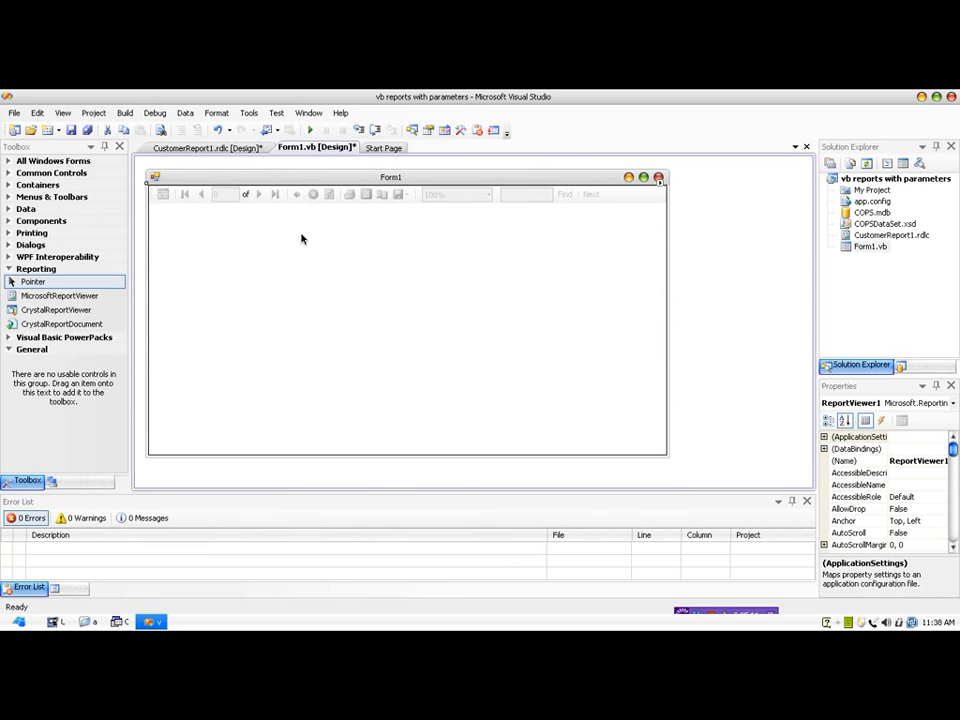
pyautogui.click(658, 178)
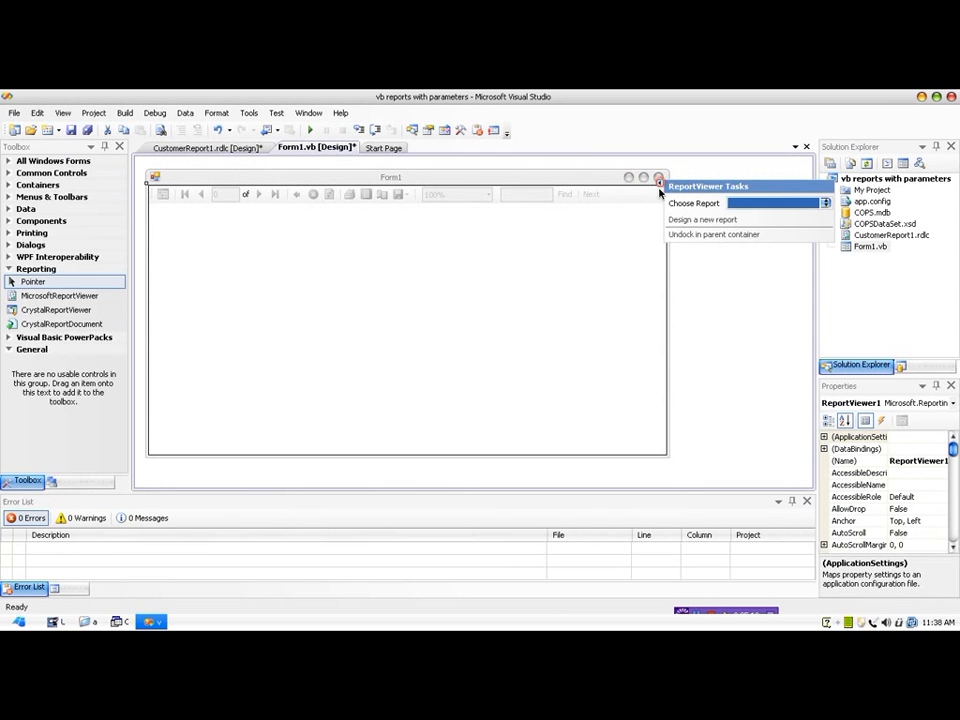
pyautogui.click(825, 203)
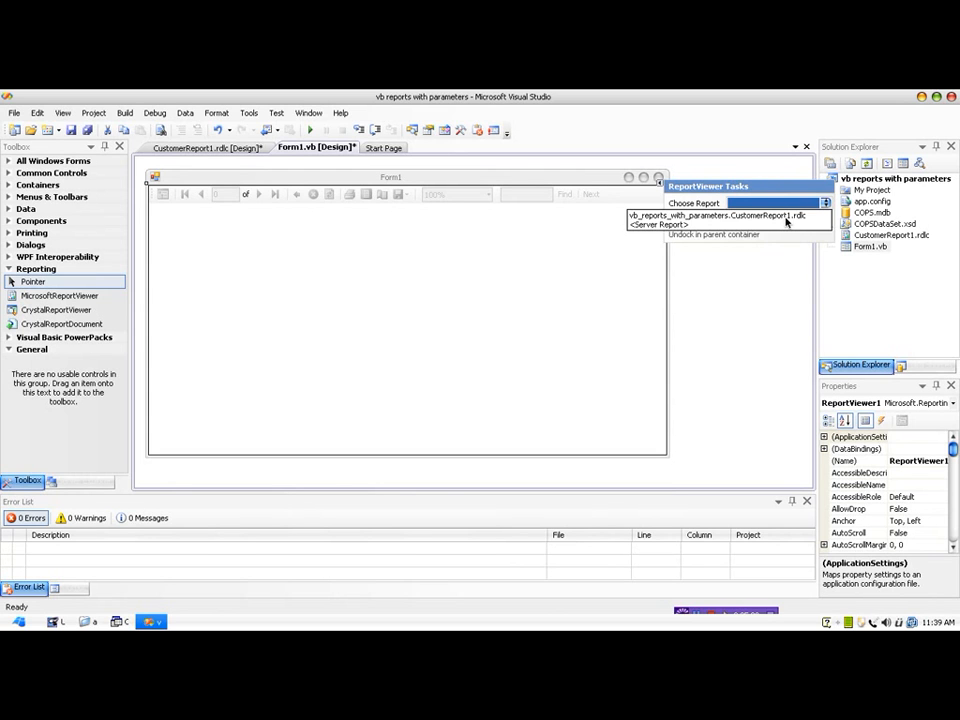
pyautogui.click(780, 203)
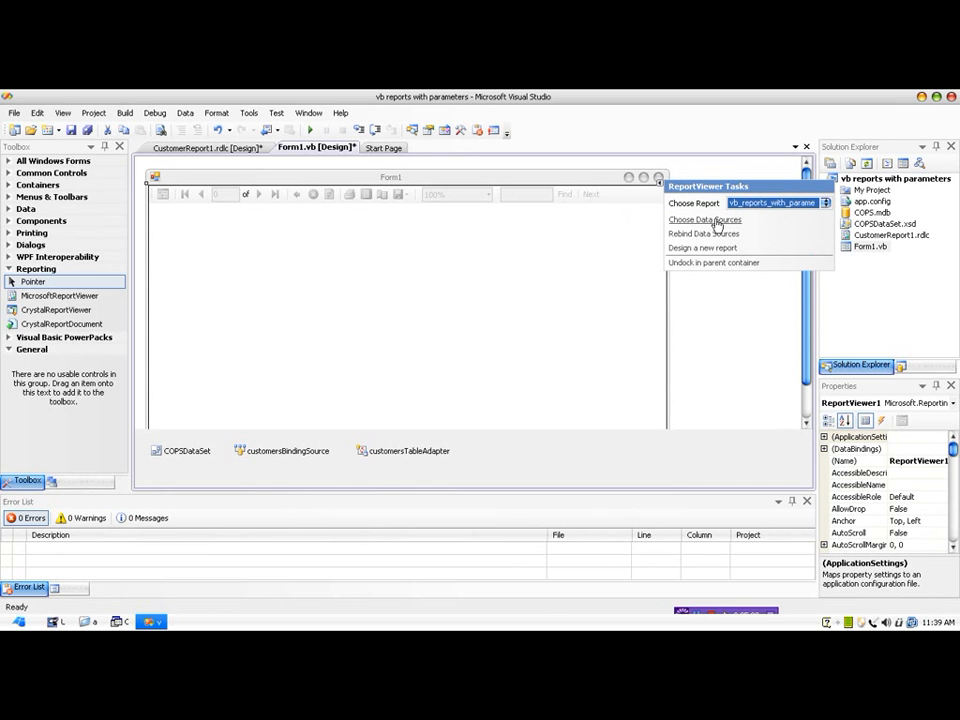
pyautogui.click(704, 219)
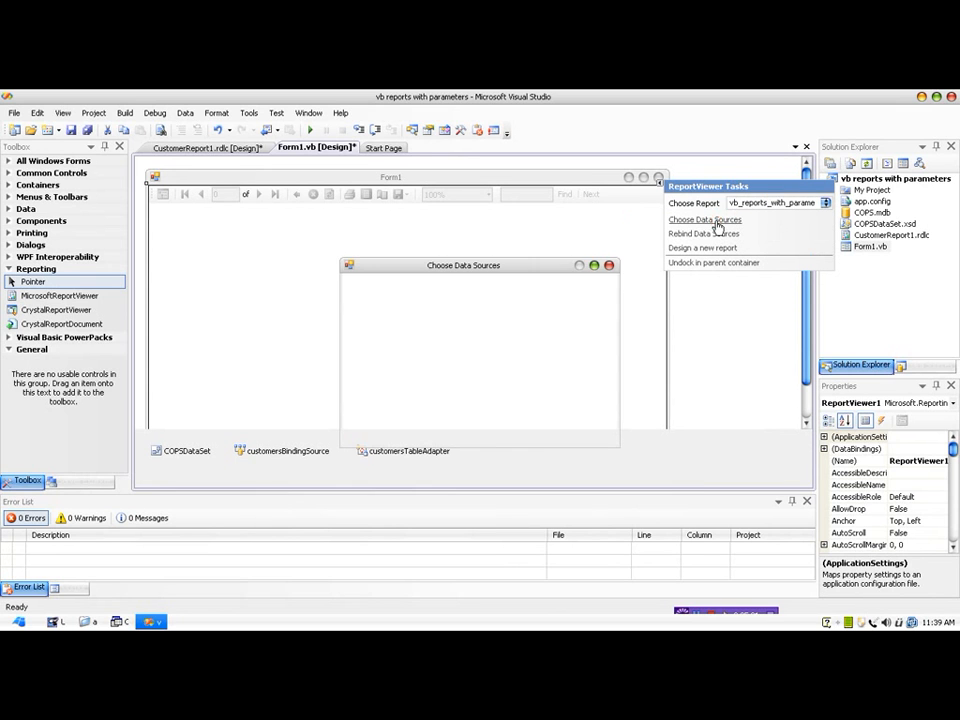
pyautogui.click(704, 219)
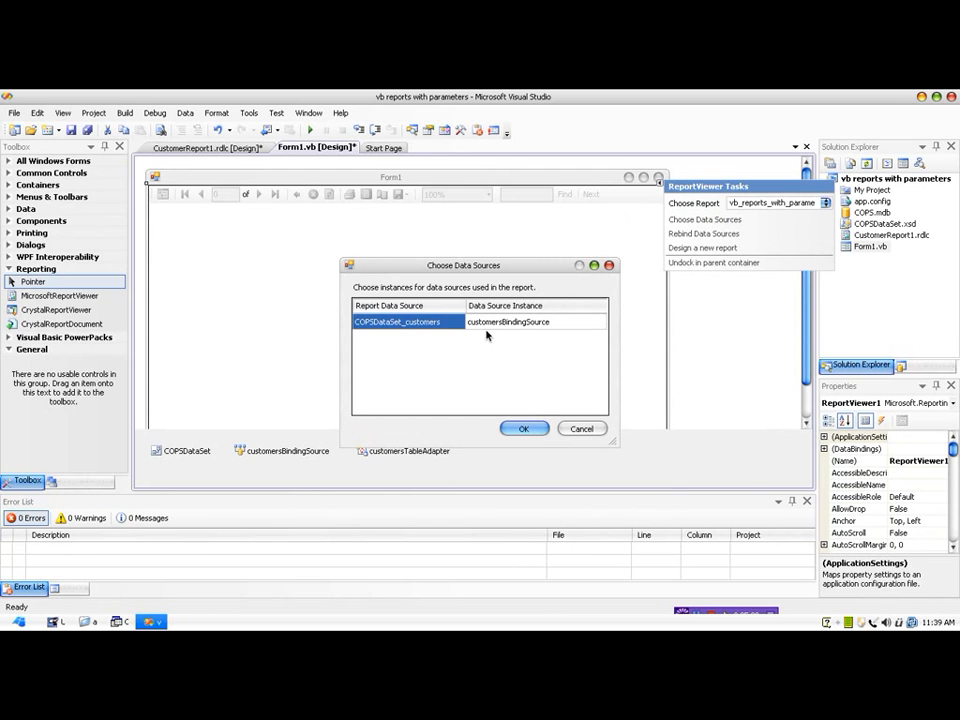
pyautogui.click(523, 428)
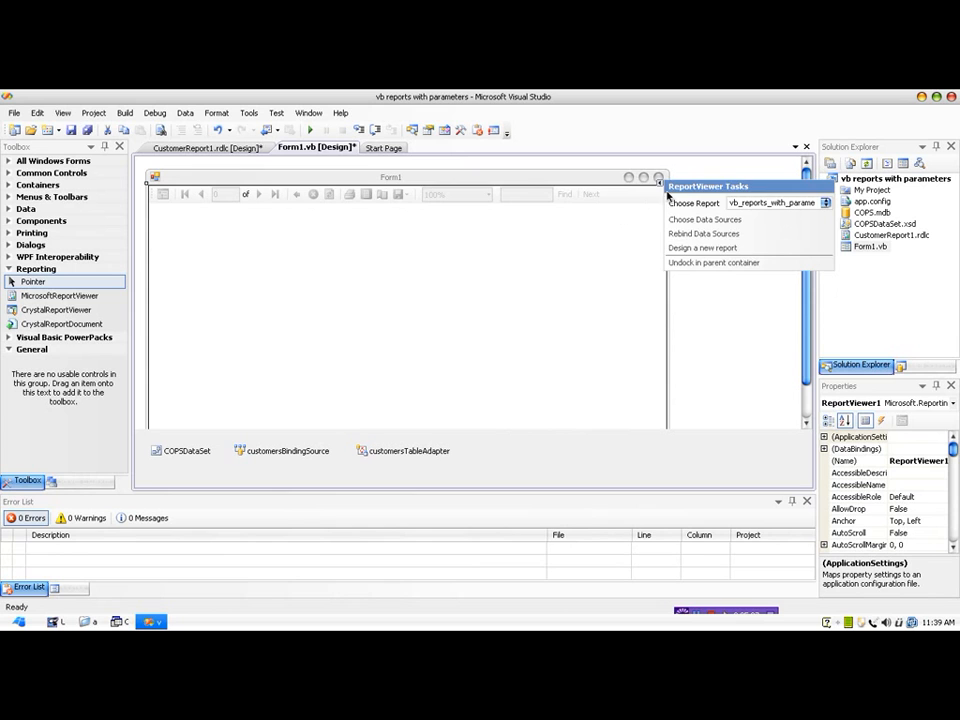
pyautogui.click(343, 277)
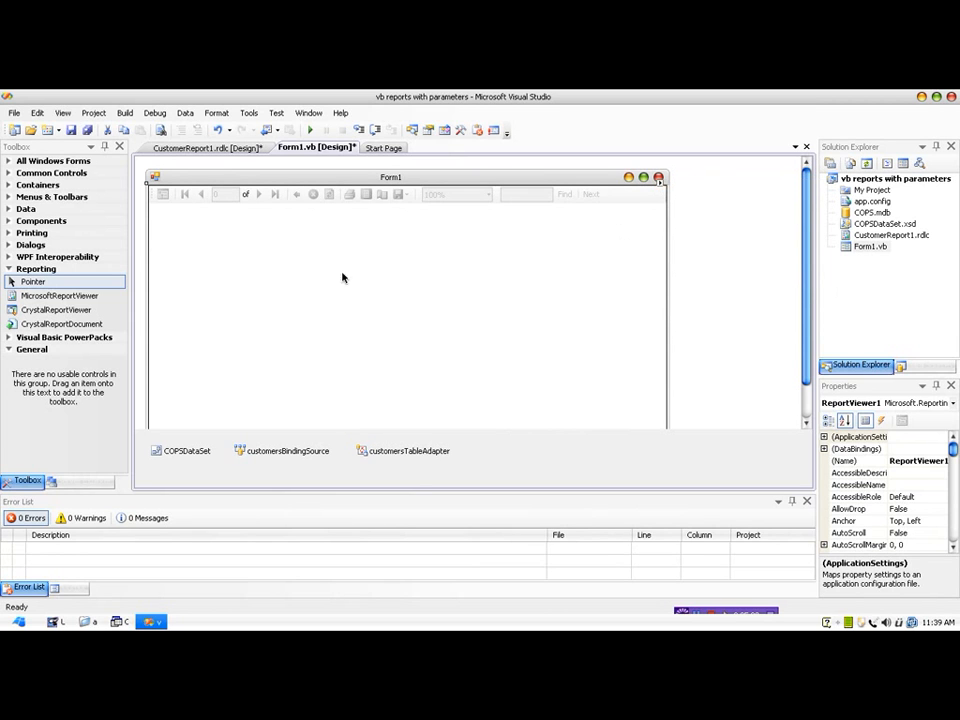
pyautogui.moveTo(266, 296)
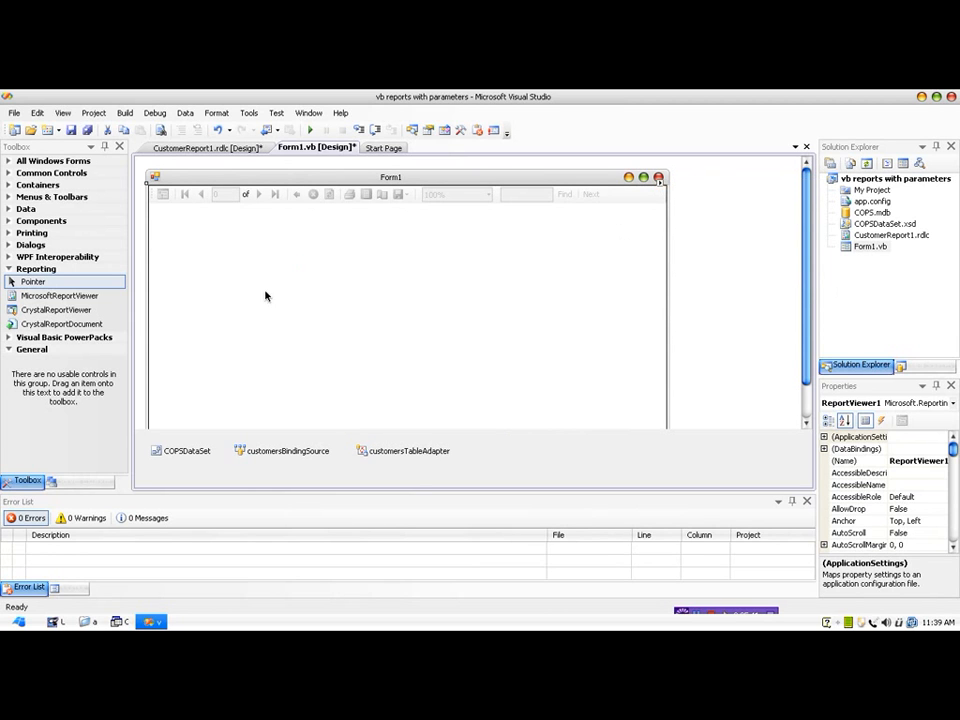
pyautogui.moveTo(359, 286)
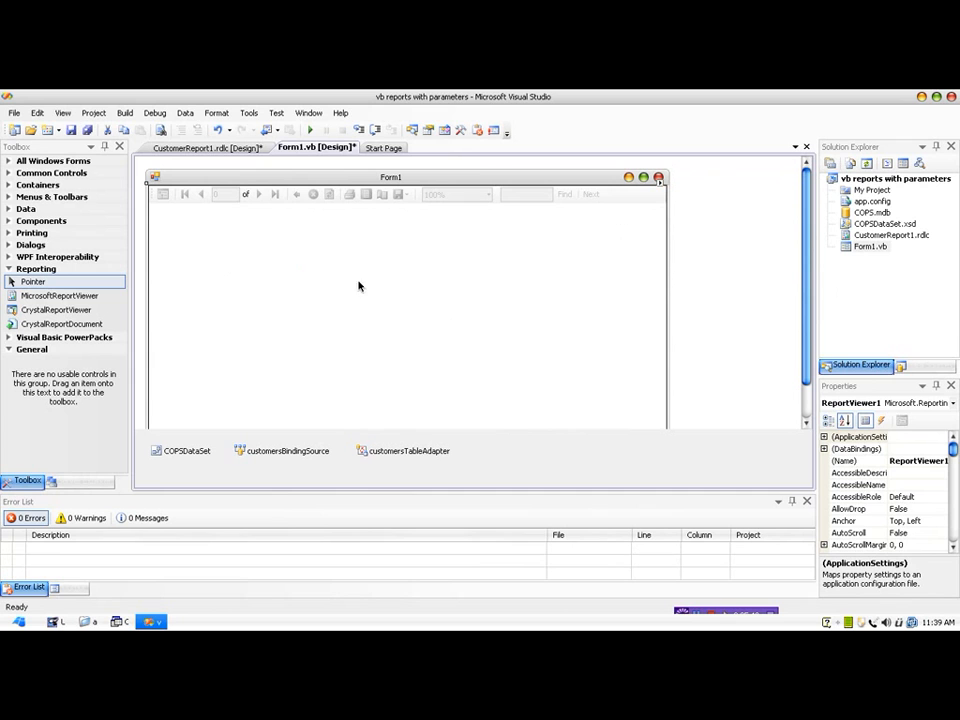
pyautogui.moveTo(294, 157)
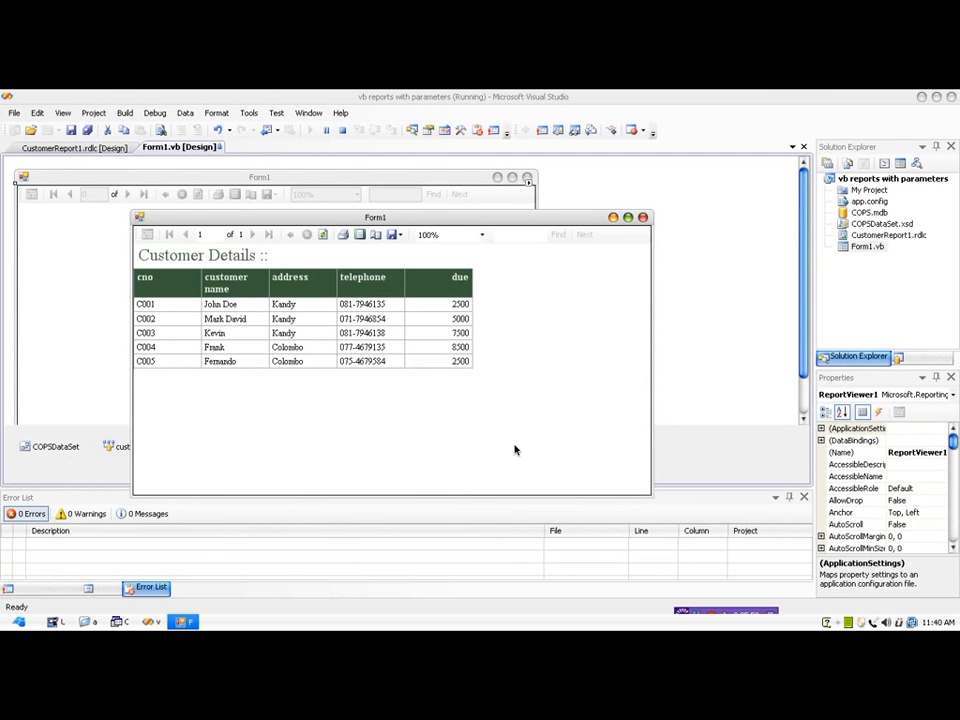
pyautogui.moveTo(634, 490)
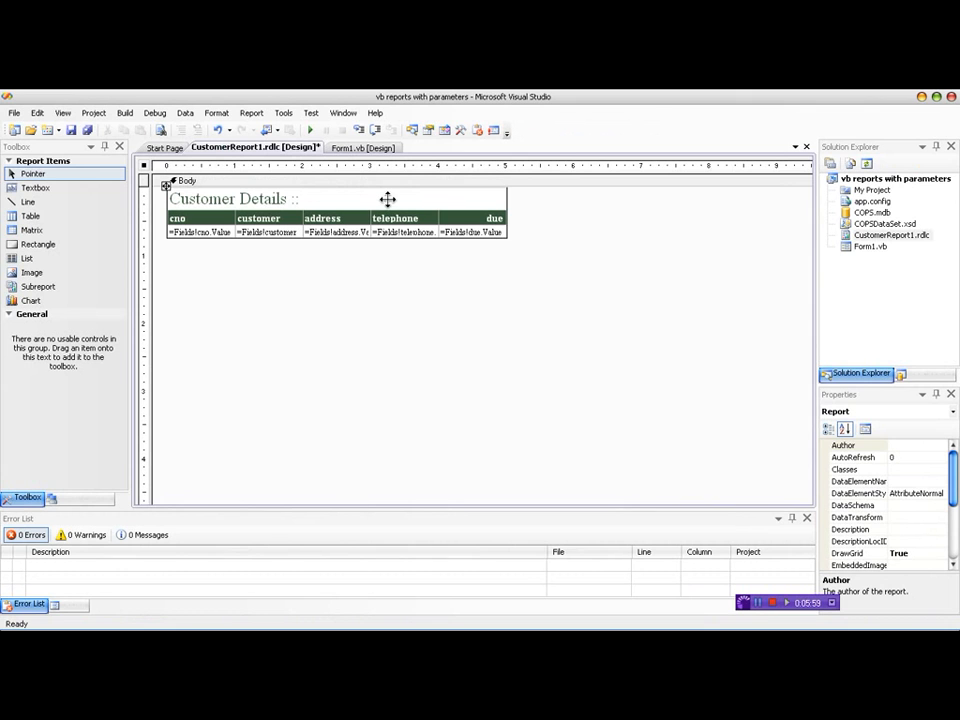
# Select the customer details table and open its Table Properties to the Filters tab.
pyautogui.click(230, 198)
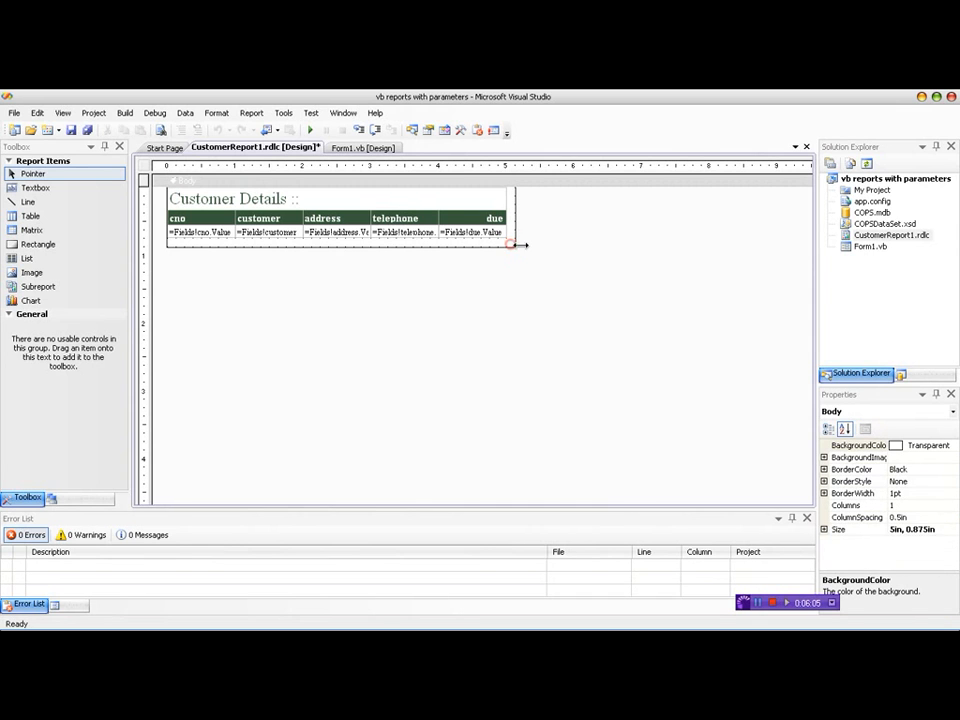
pyautogui.moveTo(518, 245); pyautogui.dragTo(475, 243)
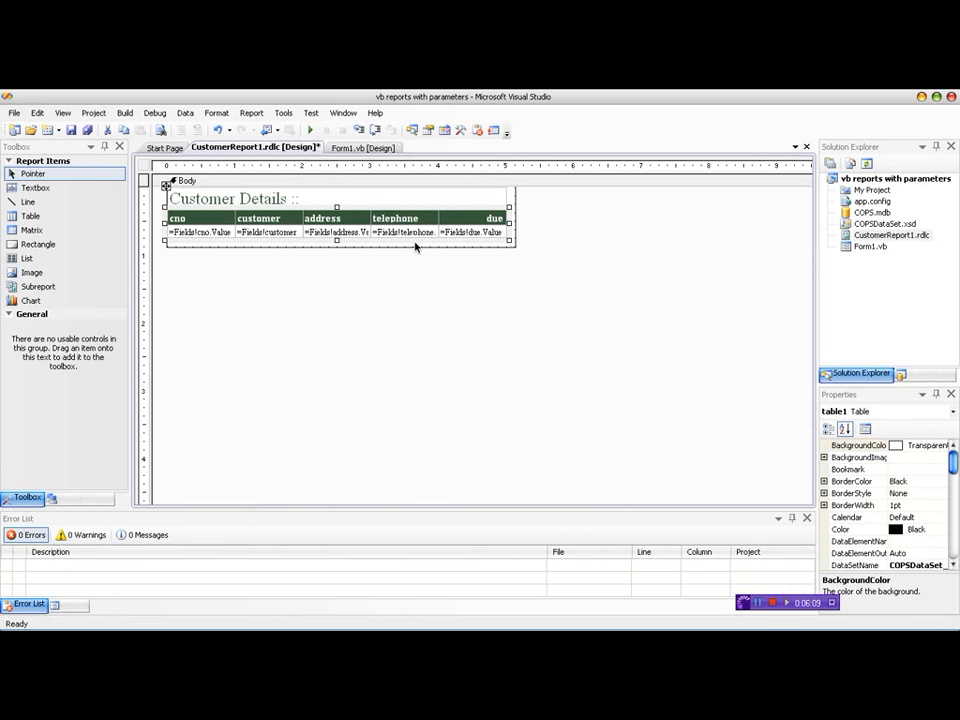
pyautogui.rightClick(418, 240)
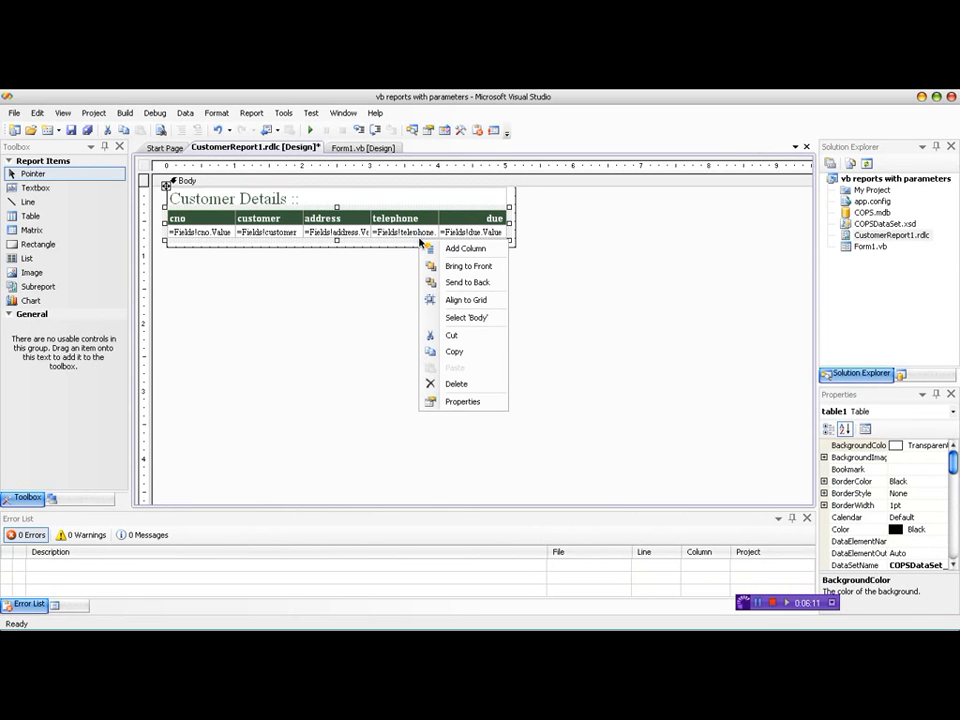
pyautogui.moveTo(462, 401)
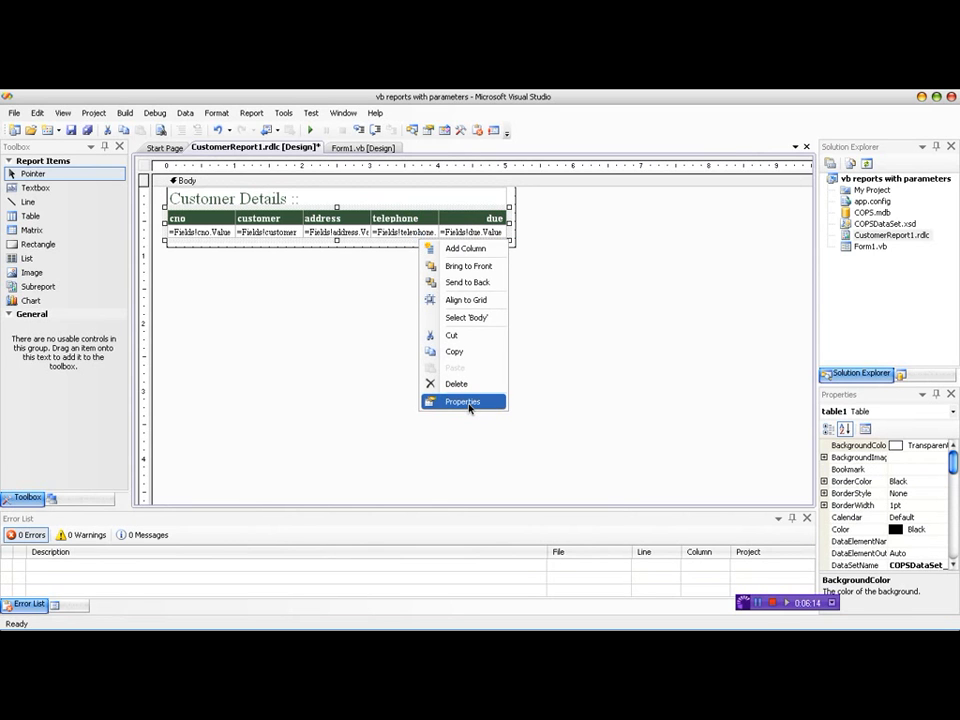
pyautogui.click(463, 401)
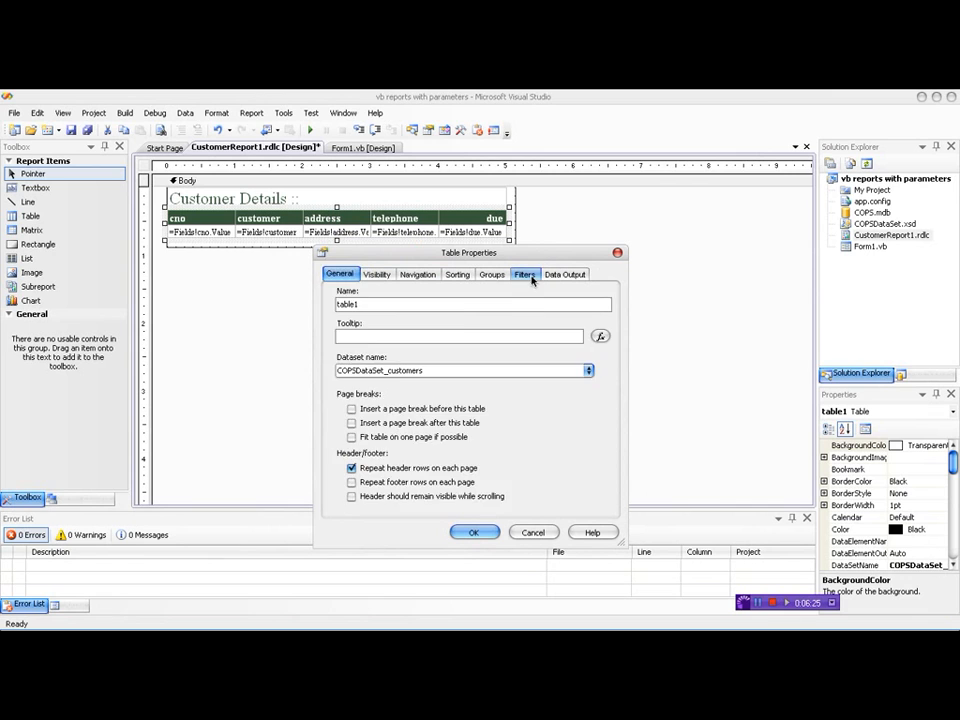
pyautogui.click(525, 273)
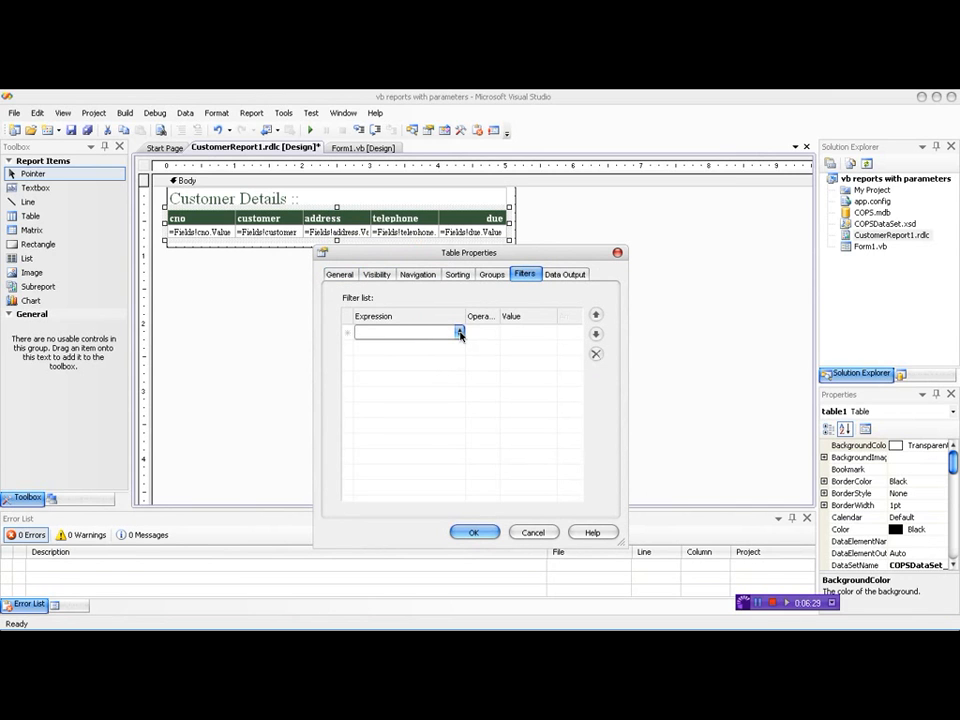
# Add a filter on =Fields!cno.Value with operator =, choosing <Expression...> for the value.
pyautogui.click(459, 332)
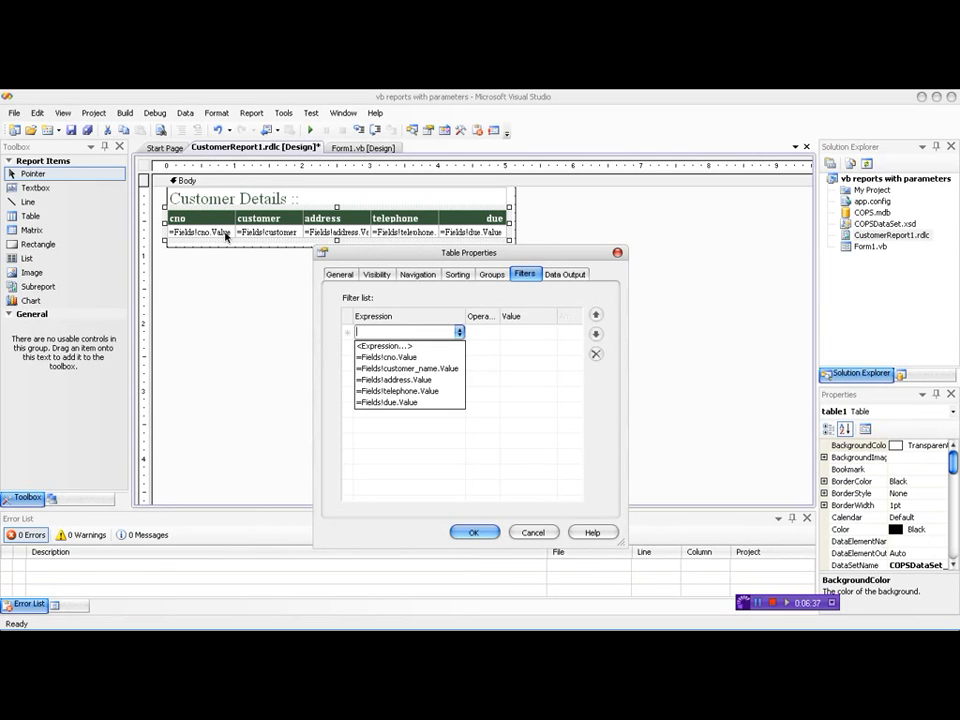
pyautogui.click(385, 357)
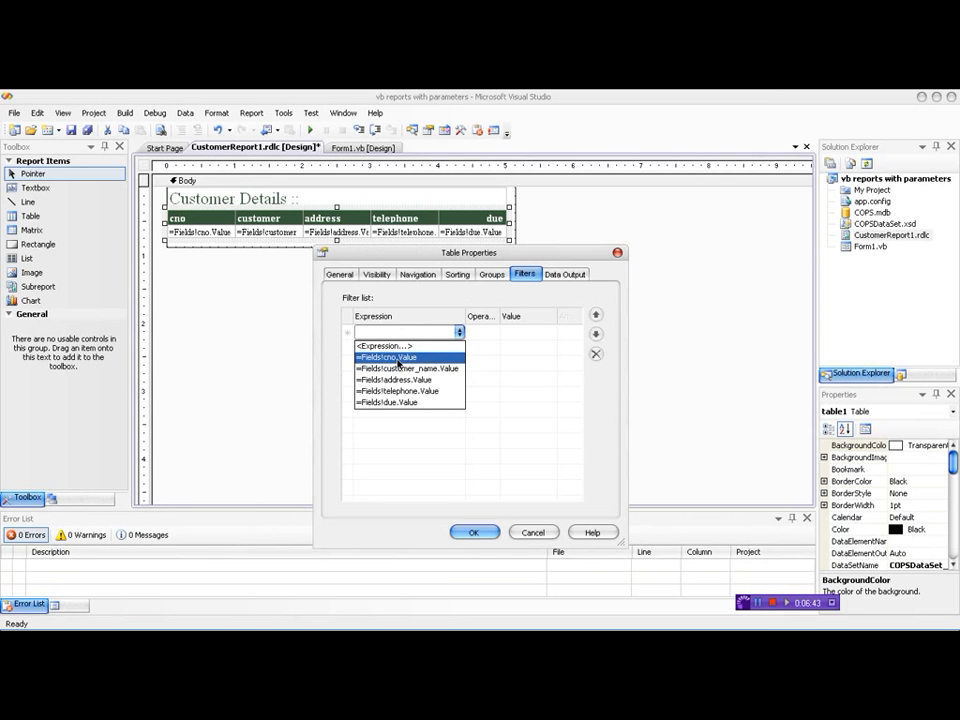
pyautogui.click(395, 379)
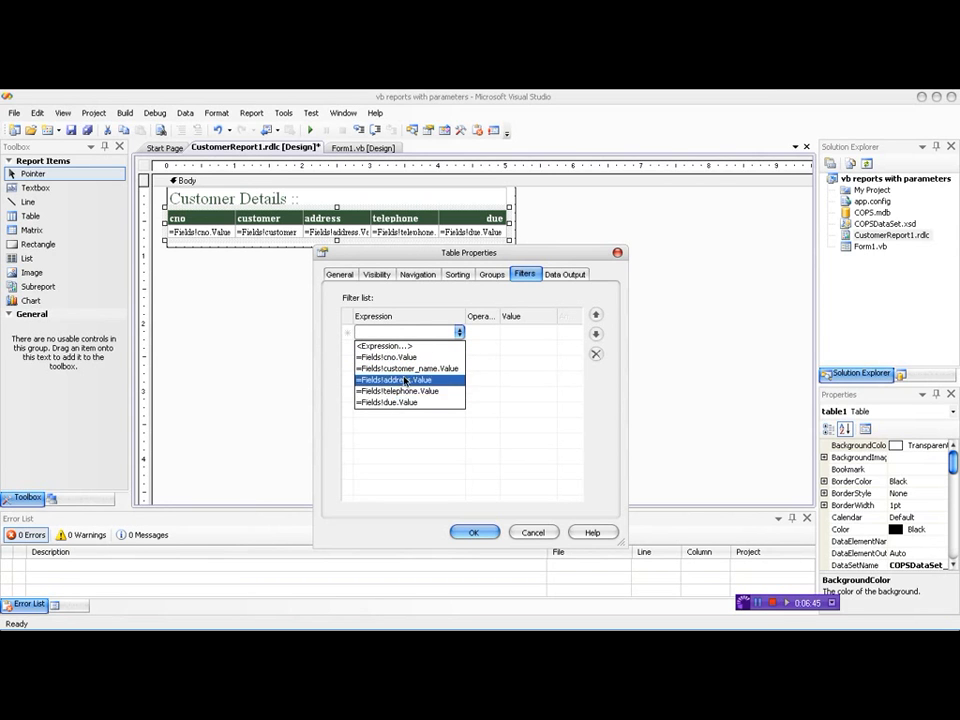
pyautogui.click(386, 357)
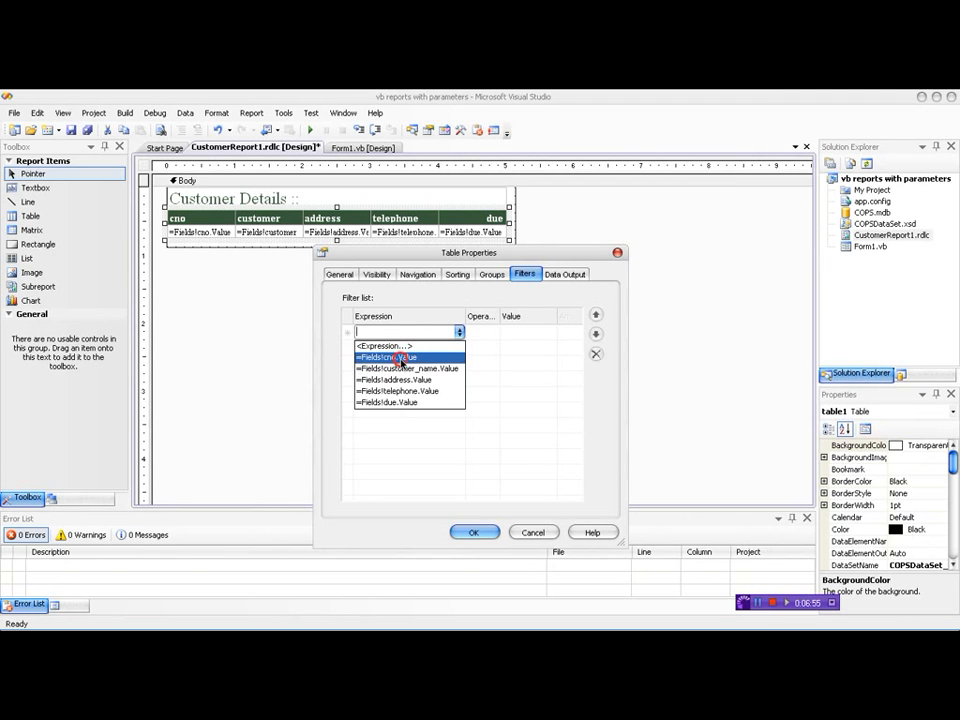
pyautogui.click(384, 357)
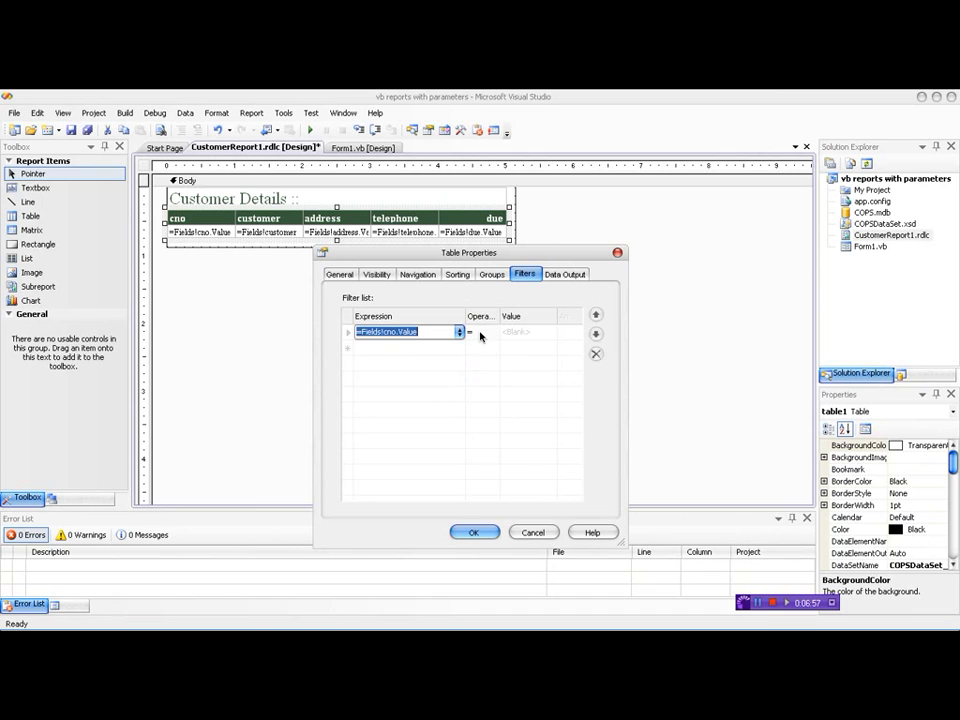
pyautogui.click(525, 331)
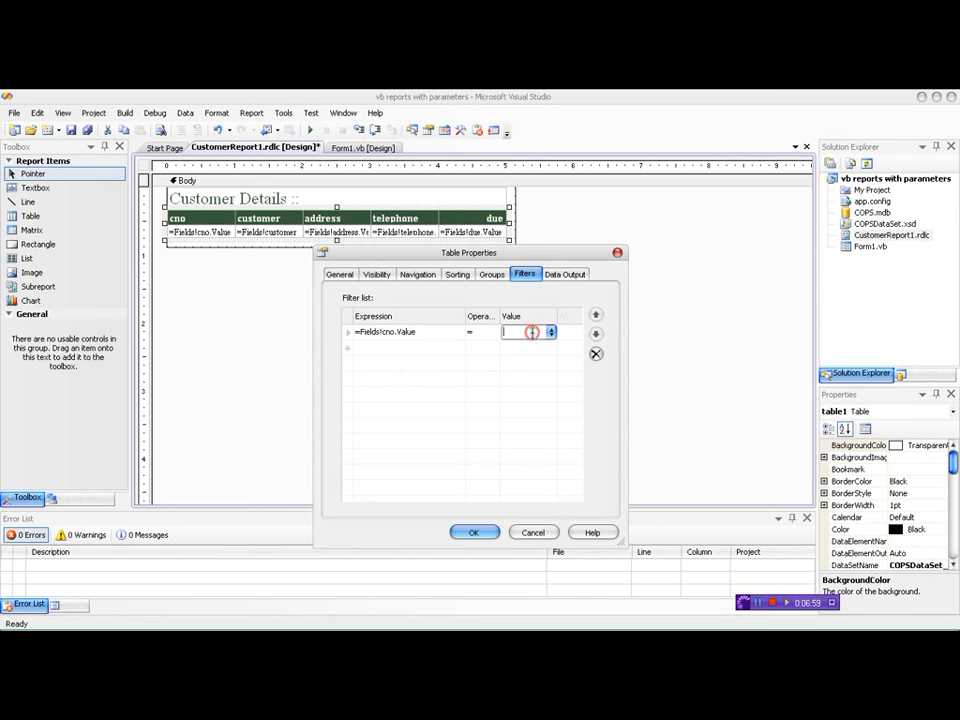
pyautogui.click(551, 331)
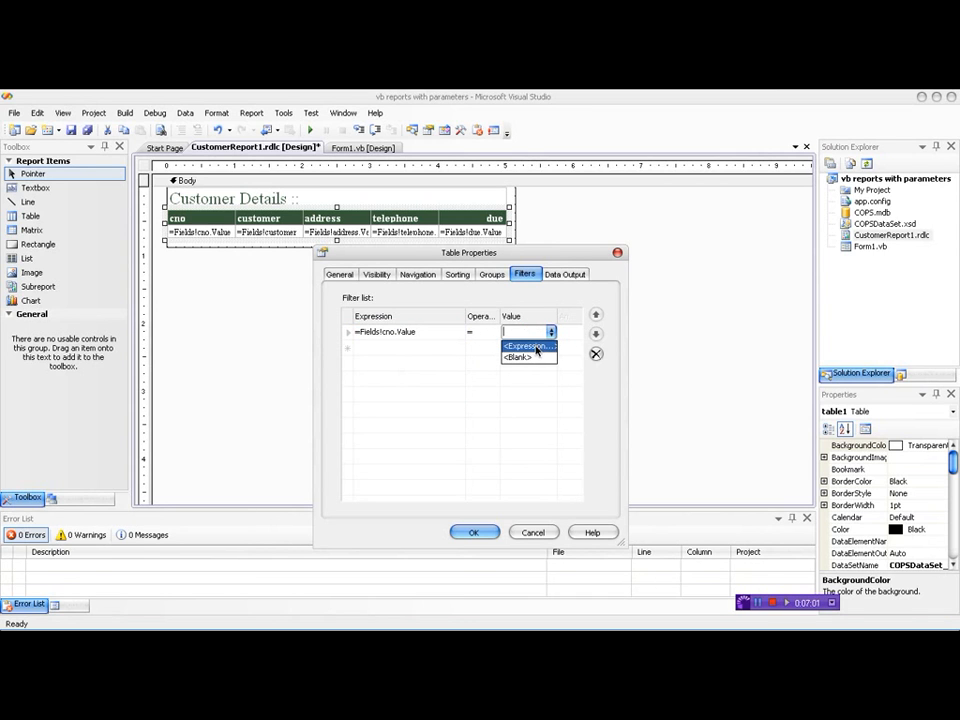
pyautogui.click(527, 346)
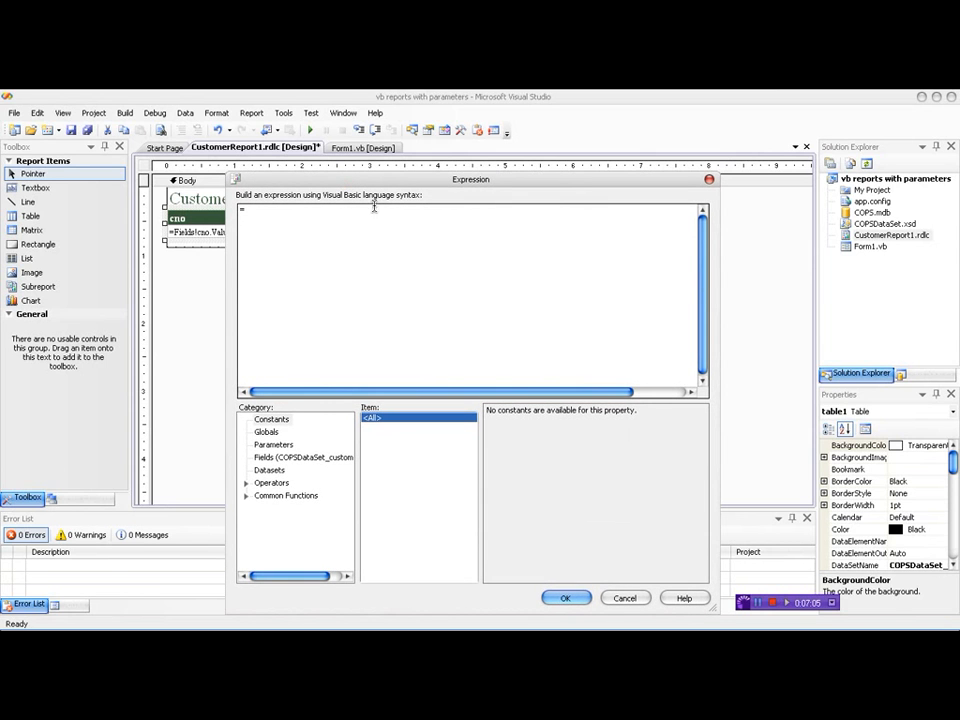
# Set the filter value to =Parameters!CNO.Value and confirm both dialogs.
pyautogui.click(274, 444)
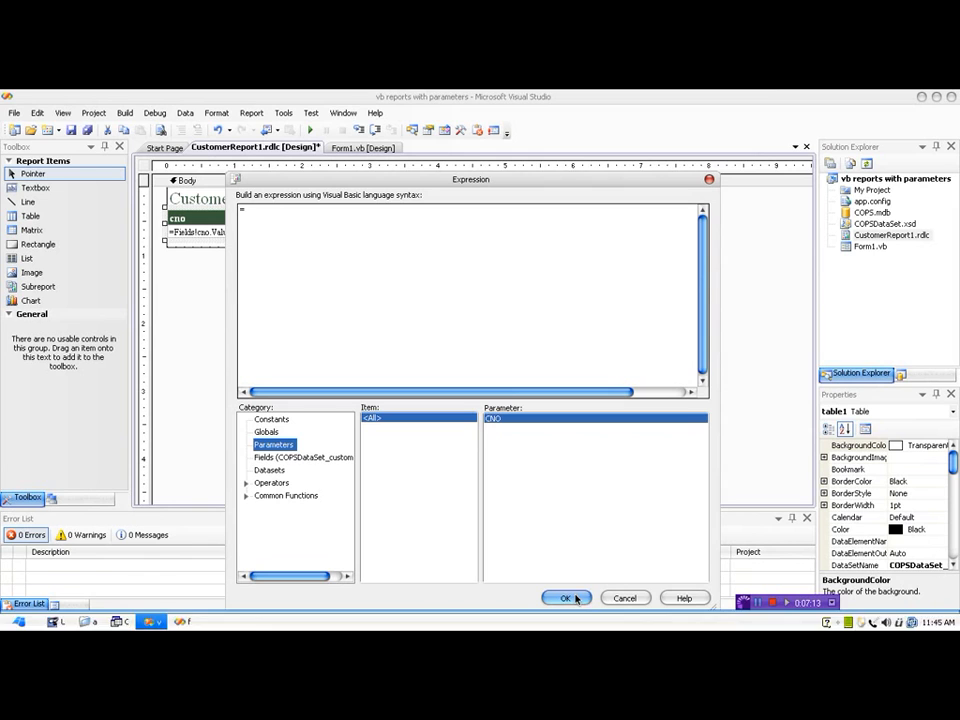
pyautogui.moveTo(520, 459)
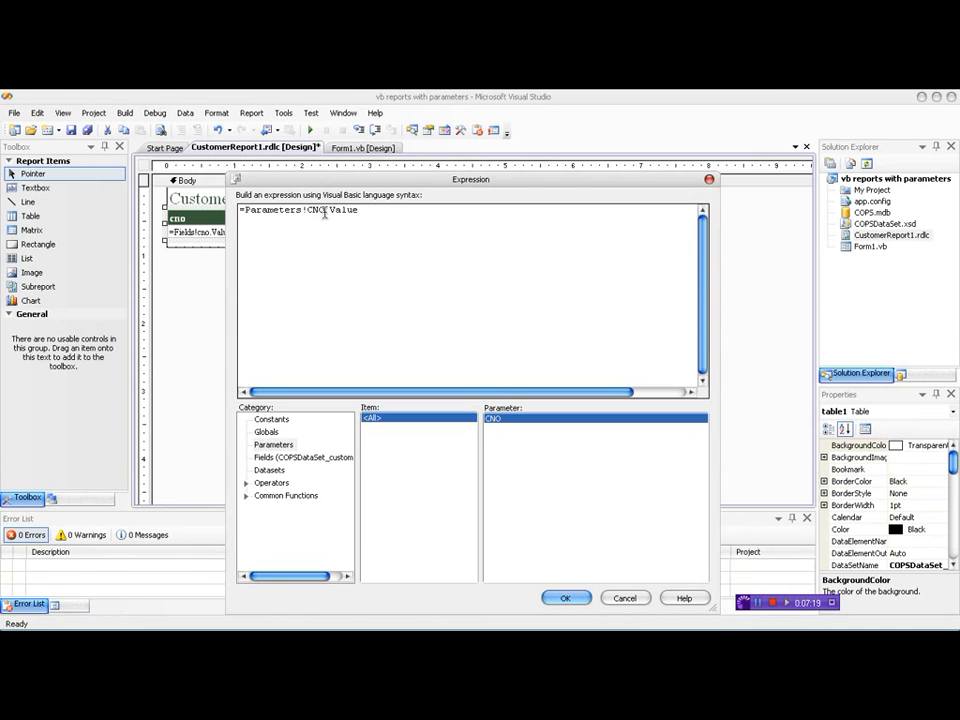
pyautogui.click(566, 597)
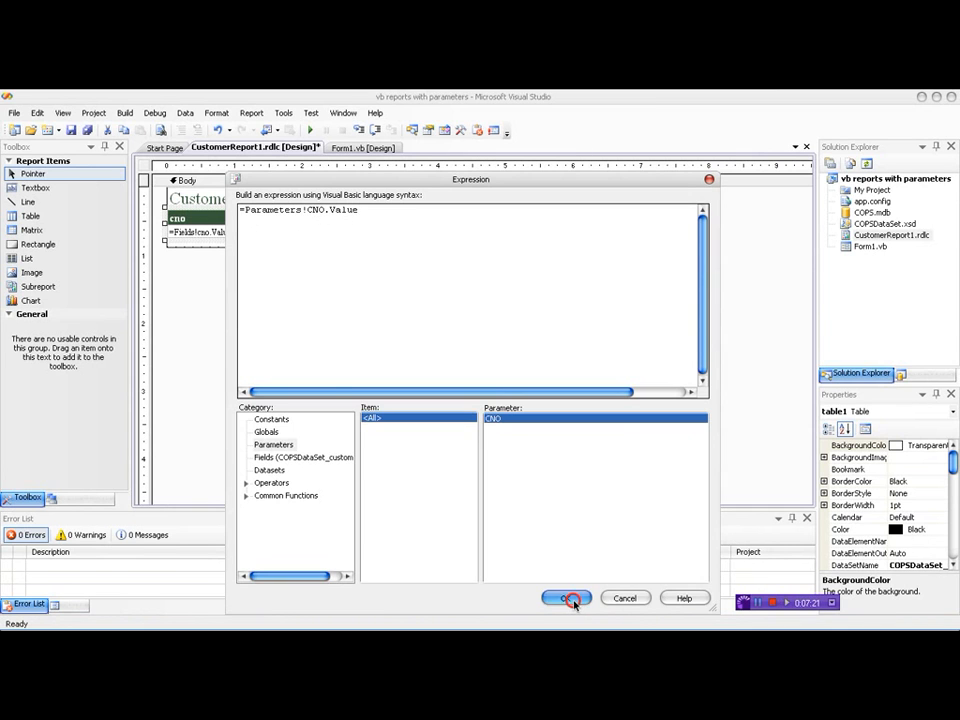
pyautogui.click(567, 597)
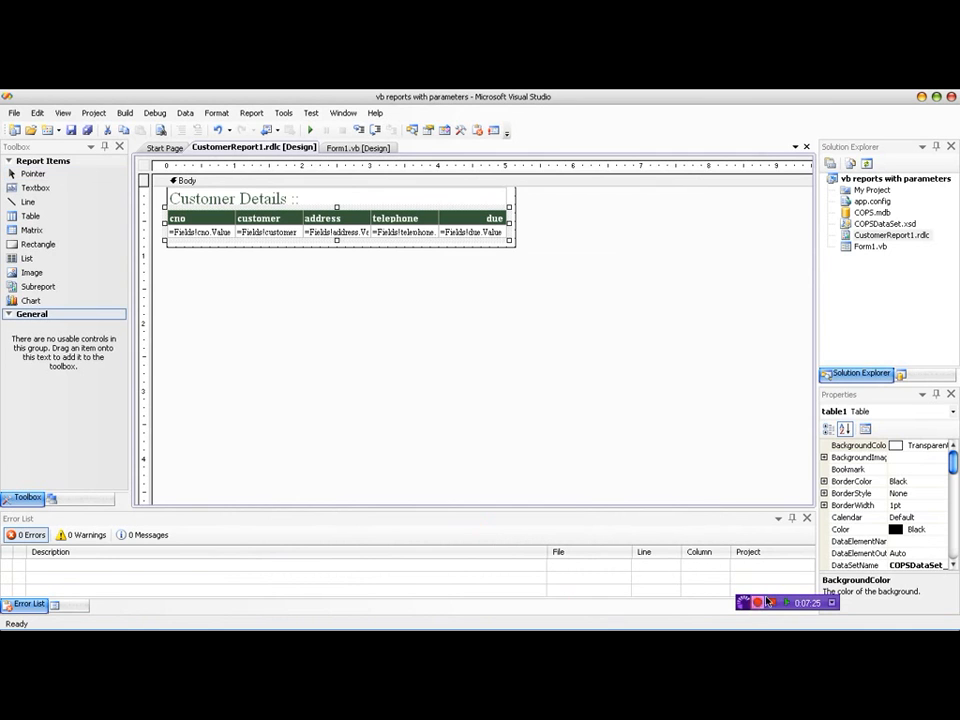
pyautogui.moveTo(560, 495)
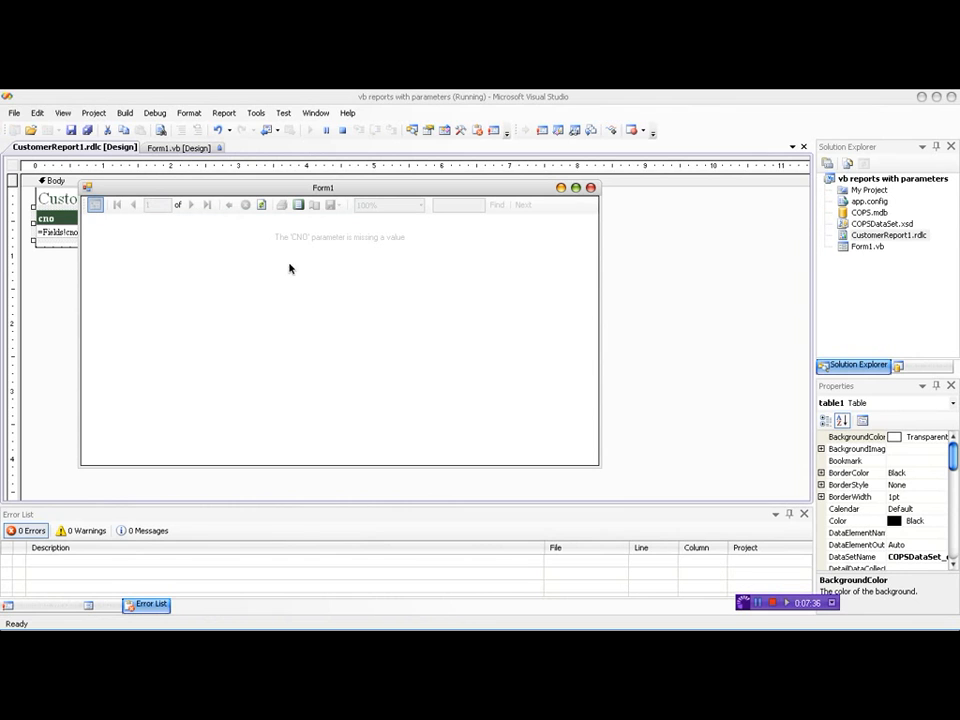
pyautogui.moveTo(366, 246)
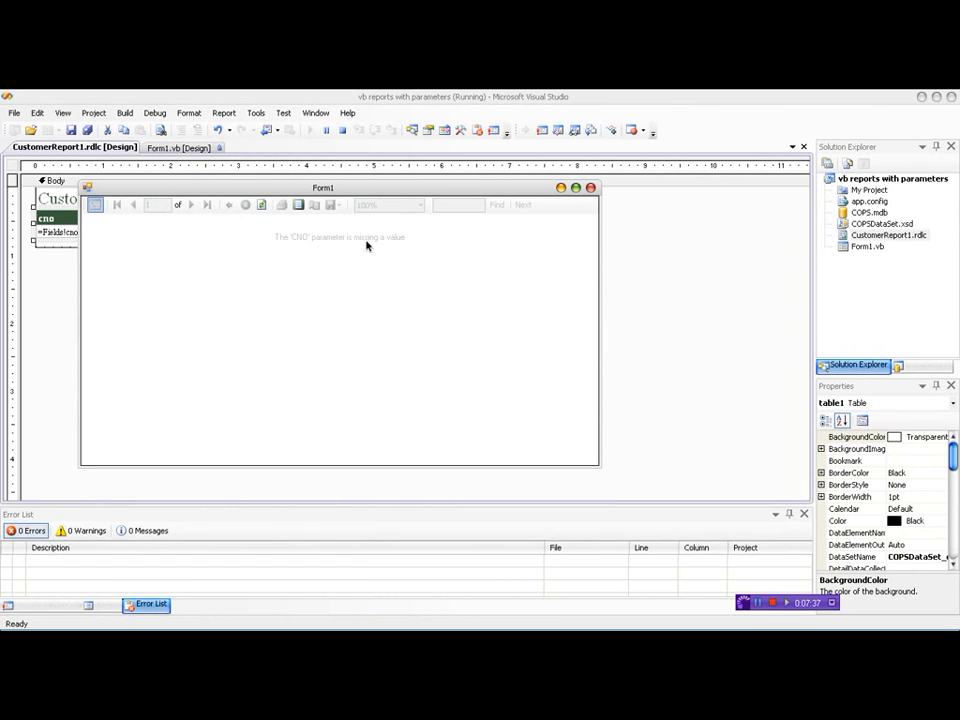
pyautogui.moveTo(300, 263)
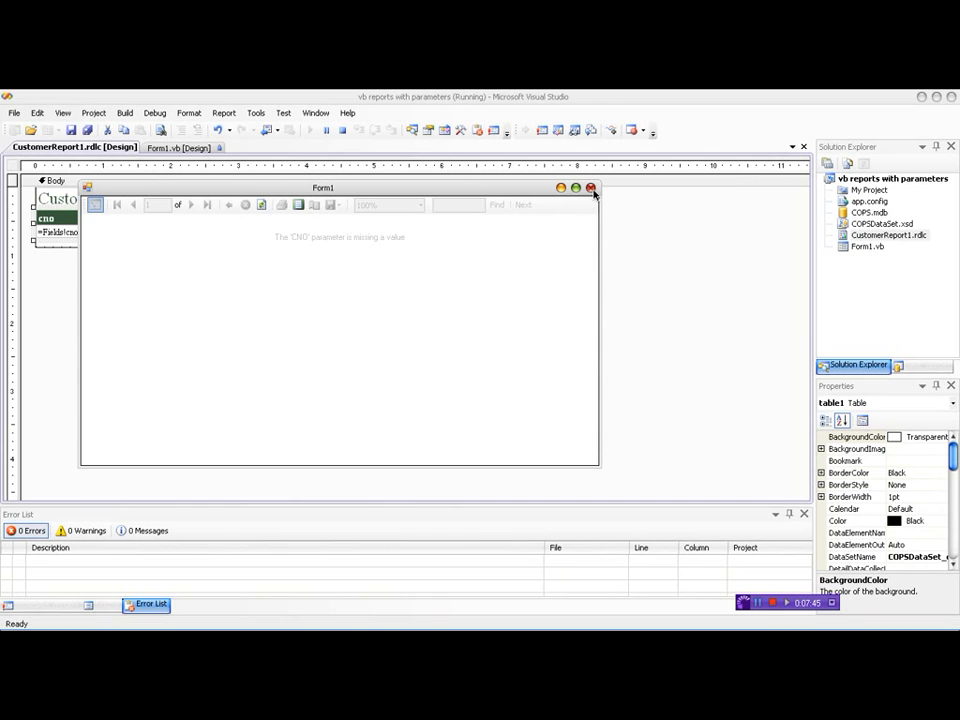
pyautogui.click(590, 188)
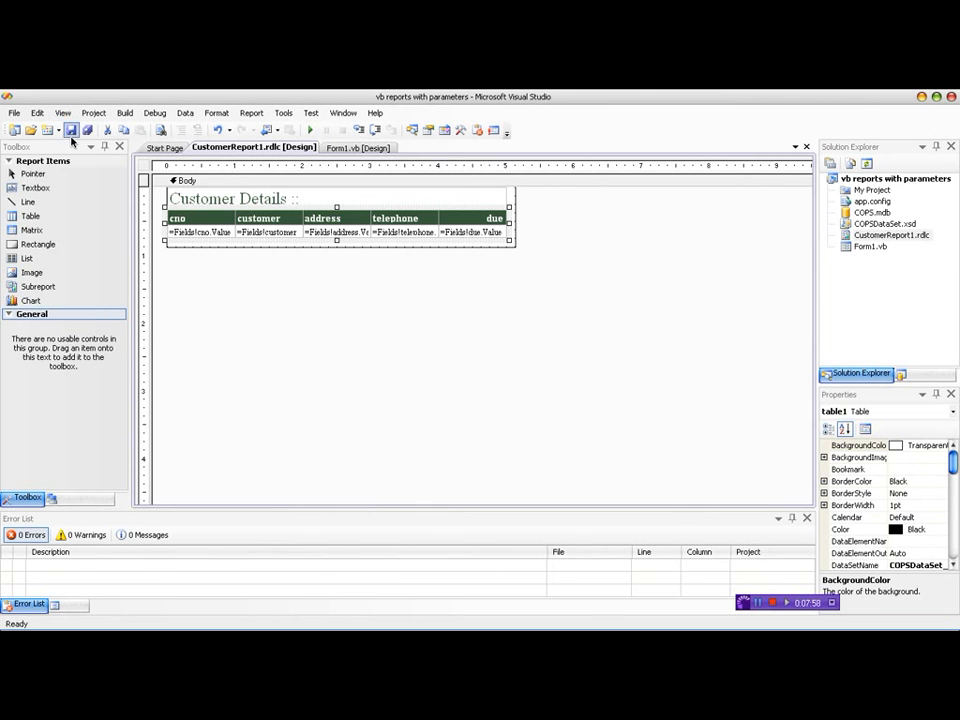
# Add 'Imports Microsoft.Reporting.WinForms' above Public Class Form1 in the code.
pyautogui.click(62, 112)
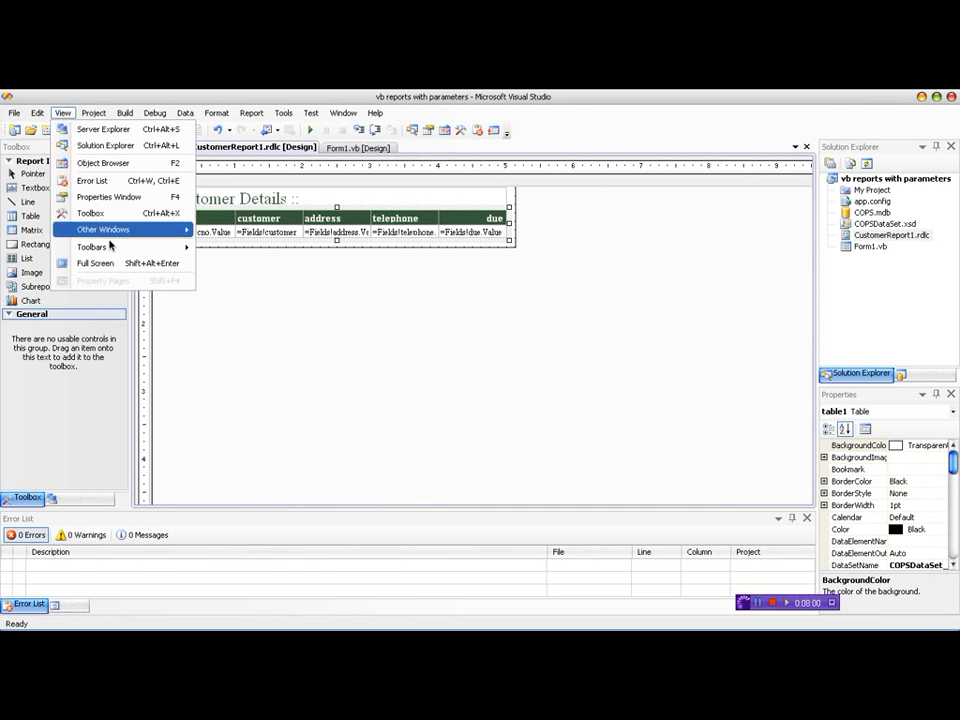
pyautogui.click(303, 325)
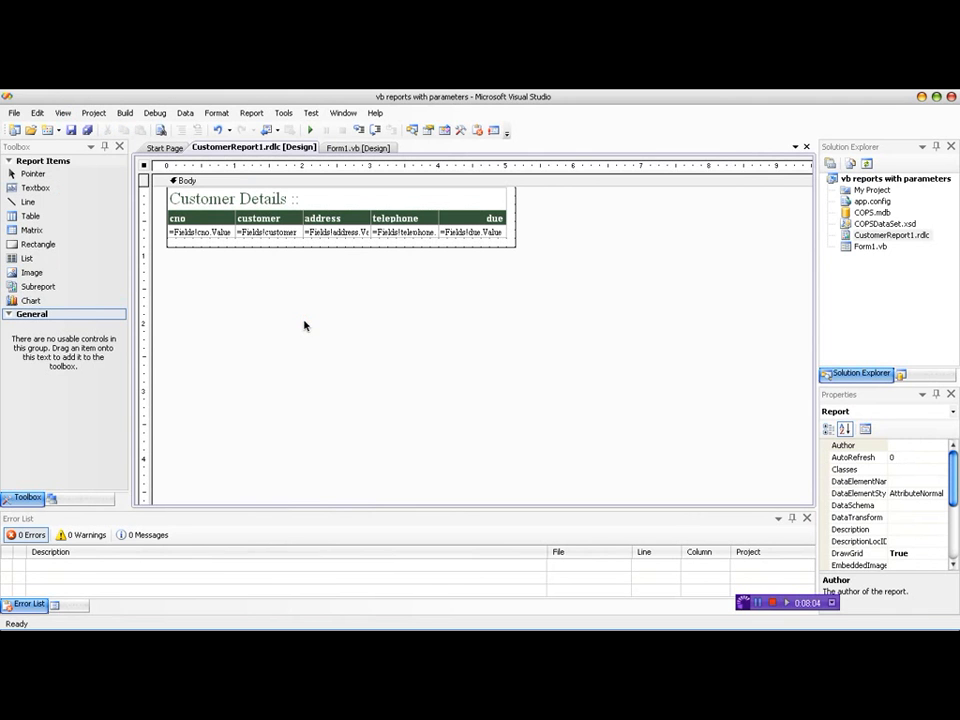
pyautogui.click(356, 147)
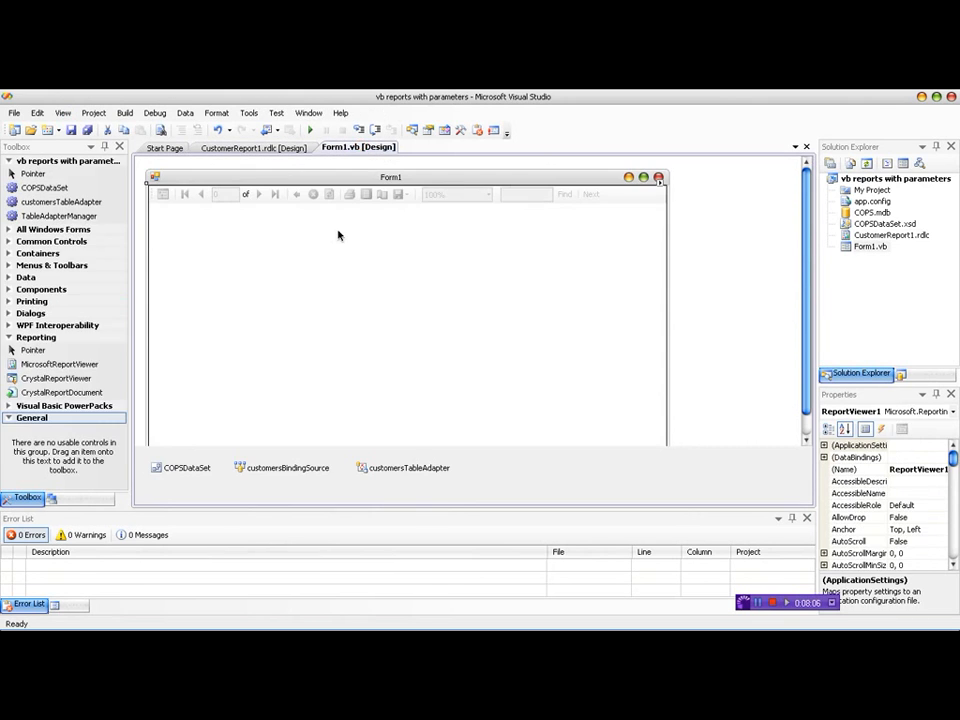
pyautogui.moveTo(368, 160)
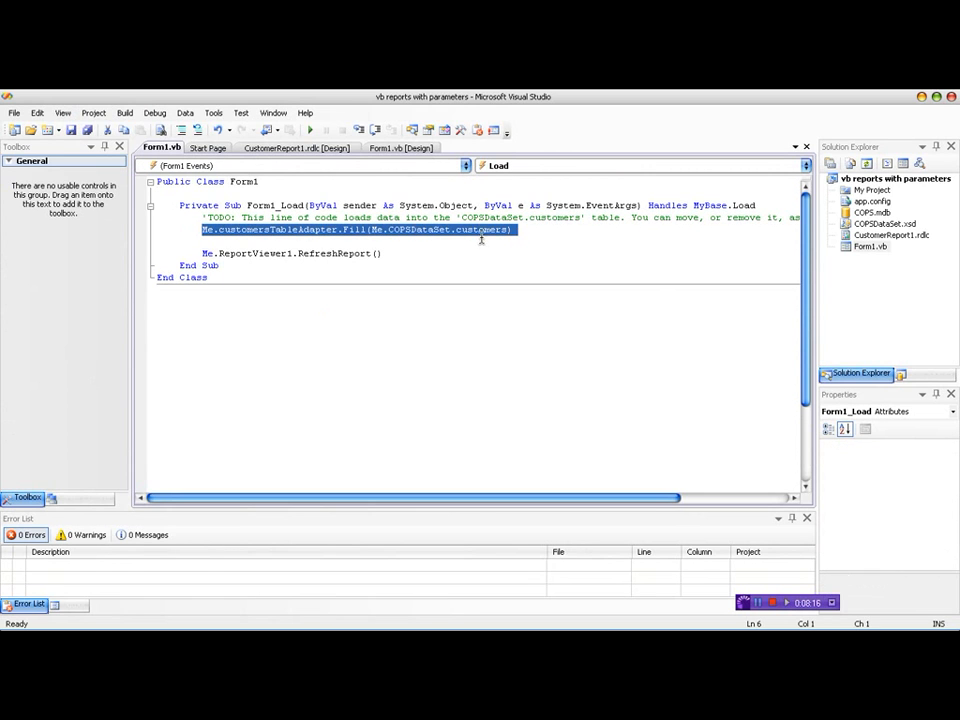
pyautogui.moveTo(265, 232)
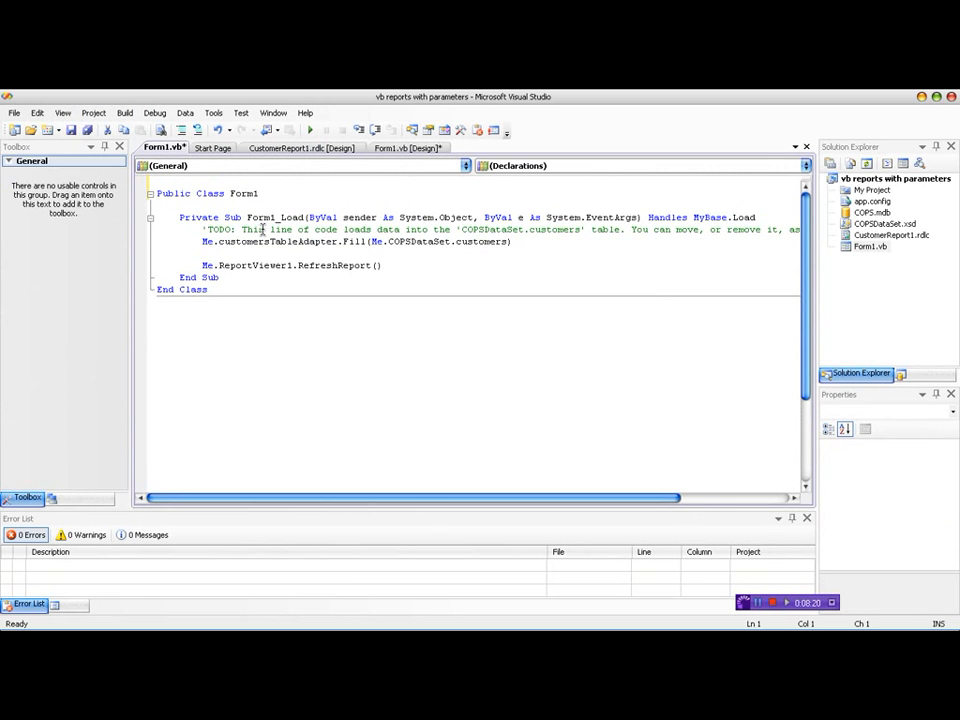
pyautogui.write('import')
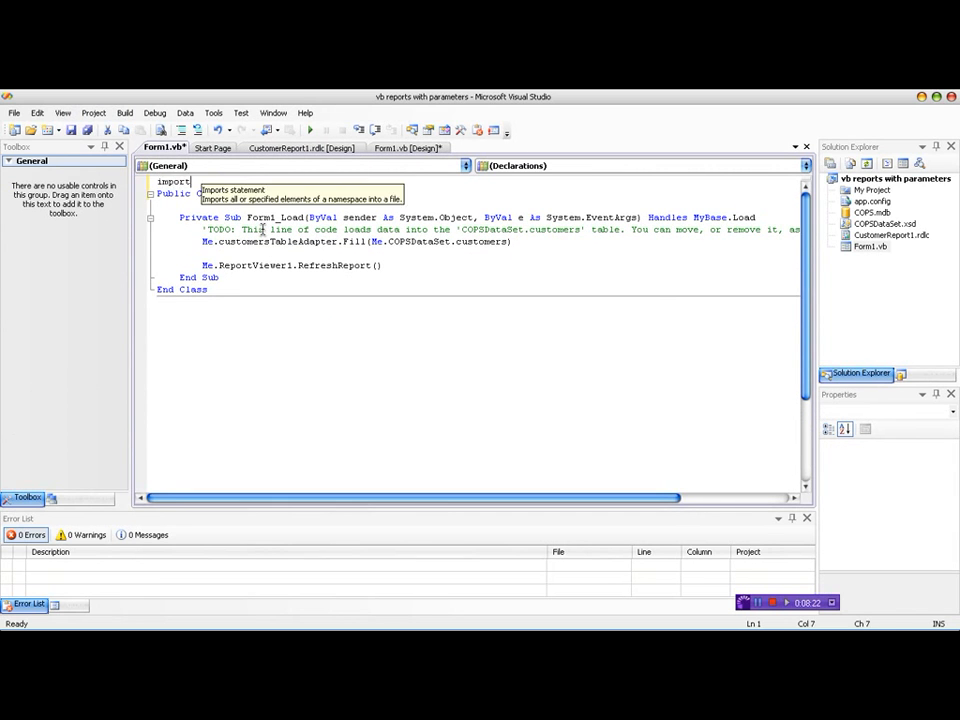
pyautogui.write('mi')
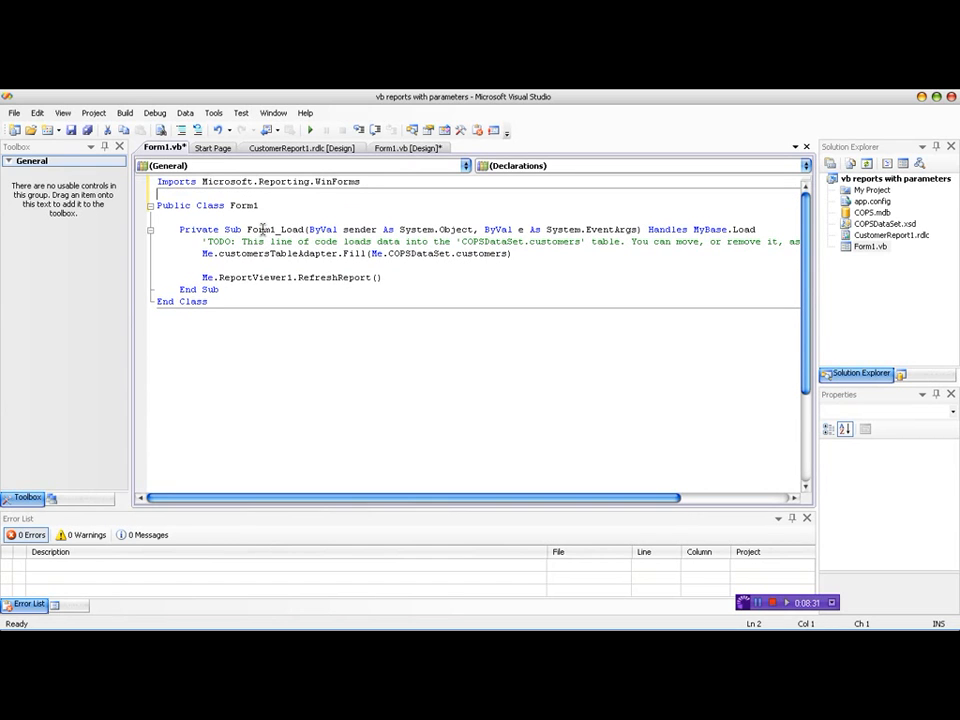
# Insert two blank lines after the Form1_Load routine's End Sub.
pyautogui.click(229, 291)
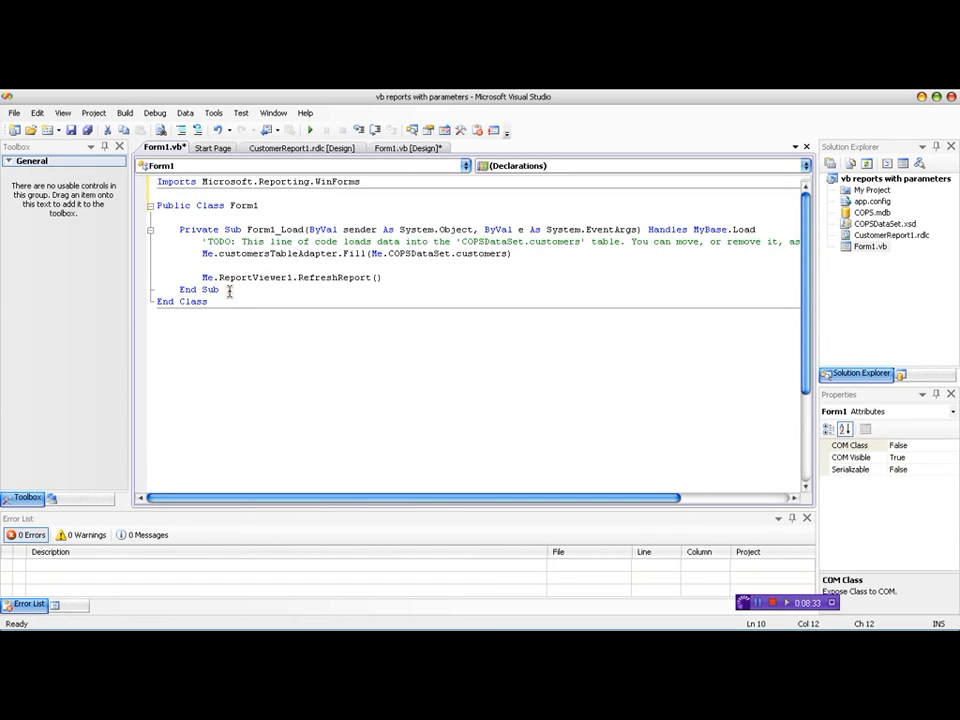
pyautogui.press('Return')
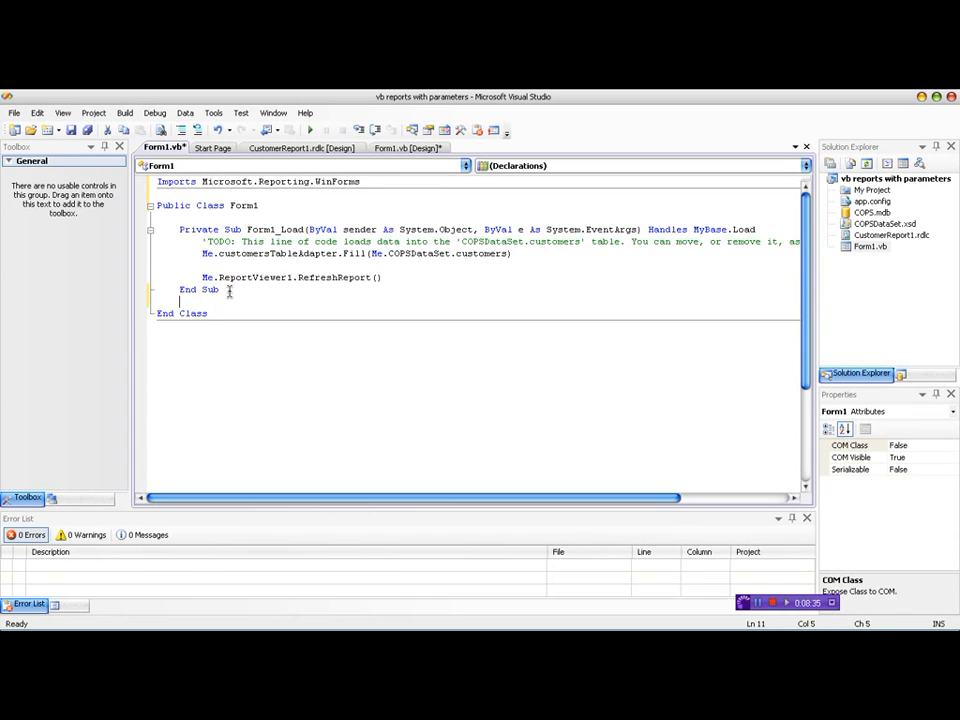
pyautogui.press('Return')
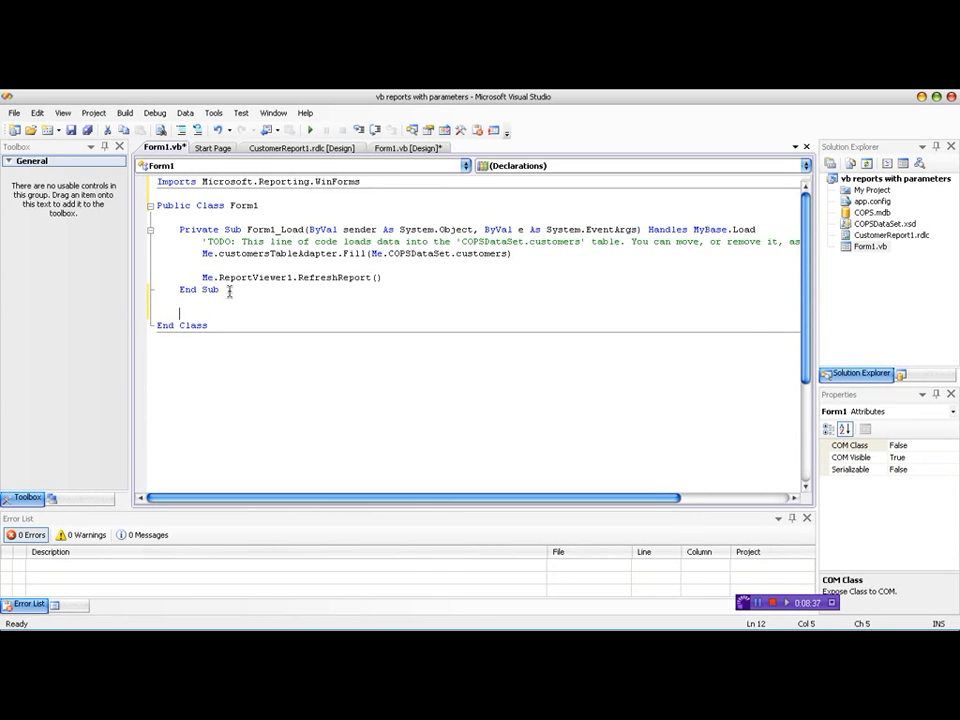
pyautogui.click(405, 147)
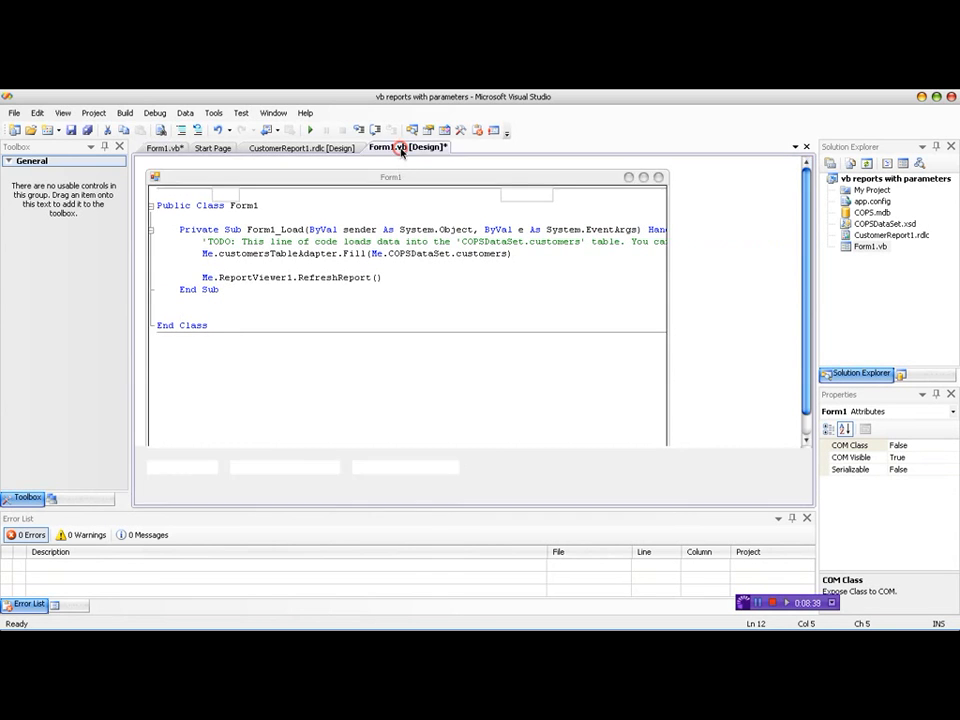
# Place a Button and a TextBox at Form1's top-right, naming the textbox txtCNO.
pyautogui.click(407, 147)
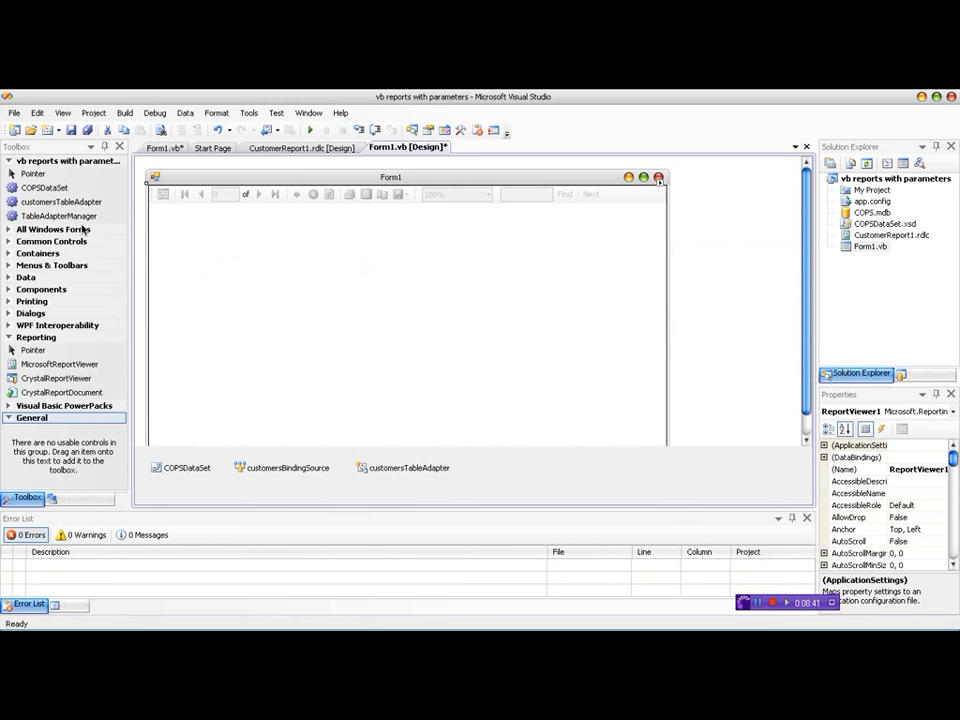
pyautogui.click(10, 161)
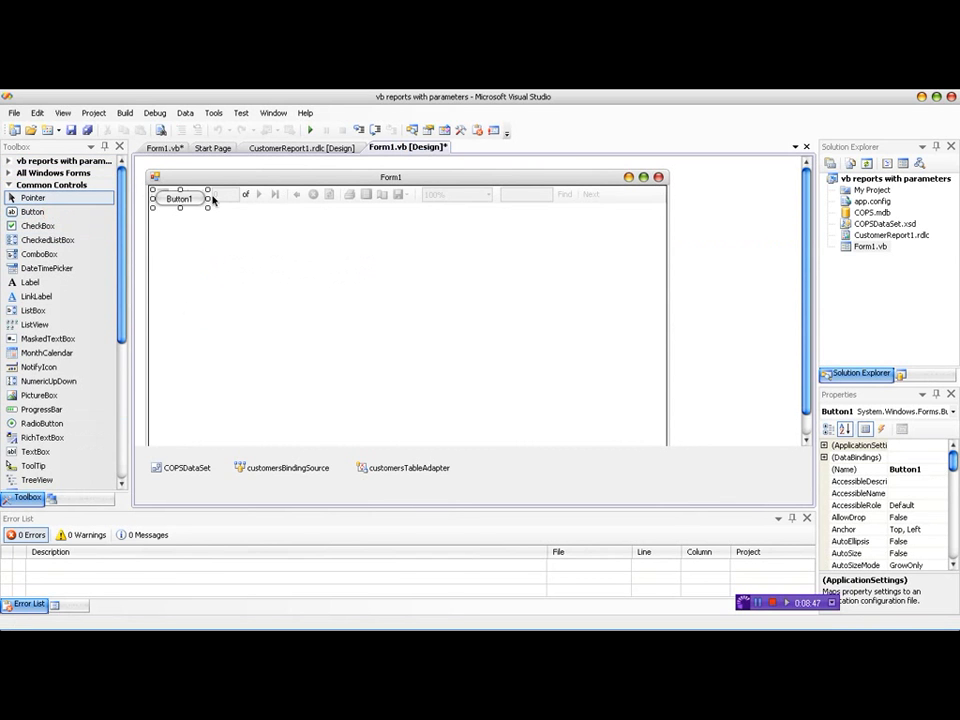
pyautogui.moveTo(180, 198); pyautogui.dragTo(610, 218)
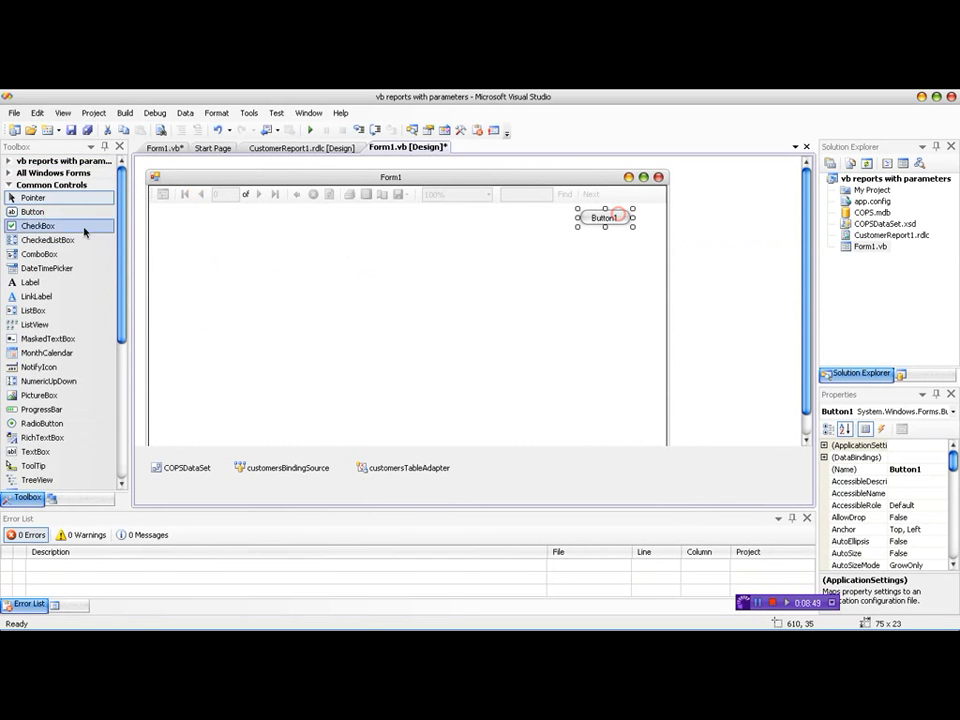
pyautogui.scroll(-3)
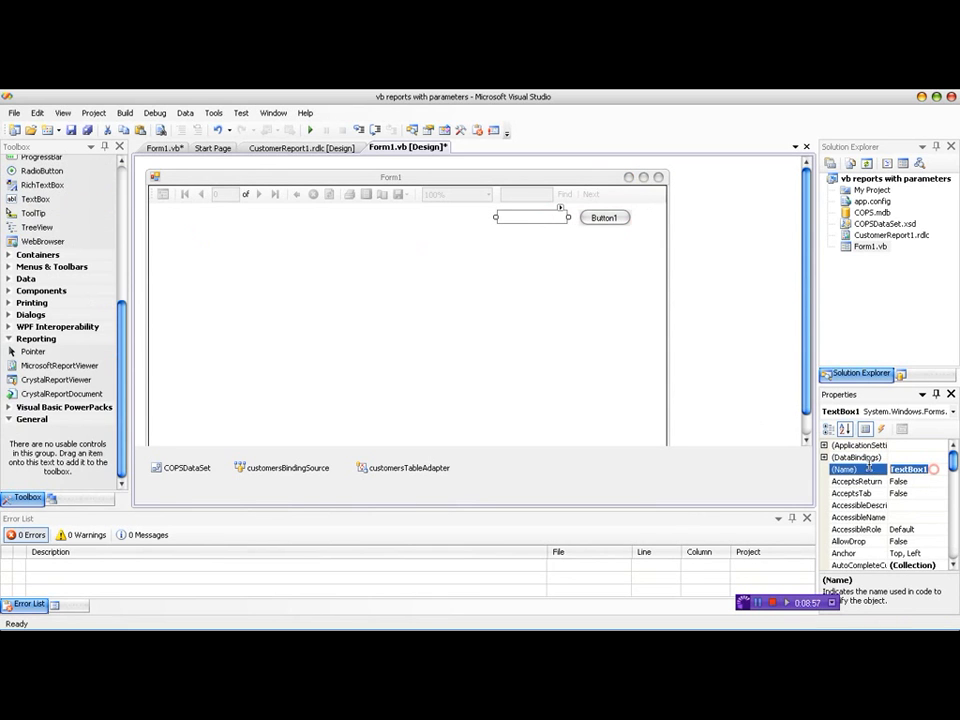
pyautogui.write('txtCNO')
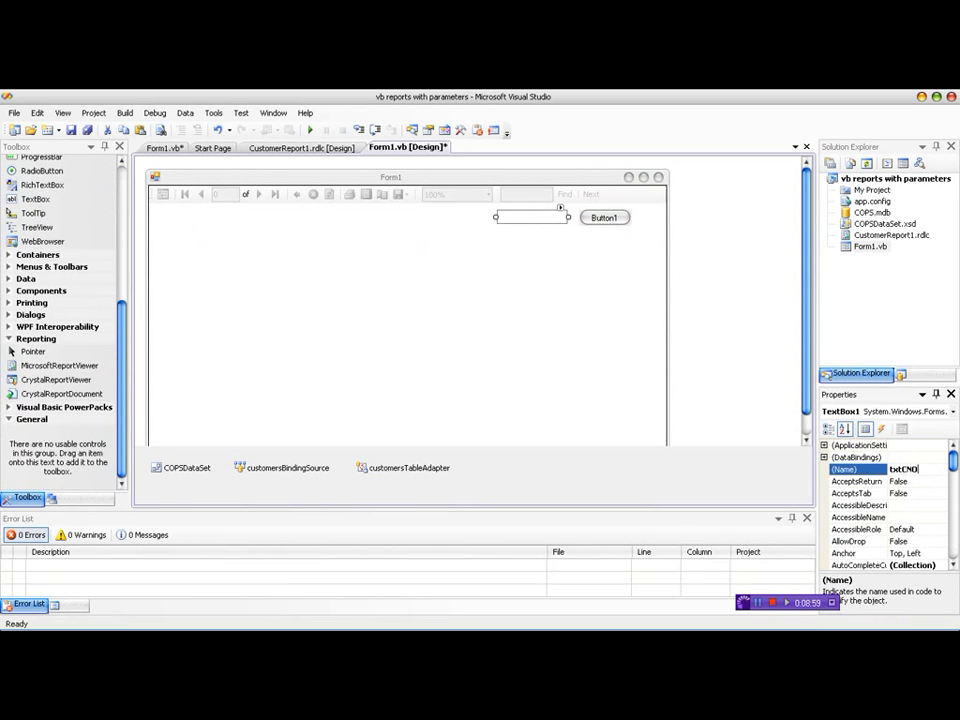
pyautogui.click(604, 217)
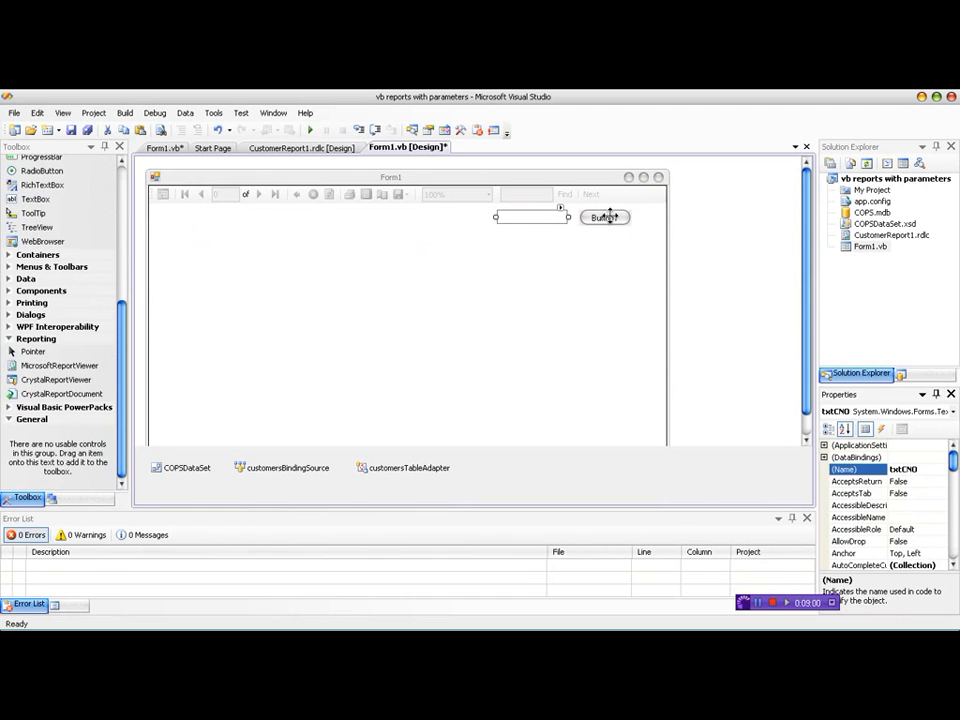
pyautogui.click(604, 217)
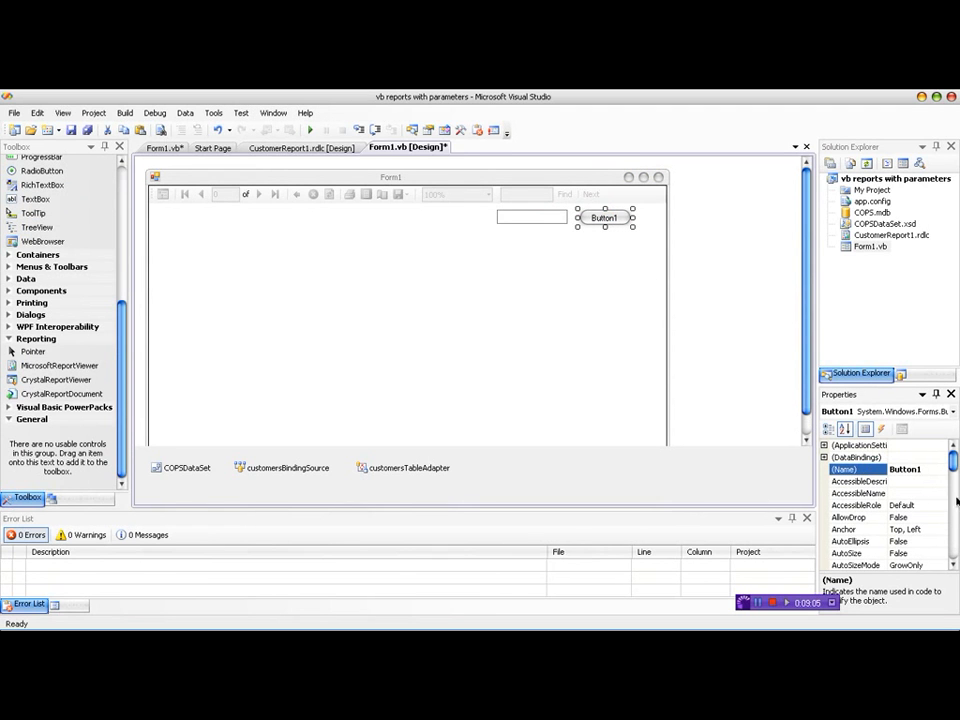
pyautogui.scroll(-3)
pyautogui.write('Show Record')
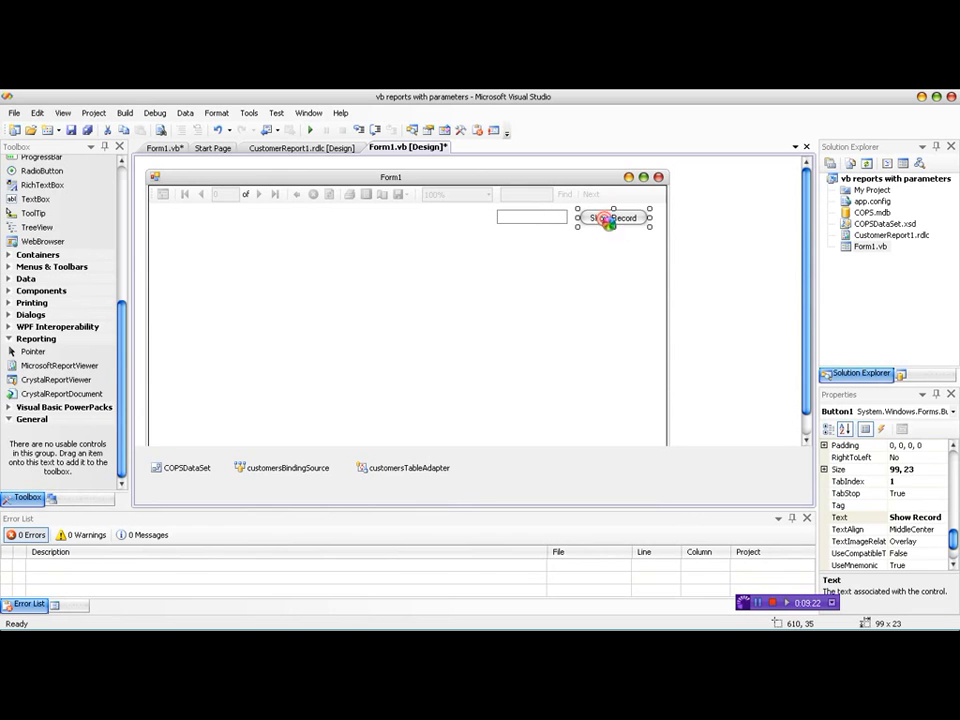
# Write Button1's Click handler: Try the customers Fill, Catch with MessageBox.Show(ex.ToString).
pyautogui.doubleClick(610, 217)
pyautogui.write('Try')
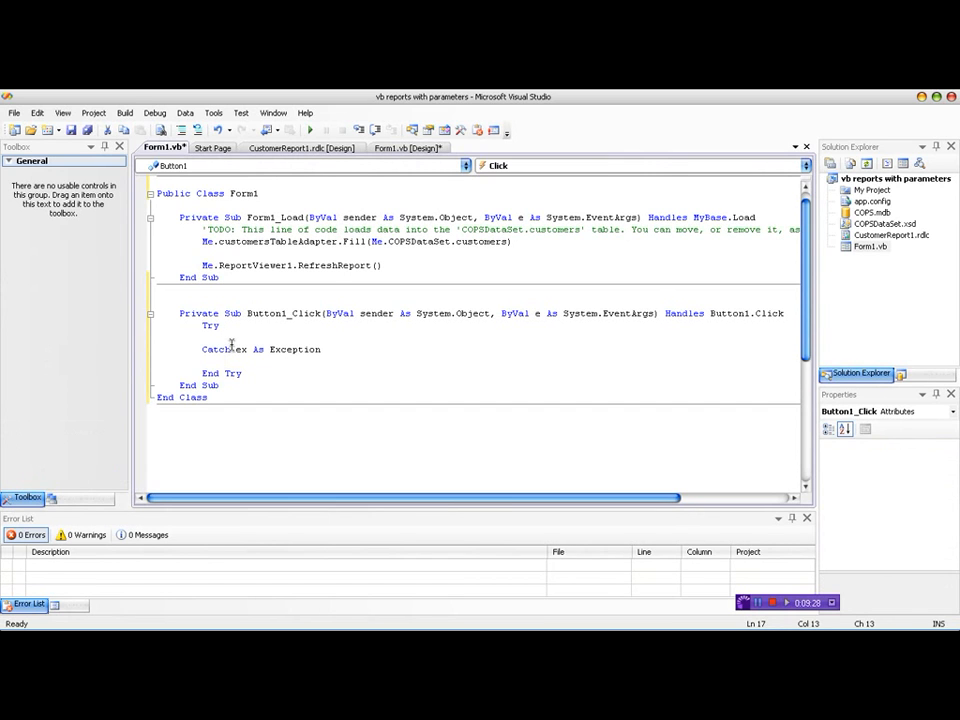
pyautogui.write('me')
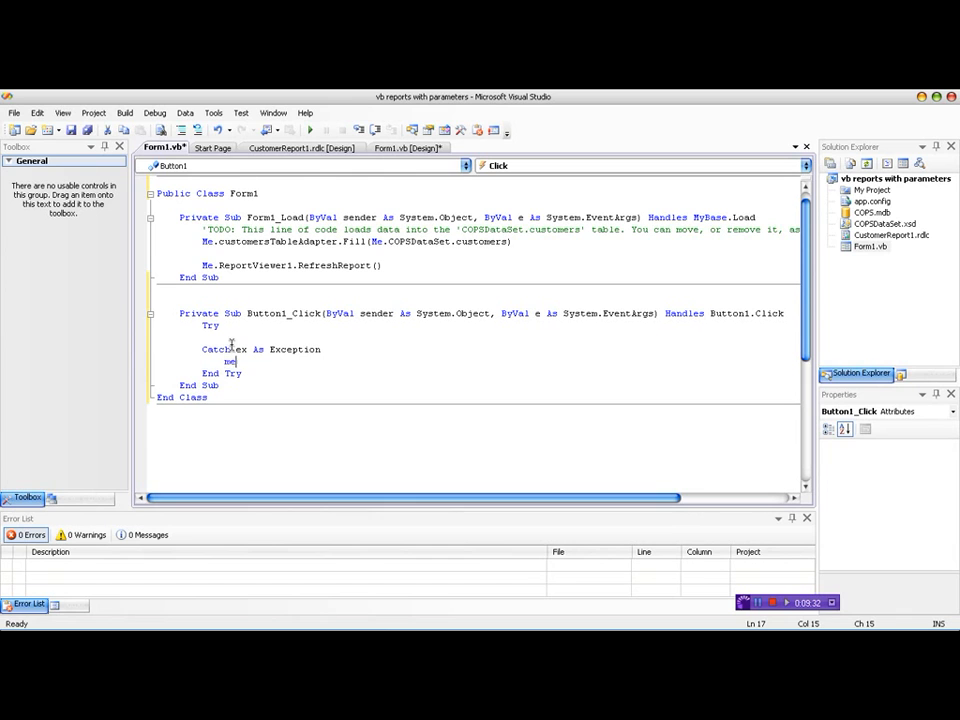
pyautogui.write('MessageBox.')
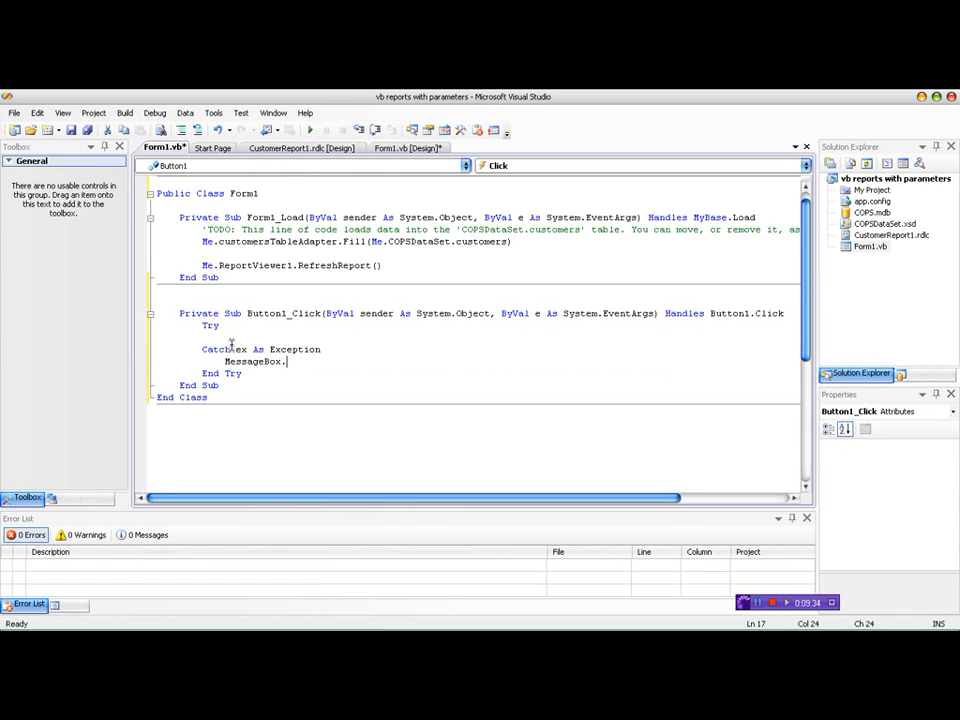
pyautogui.write('Show')
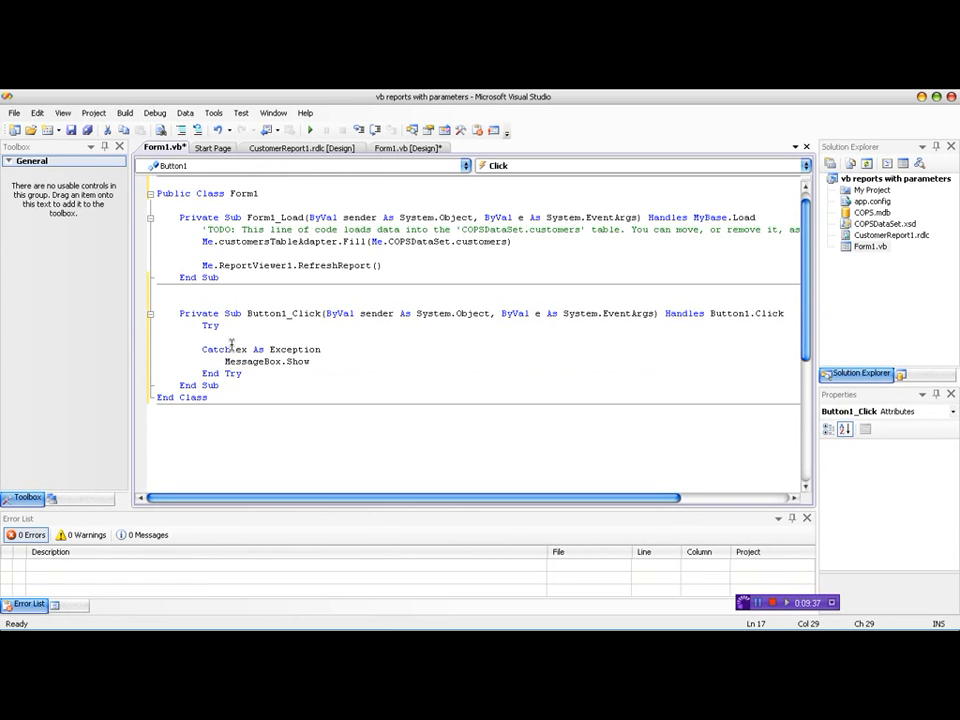
pyautogui.write('ex.ToString)')
pyautogui.click(477, 337)
pyautogui.write('Me.customersTableAdapter.Fill(Me.COPSDataSet.customers)')
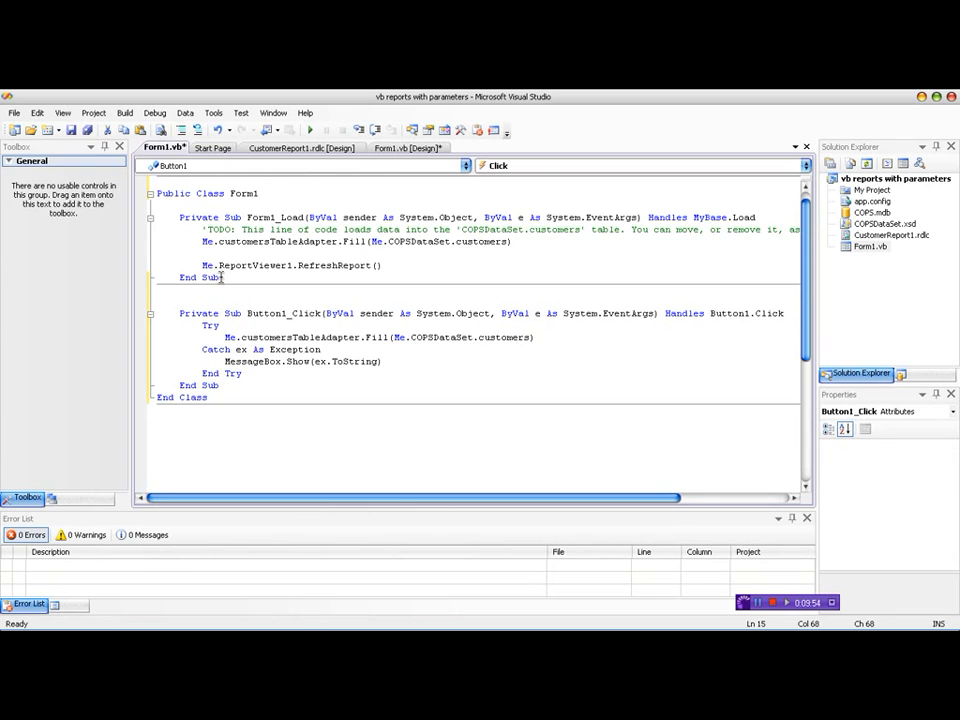
# Select the Form1_Load routine and comment it out.
pyautogui.click(150, 217)
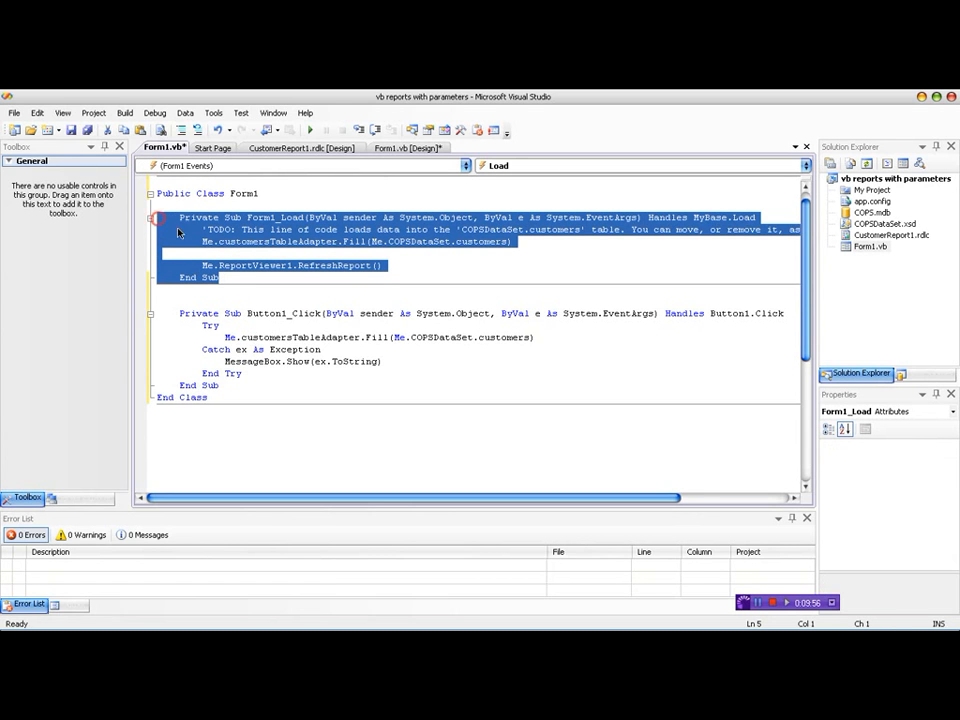
pyautogui.moveTo(181, 131)
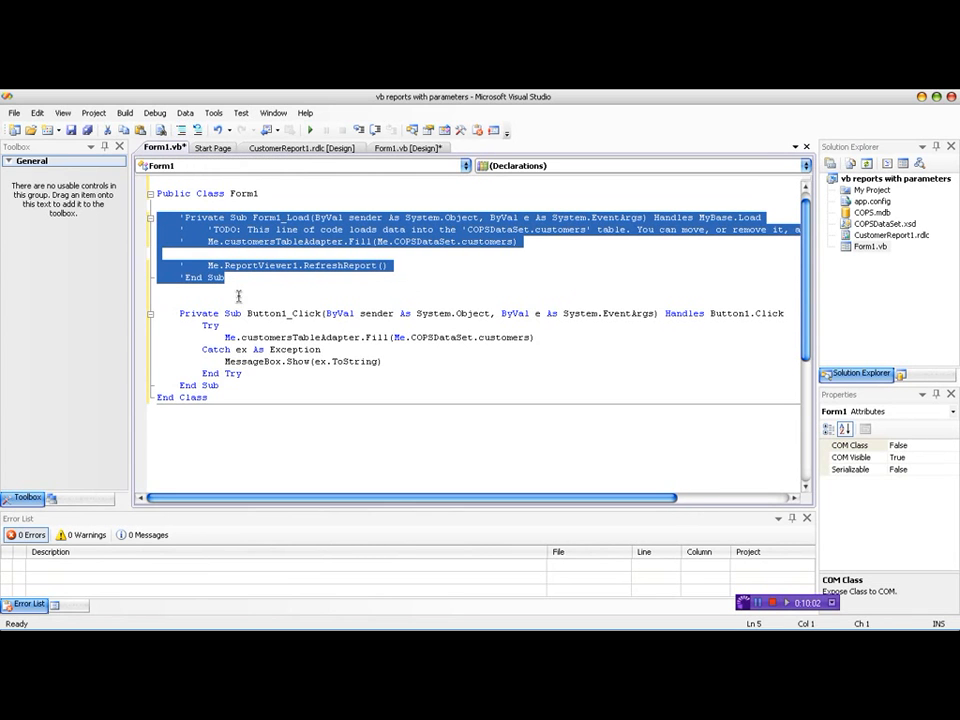
pyautogui.press('ctrl+s')
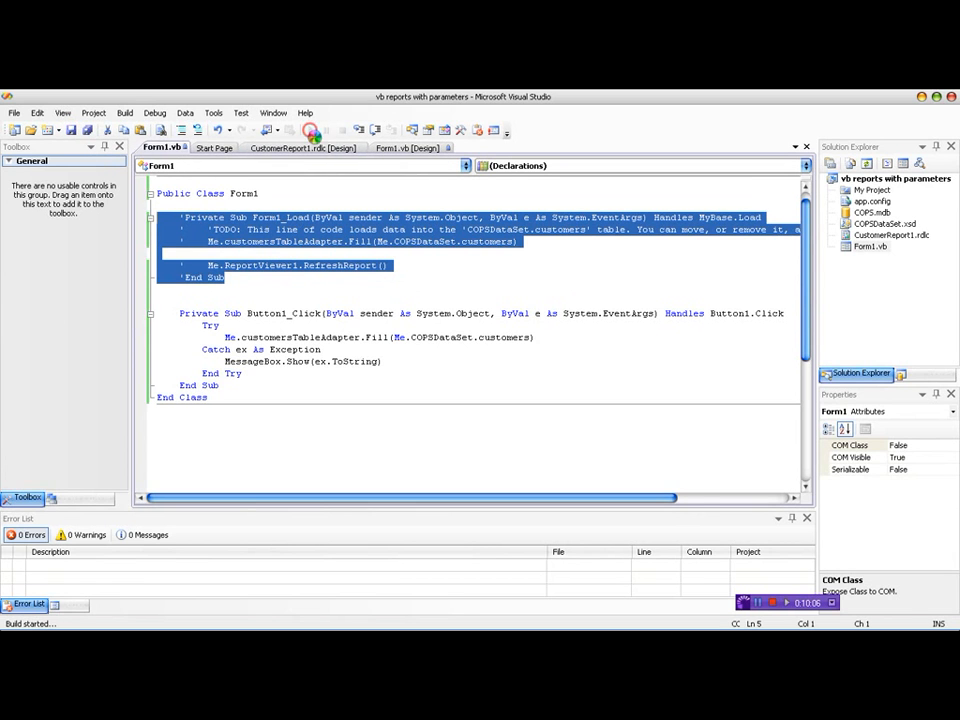
# Run the form, enter customer C001 and click Show Record; the report stays empty.
pyautogui.click(313, 131)
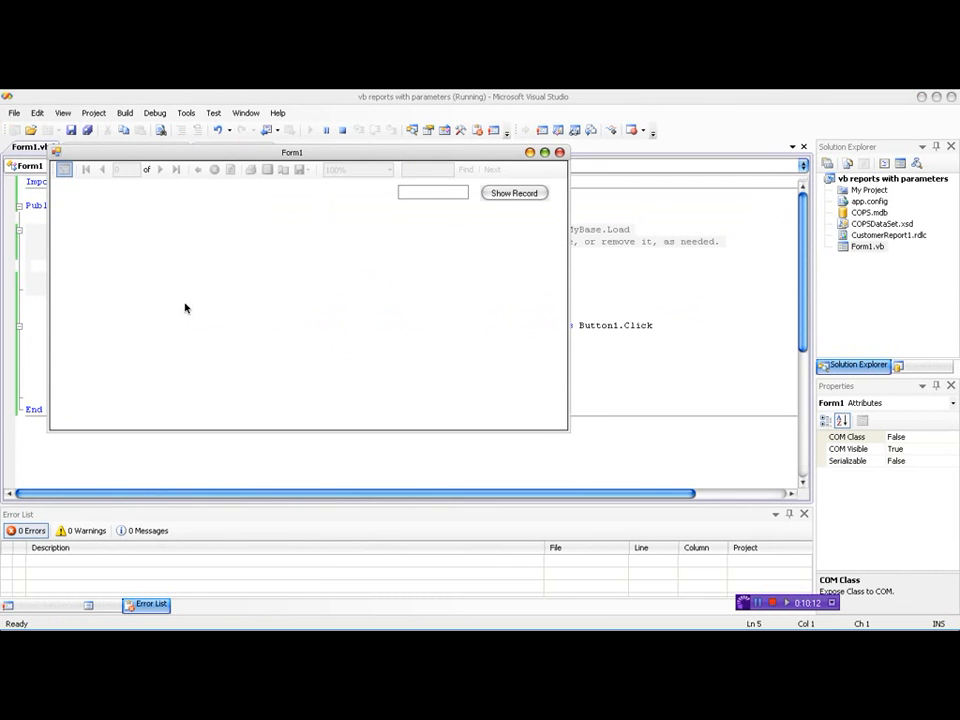
pyautogui.moveTo(350, 265)
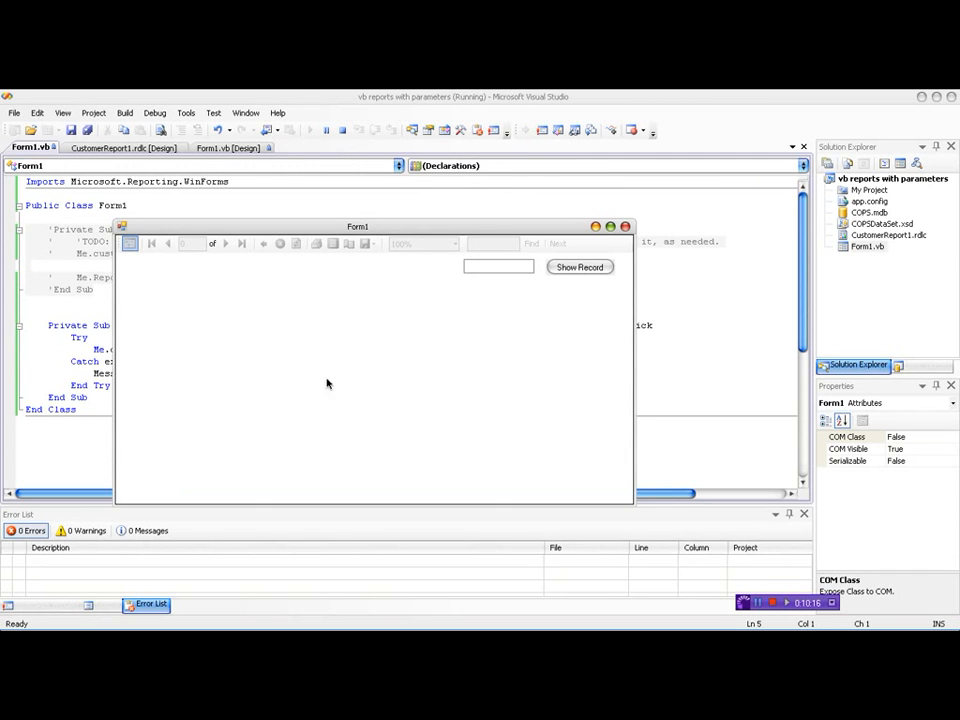
pyautogui.moveTo(393, 380)
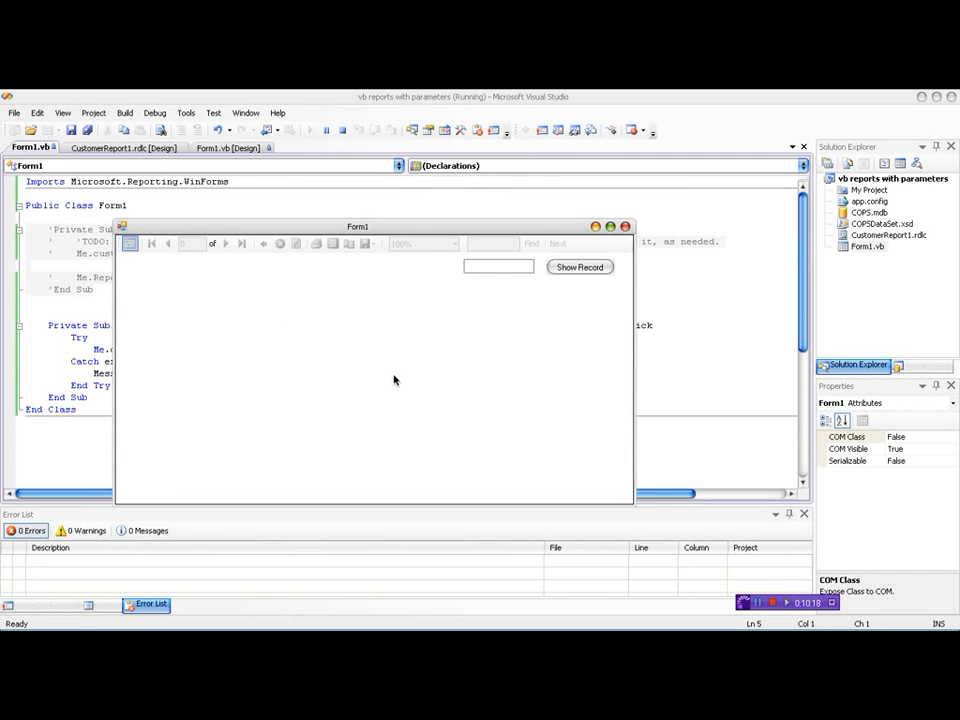
pyautogui.write('q')
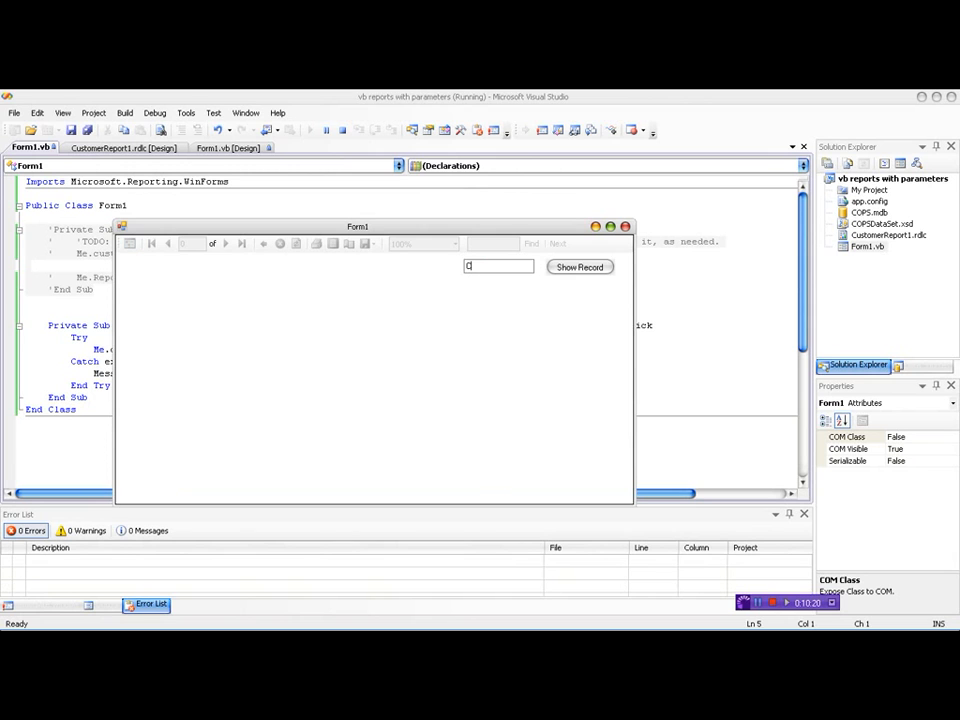
pyautogui.write('001')
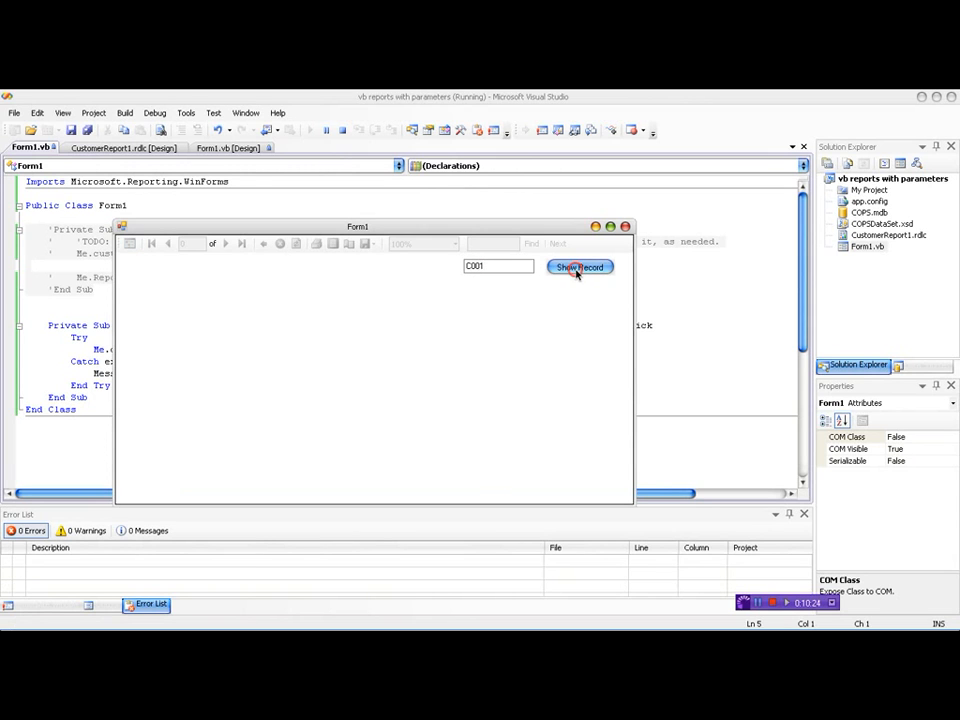
pyautogui.click(580, 266)
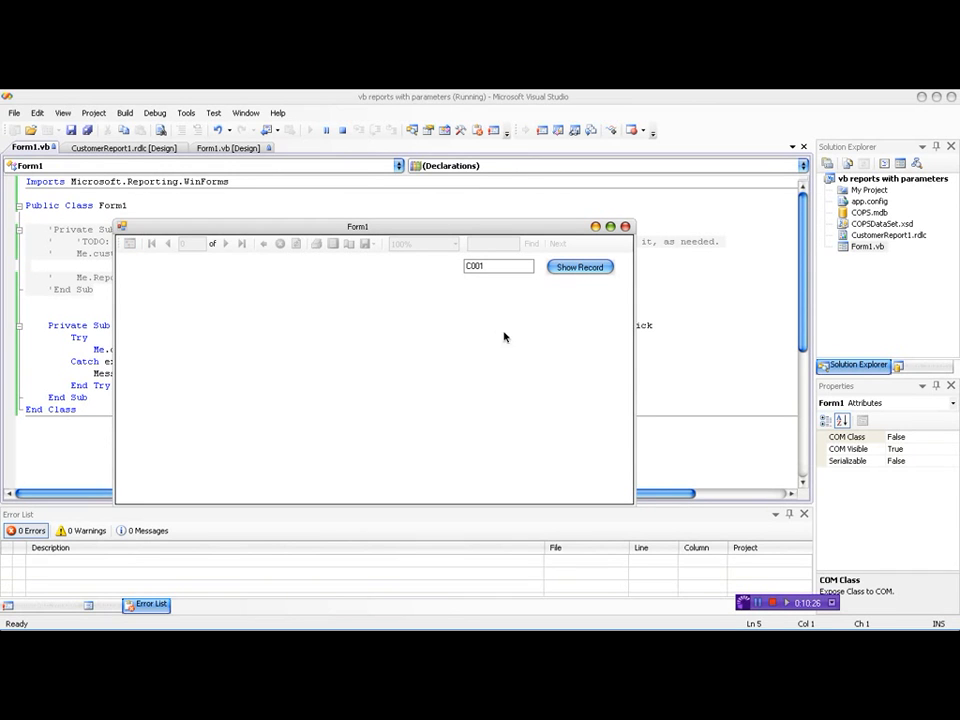
pyautogui.moveTo(308, 354)
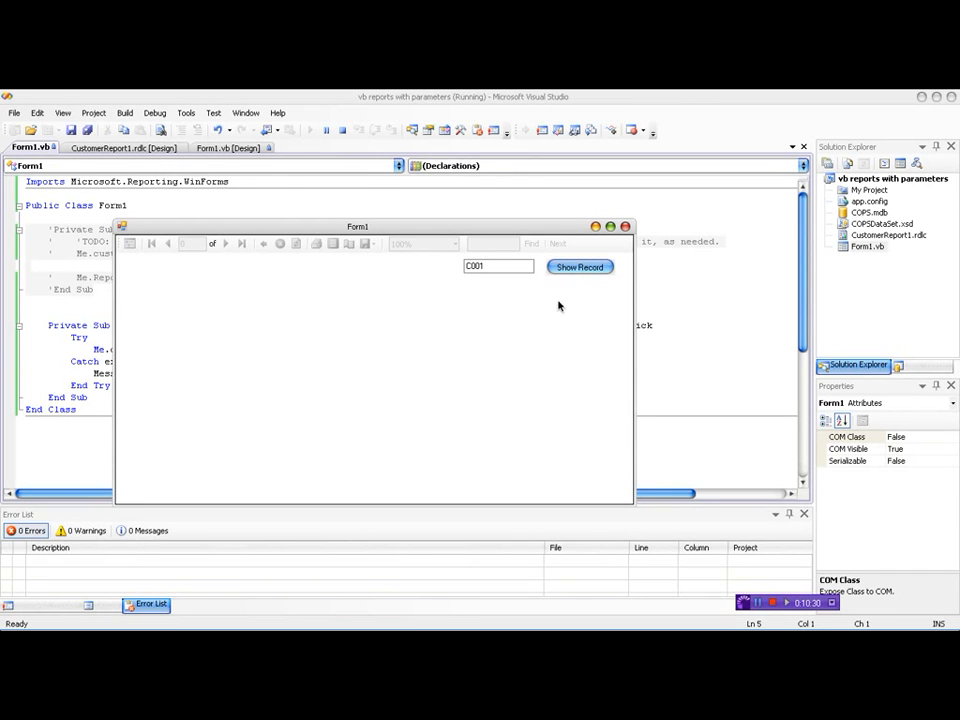
pyautogui.moveTo(623, 239)
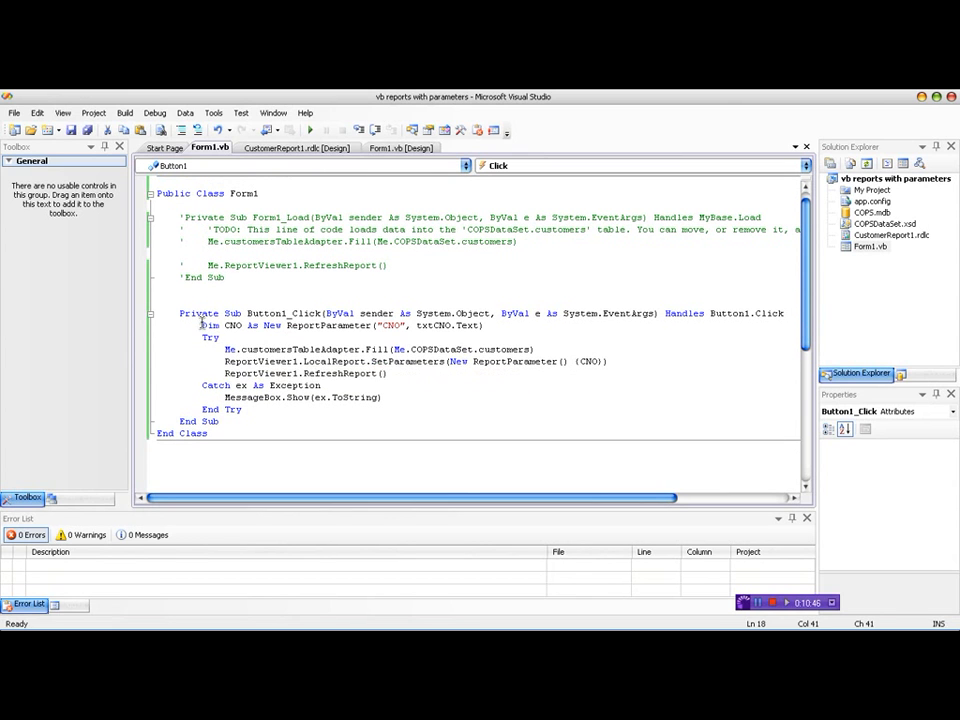
# Stop debugging and return to the Button1_Click handler that sets ReportParameter CNO.
pyautogui.click(218, 337)
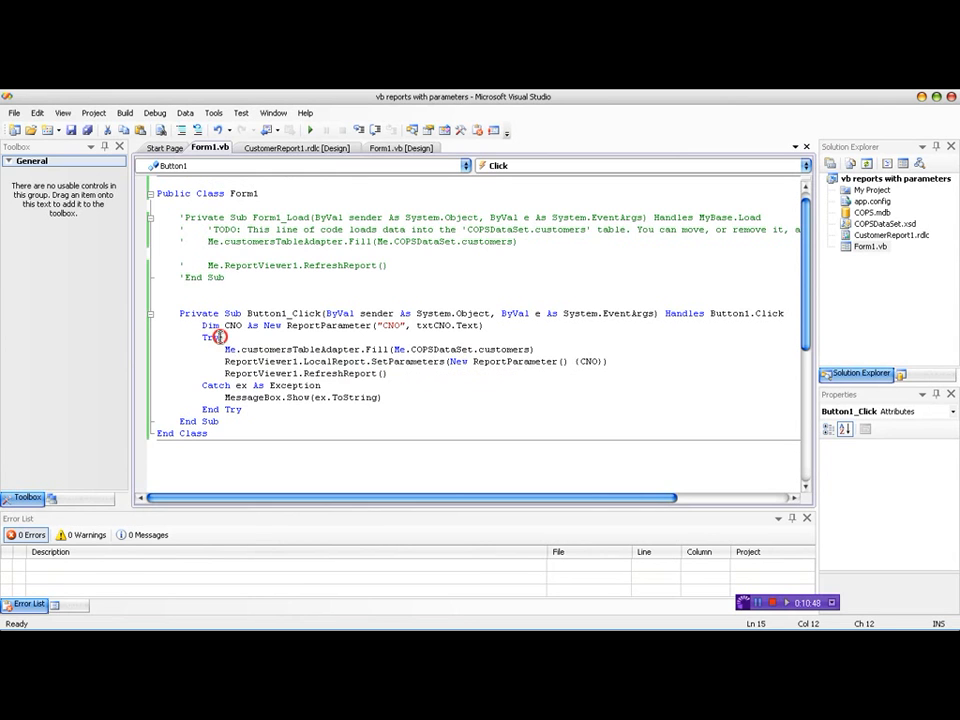
pyautogui.moveTo(210, 337)
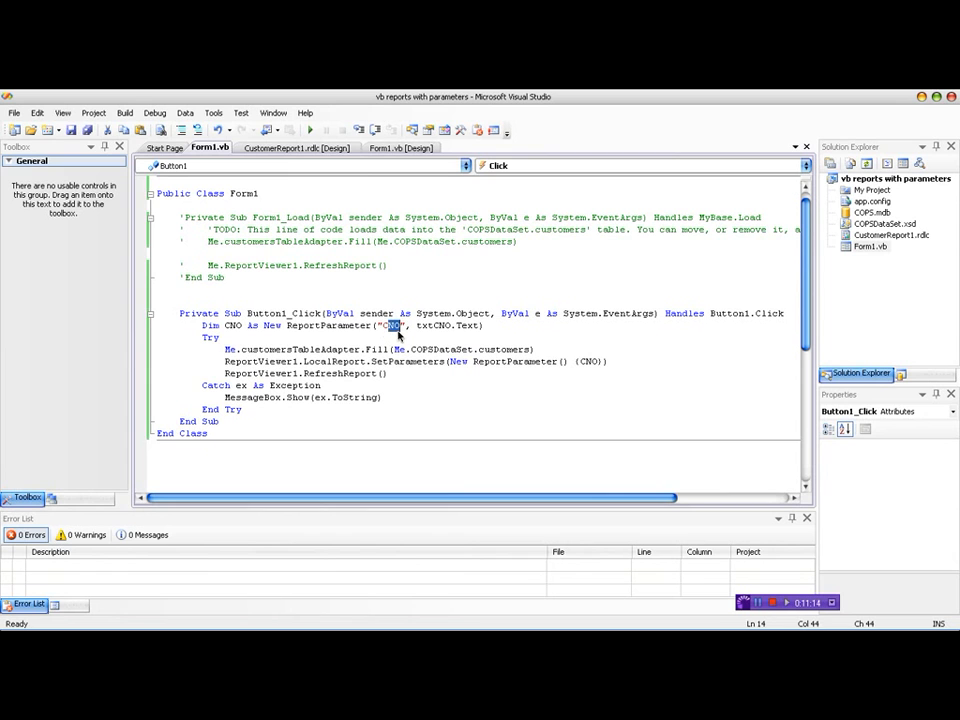
# Verify CustomerReport1.rdlc's String parameter CNO in Report Parameters, then return to Form1 code.
pyautogui.click(296, 147)
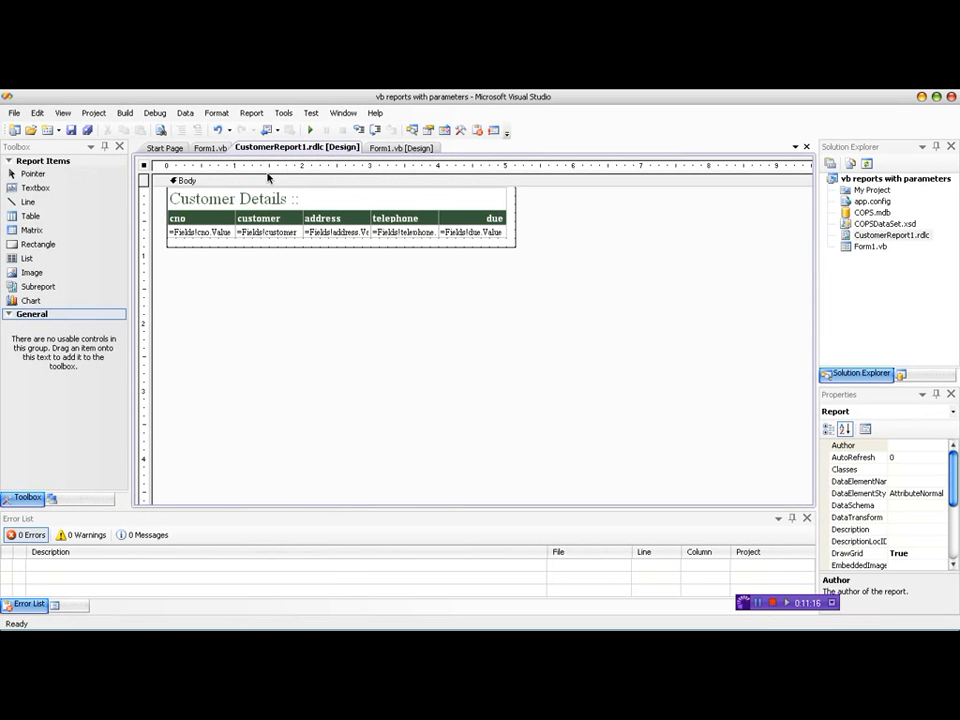
pyautogui.click(251, 112)
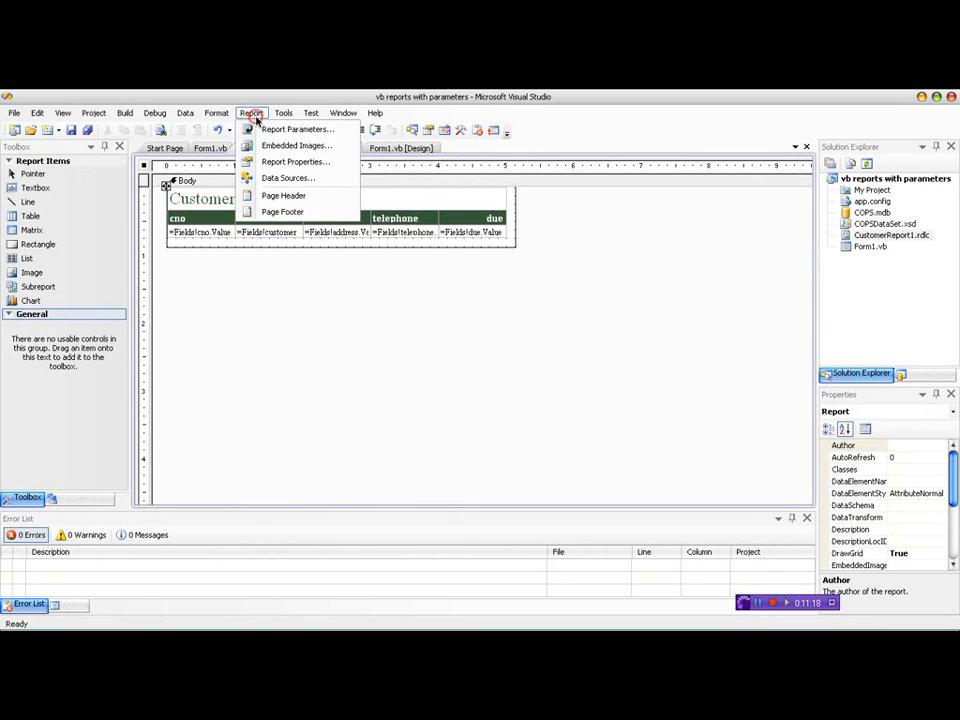
pyautogui.click(296, 129)
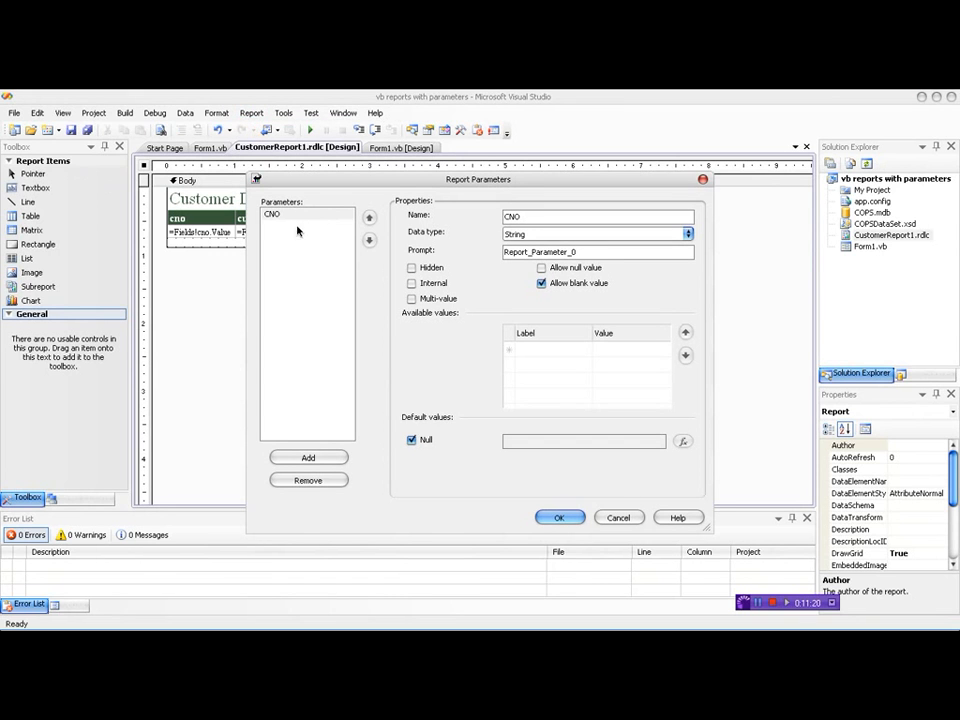
pyautogui.click(300, 214)
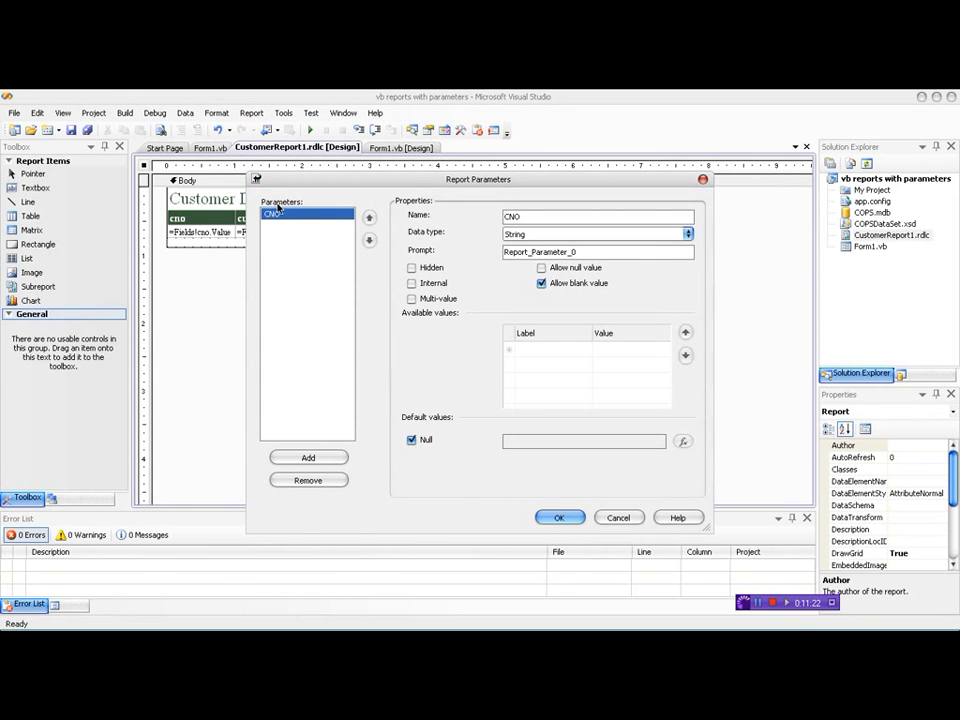
pyautogui.tripleClick(597, 216)
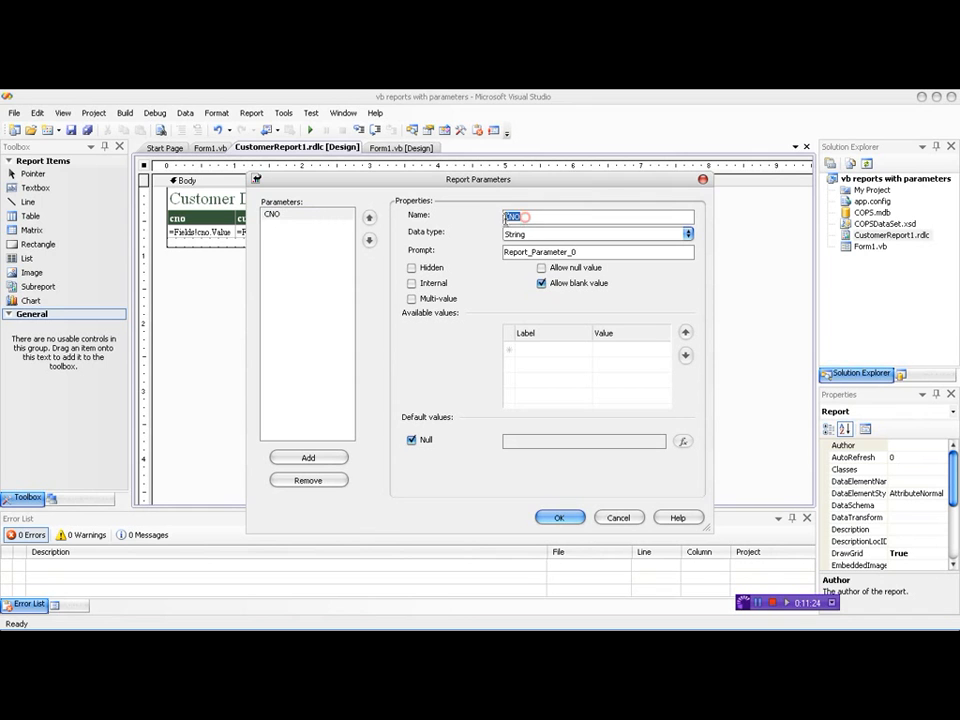
pyautogui.click(559, 517)
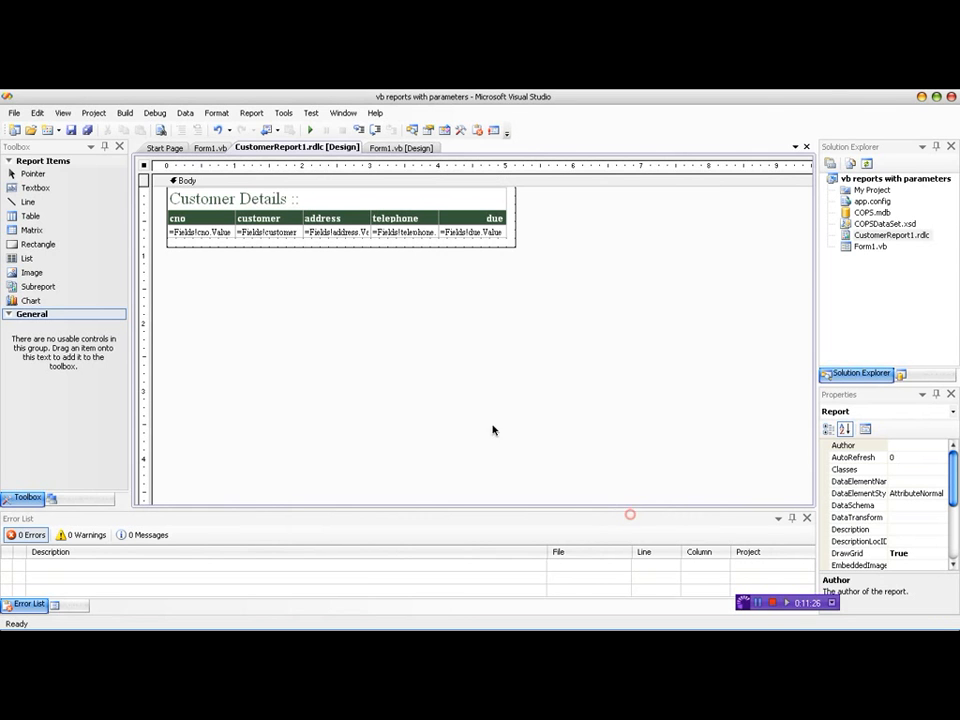
pyautogui.click(210, 147)
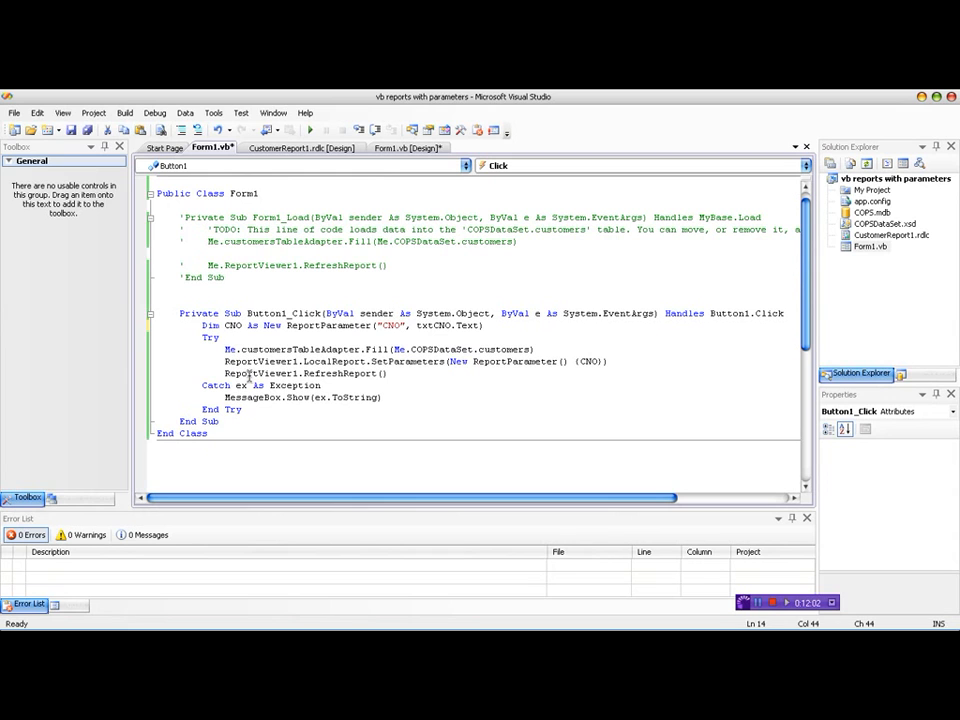
pyautogui.doubleClick(243, 349)
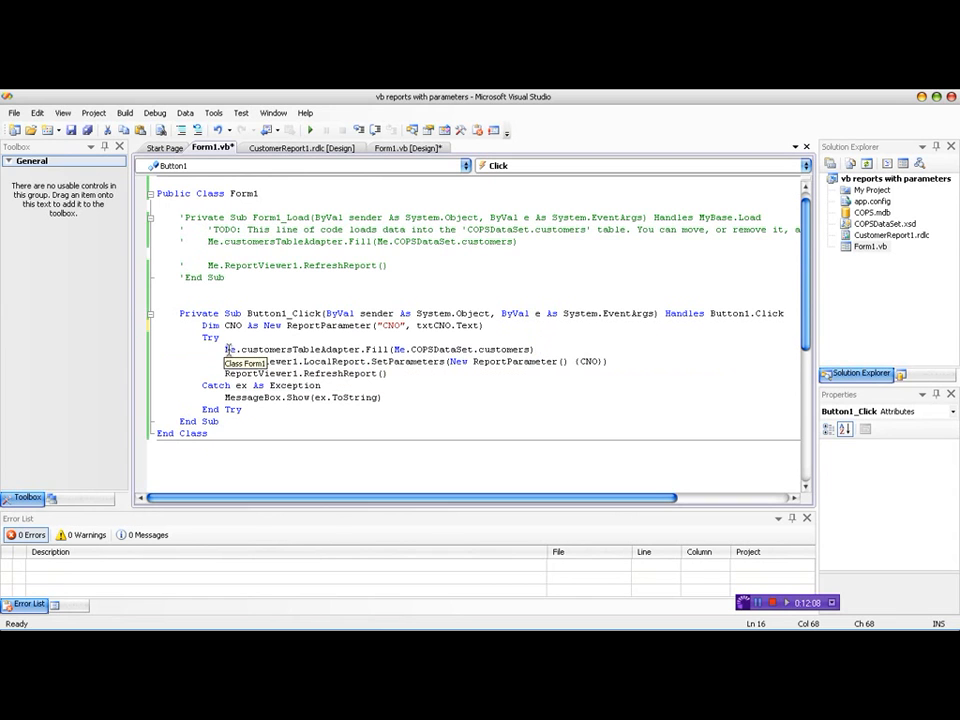
pyautogui.moveTo(375, 349)
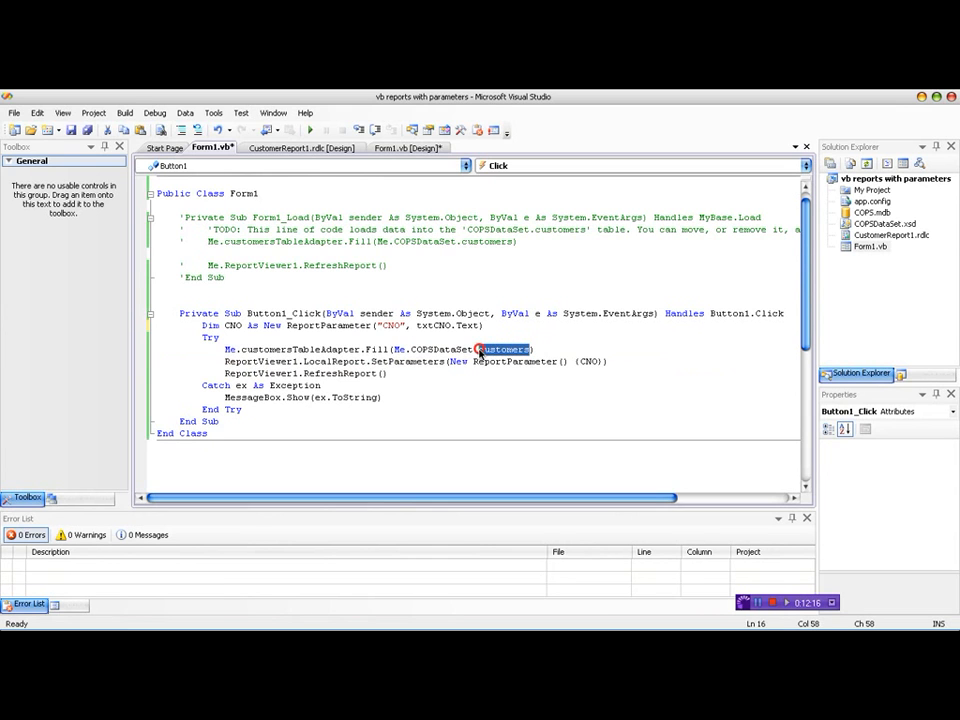
pyautogui.click(477, 371)
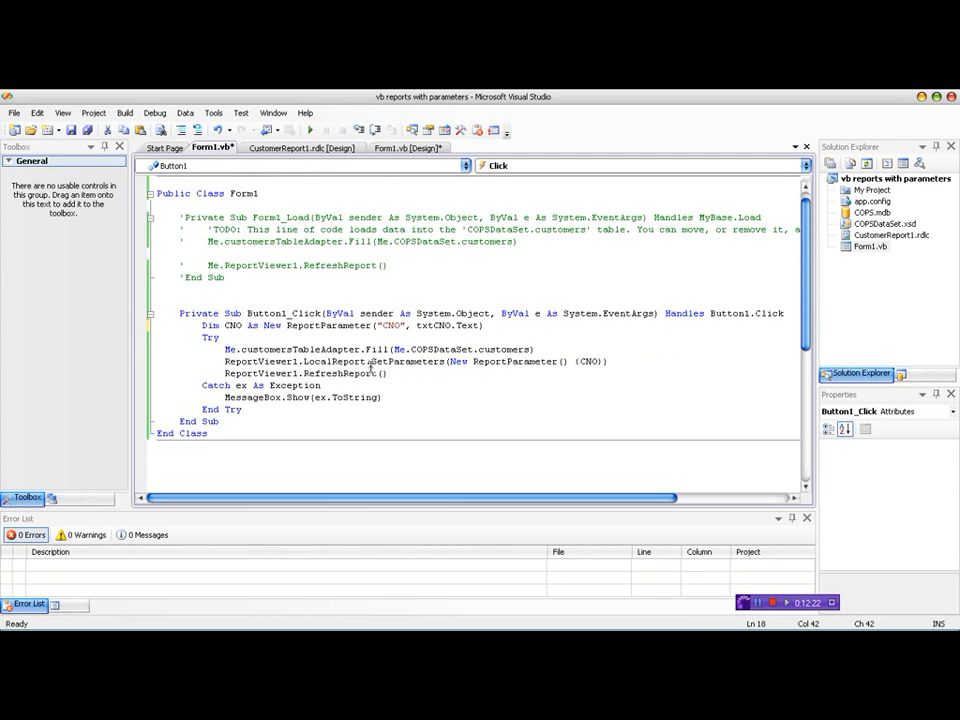
pyautogui.doubleClick(408, 361)
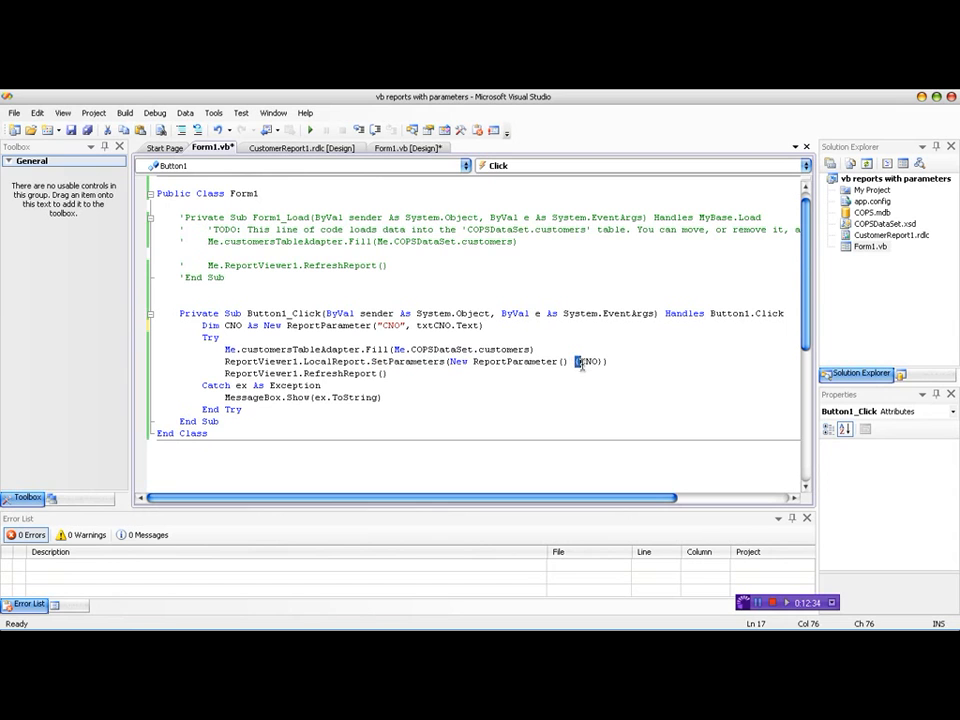
pyautogui.moveTo(590, 361)
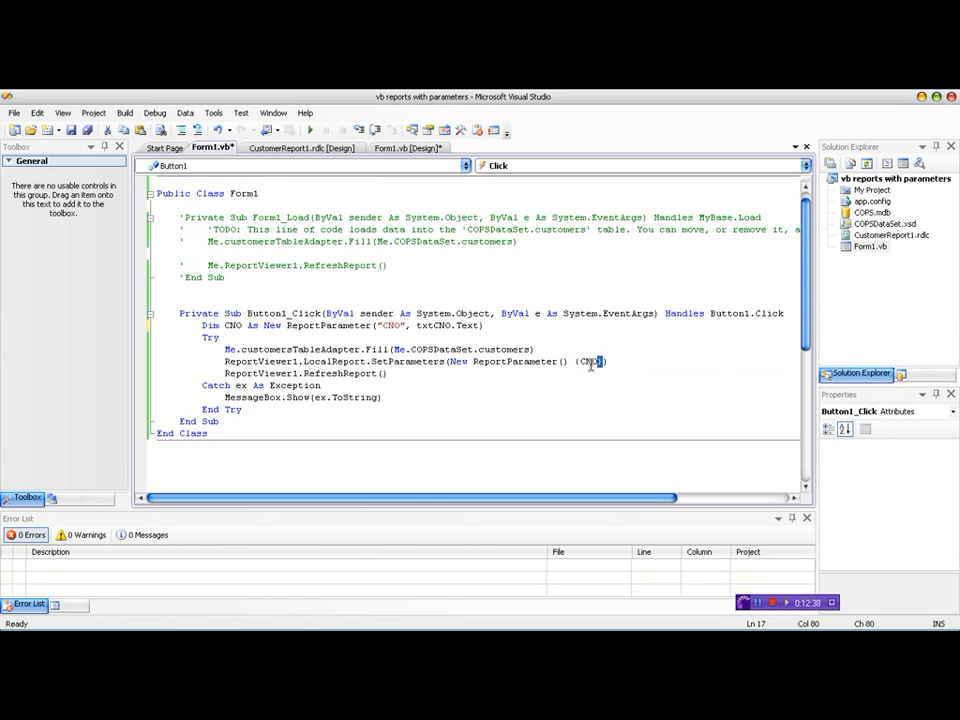
pyautogui.doubleClick(231, 325)
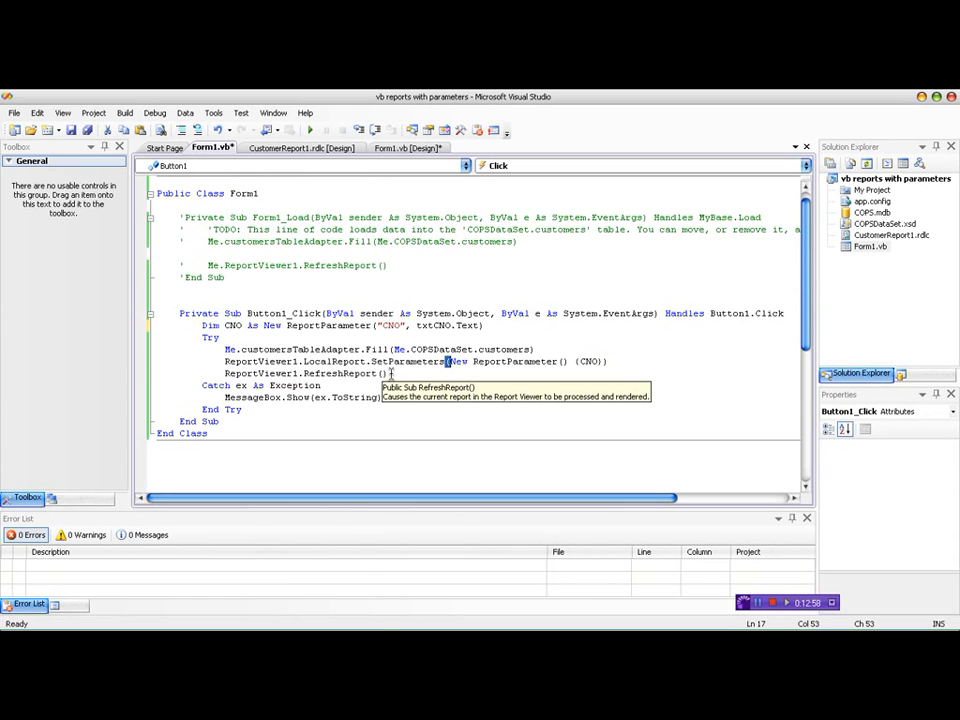
pyautogui.moveTo(310, 131)
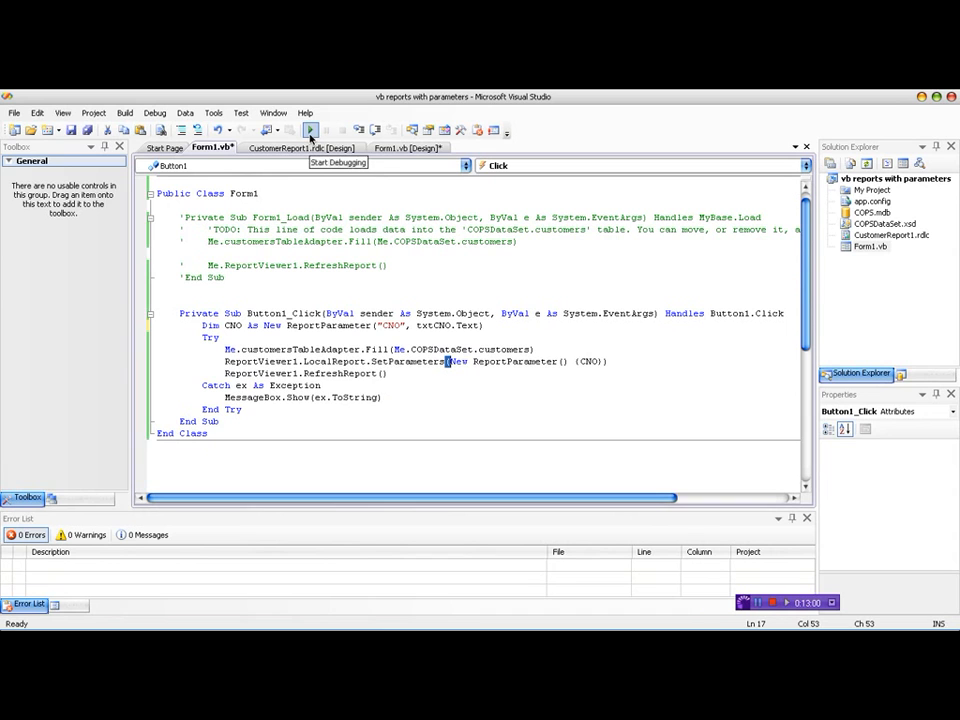
# Run the form and show reports for customers C002, C001, then C004 (Frank, Colombo).
pyautogui.click(310, 131)
pyautogui.write('C002')
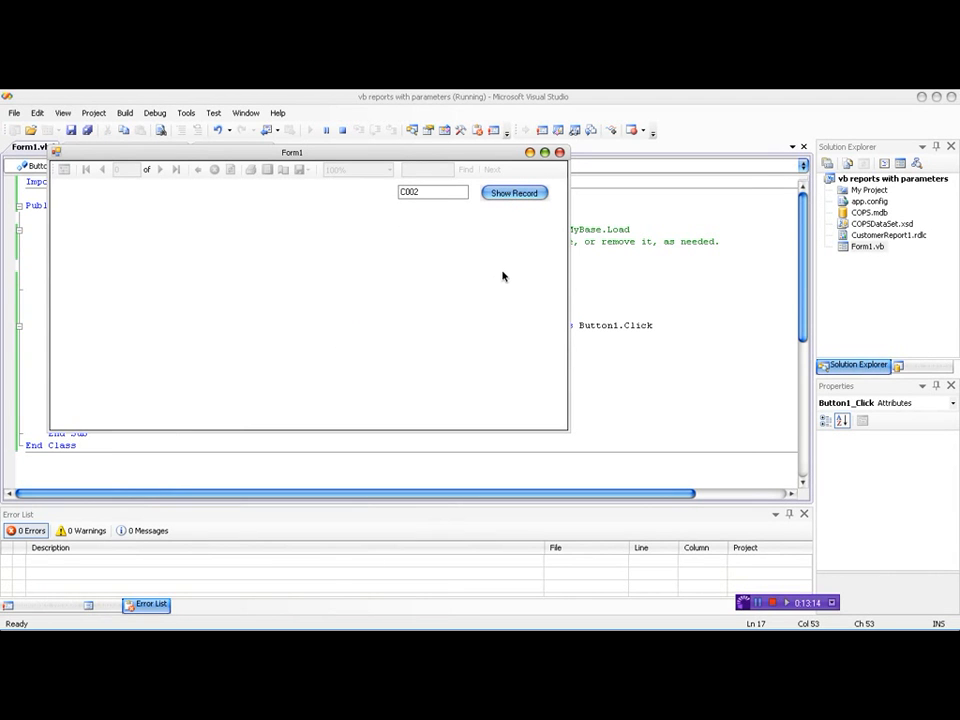
pyautogui.click(514, 193)
pyautogui.write('1')
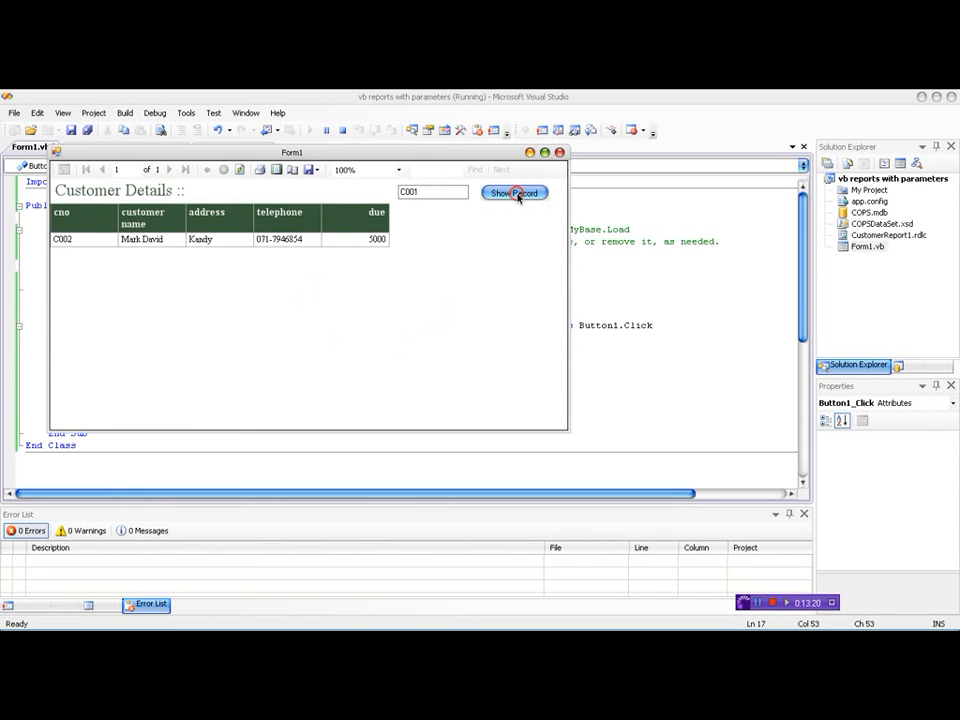
pyautogui.click(515, 193)
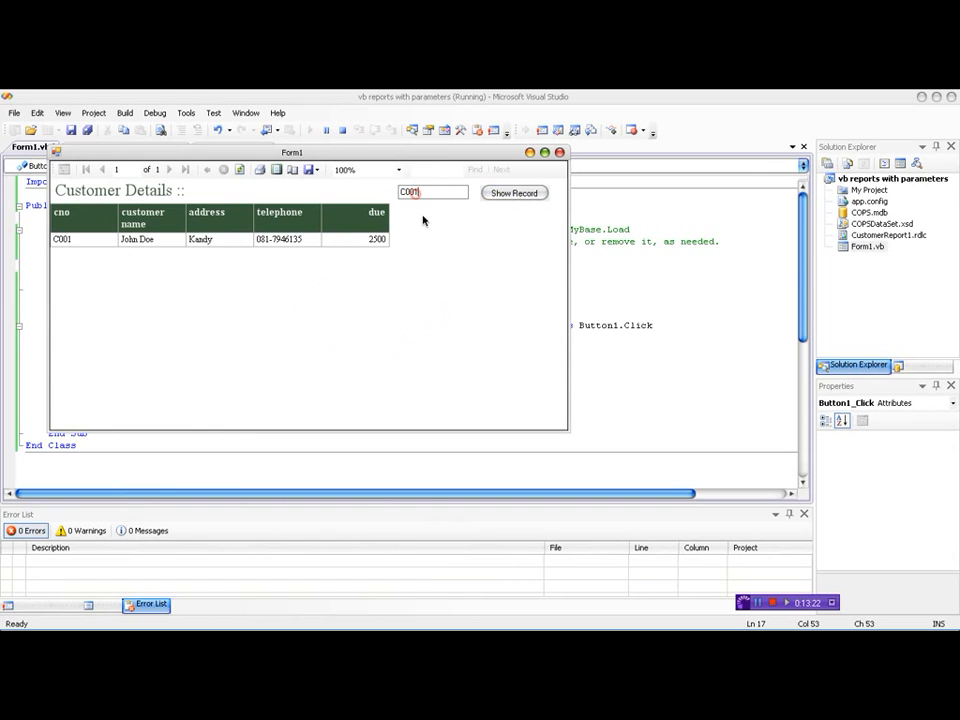
pyautogui.click(514, 192)
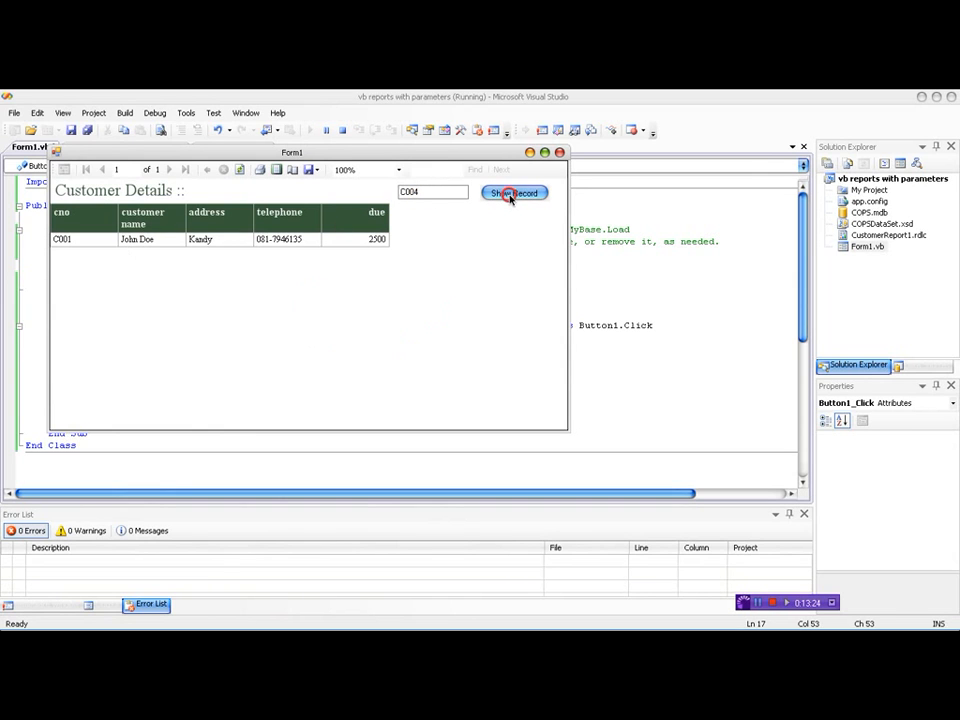
pyautogui.click(514, 193)
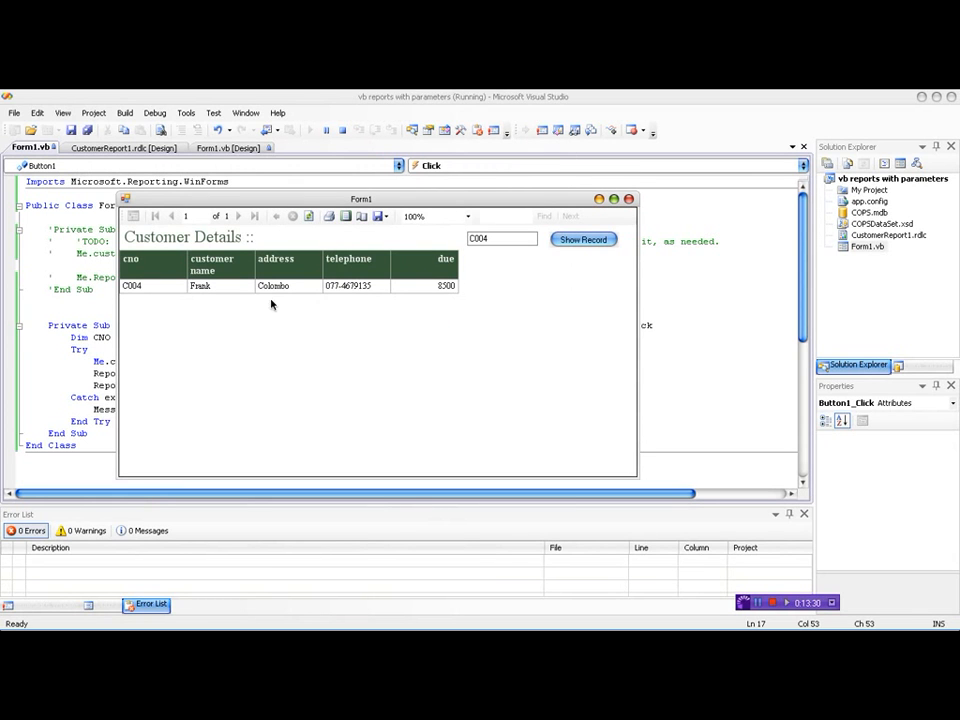
pyautogui.moveTo(442, 358)
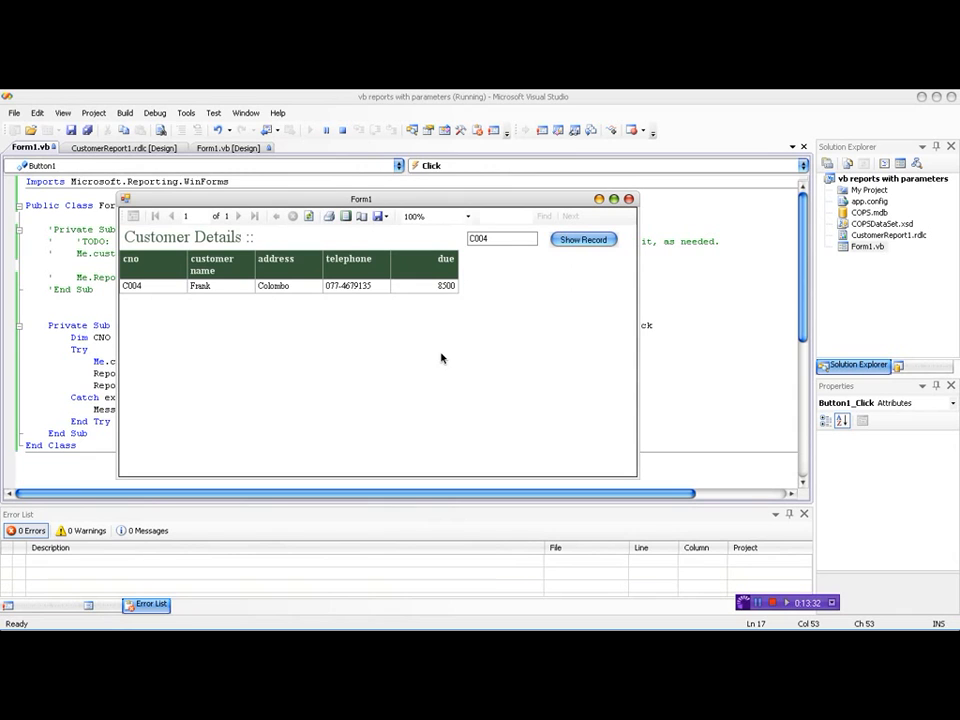